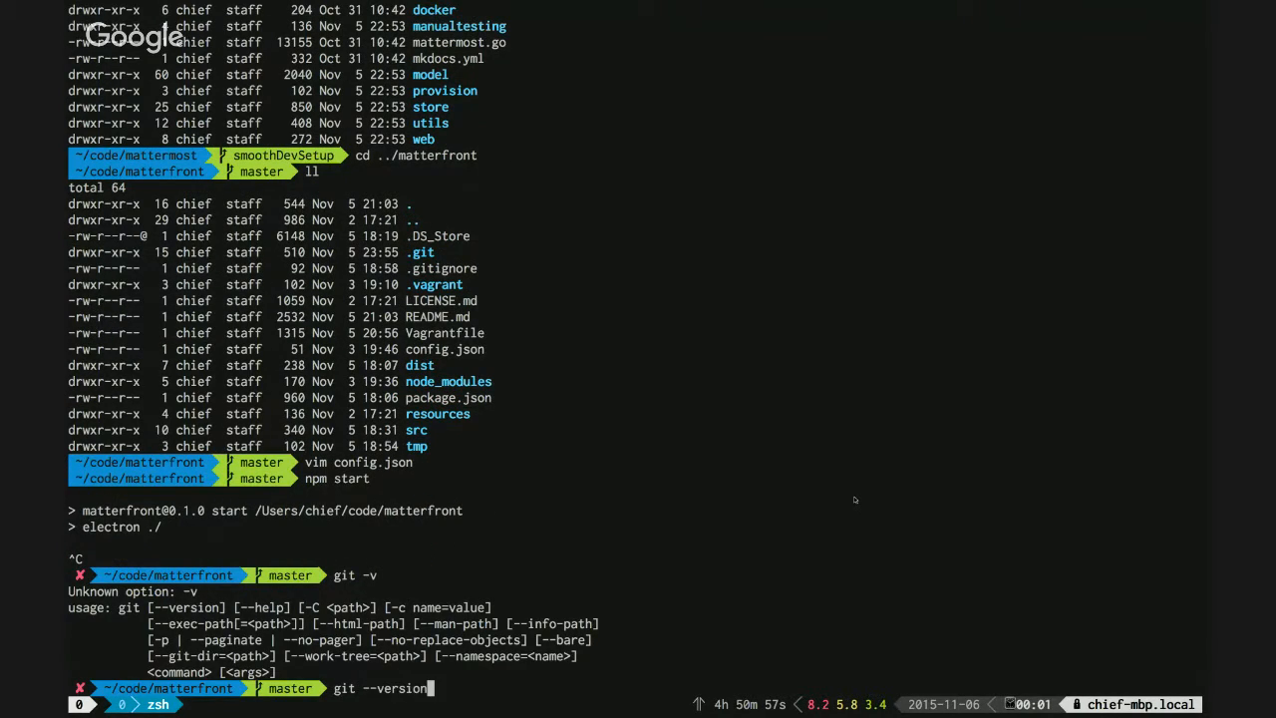
Check the installed git version (2.5.1) and node version (v4.1.2).
key(Return)
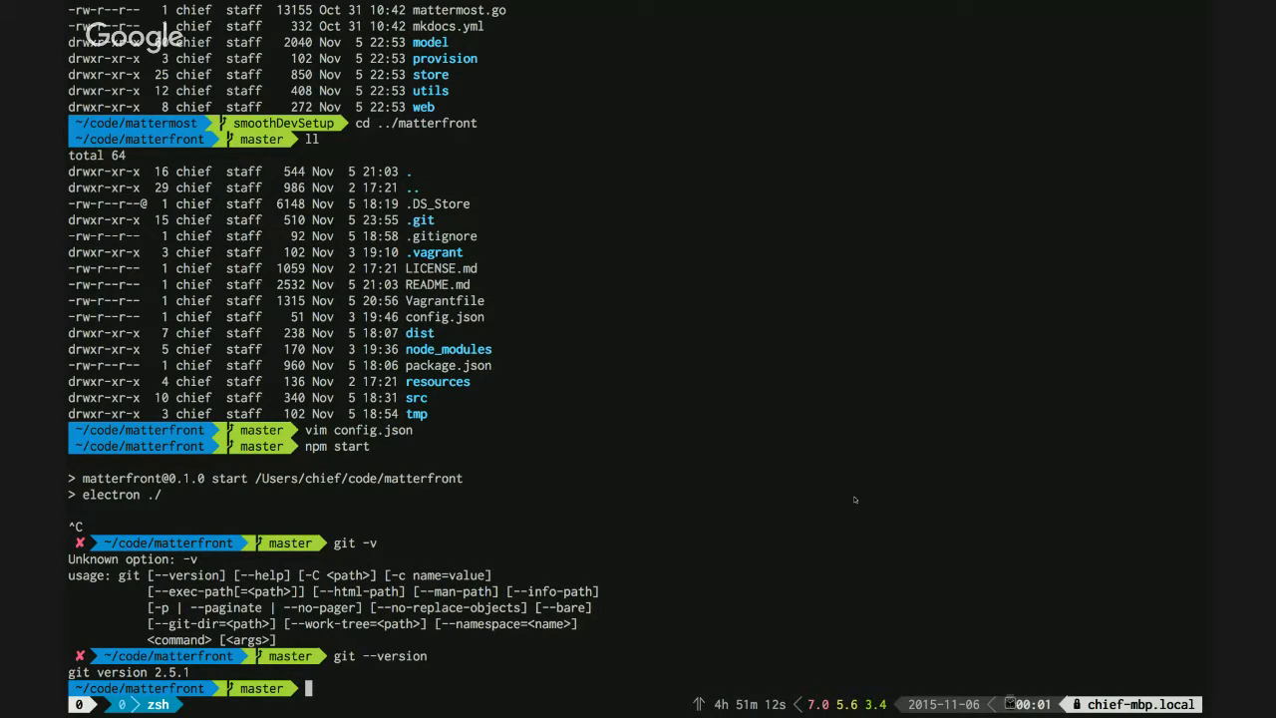
text(node -v)
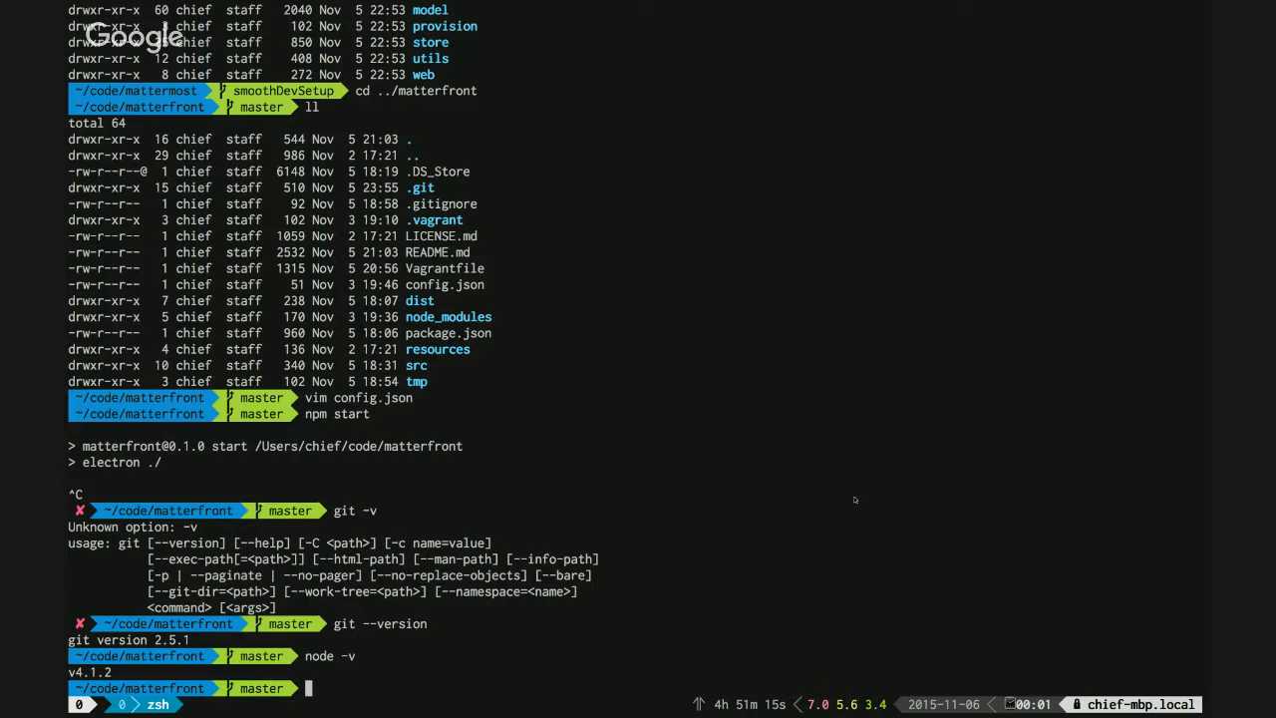
text(c)
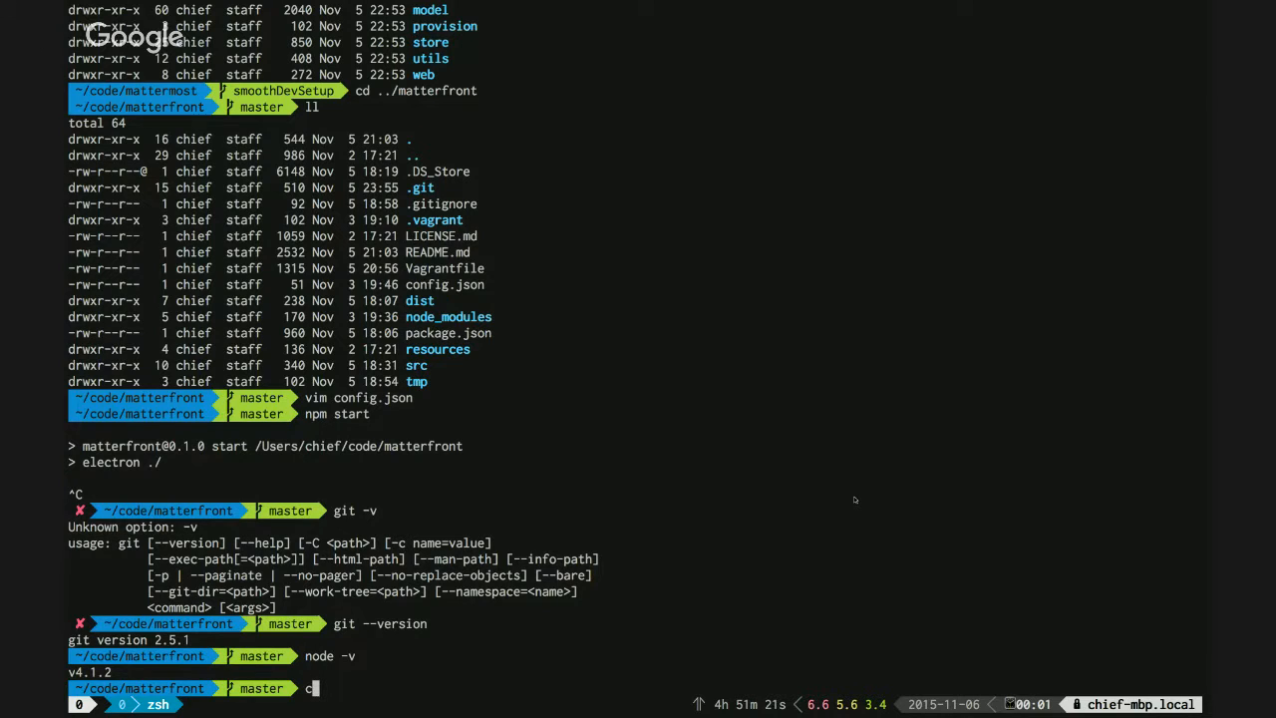
key(BackSpace)
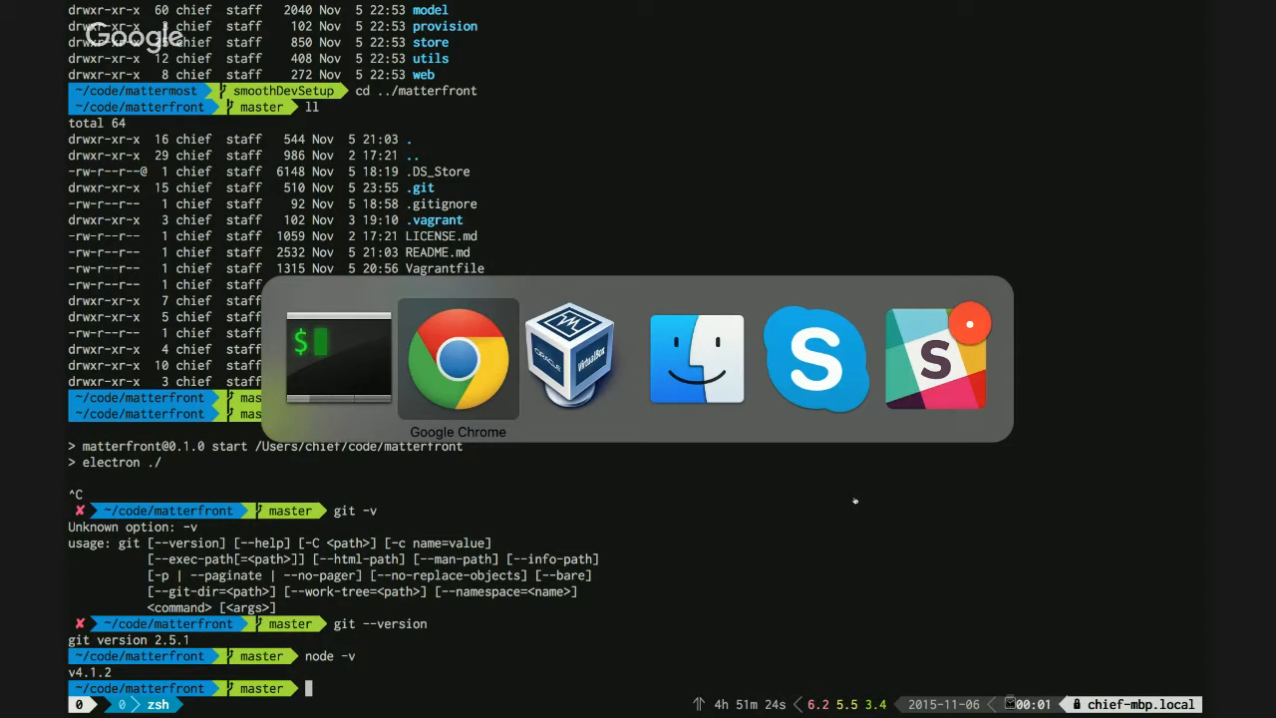
Browse from the H3Chief matterfront fork to the upstream repository's open pull requests.
click(458, 357)
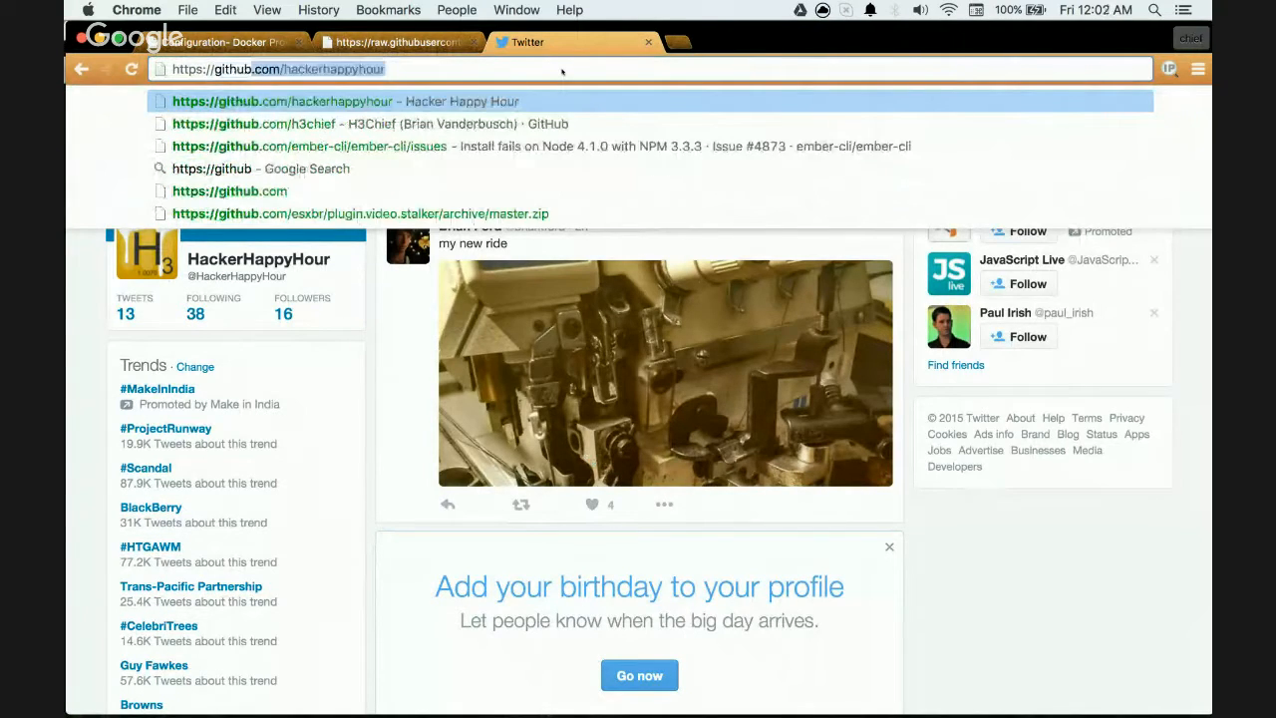
text(H3Chief/matterfront)
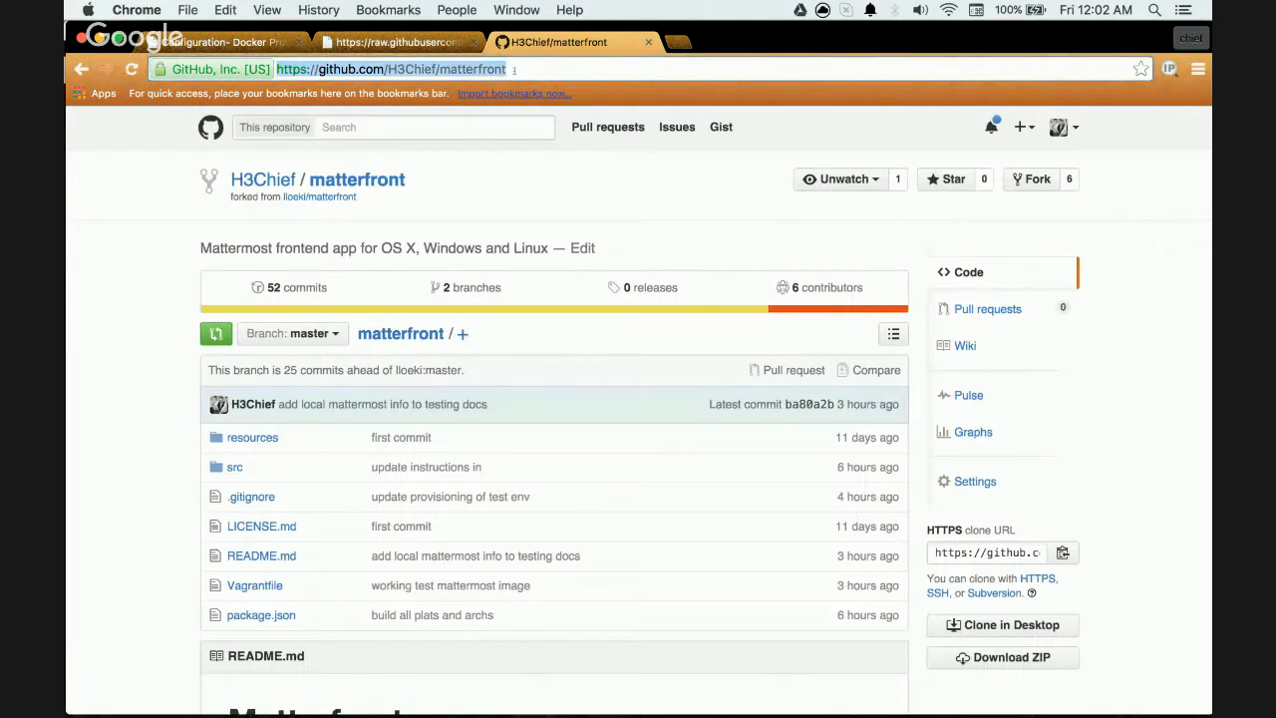
click(319, 197)
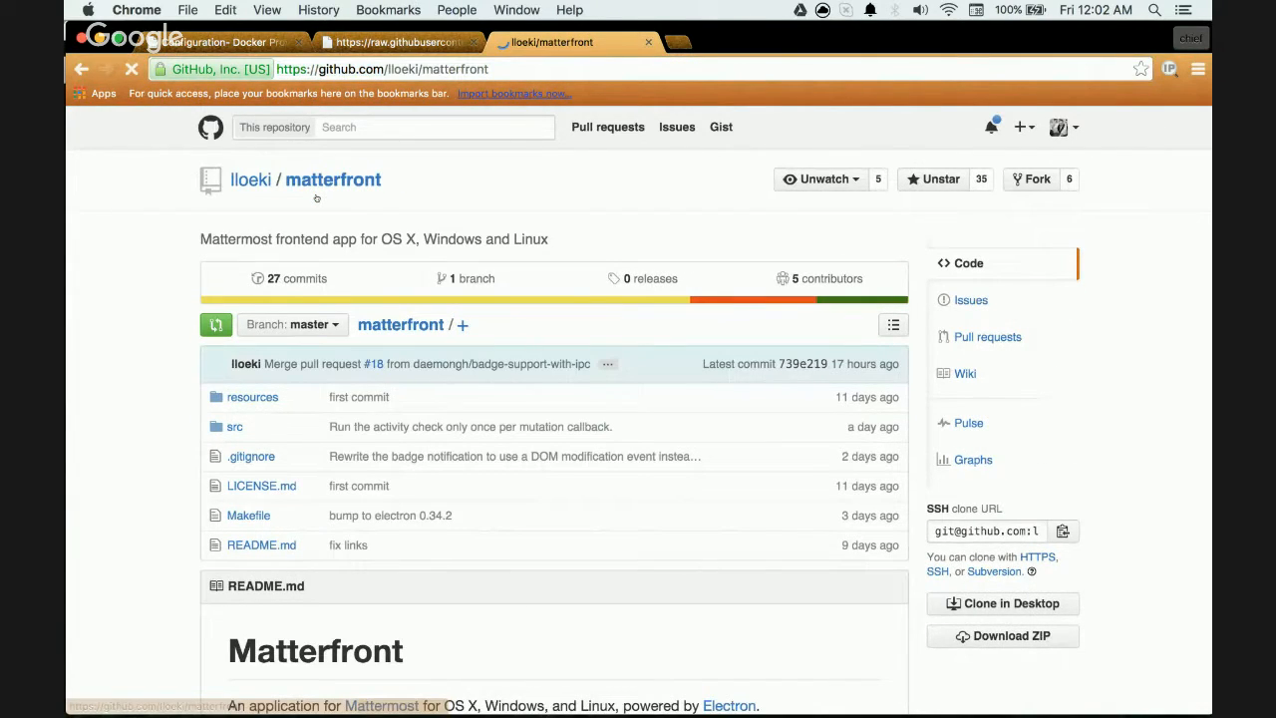
click(987, 335)
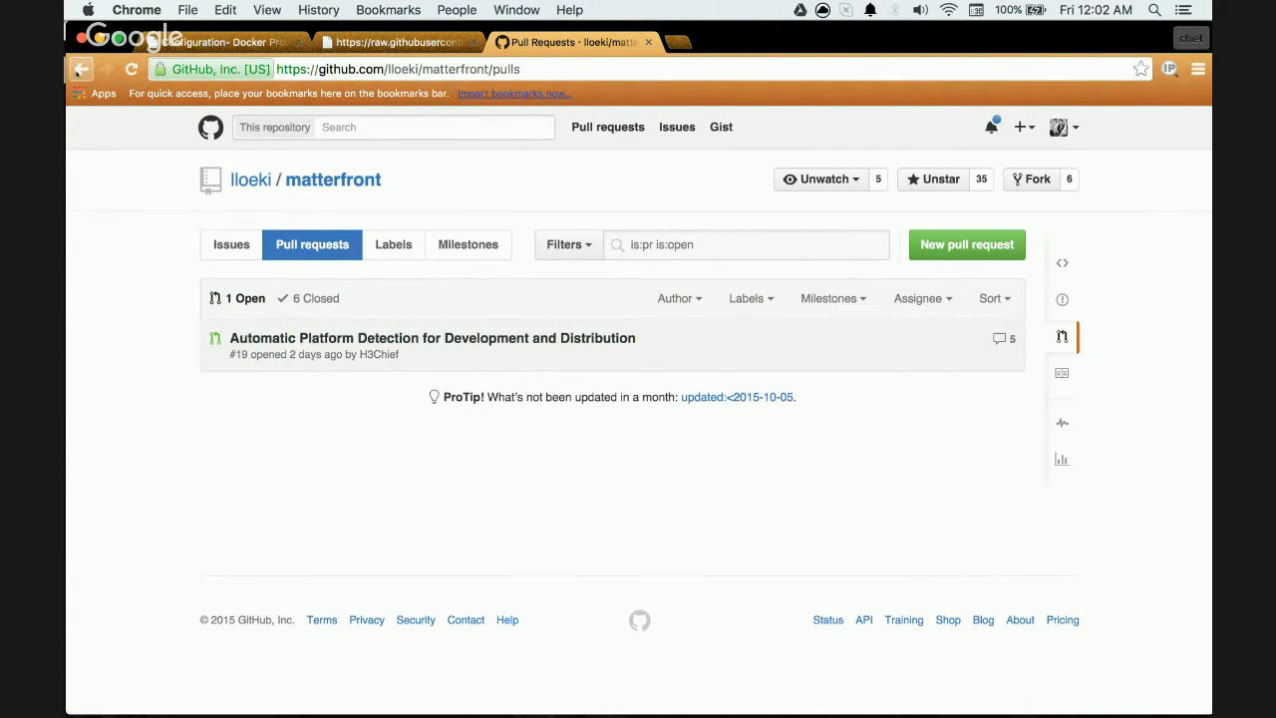
mouse_move(80, 67)
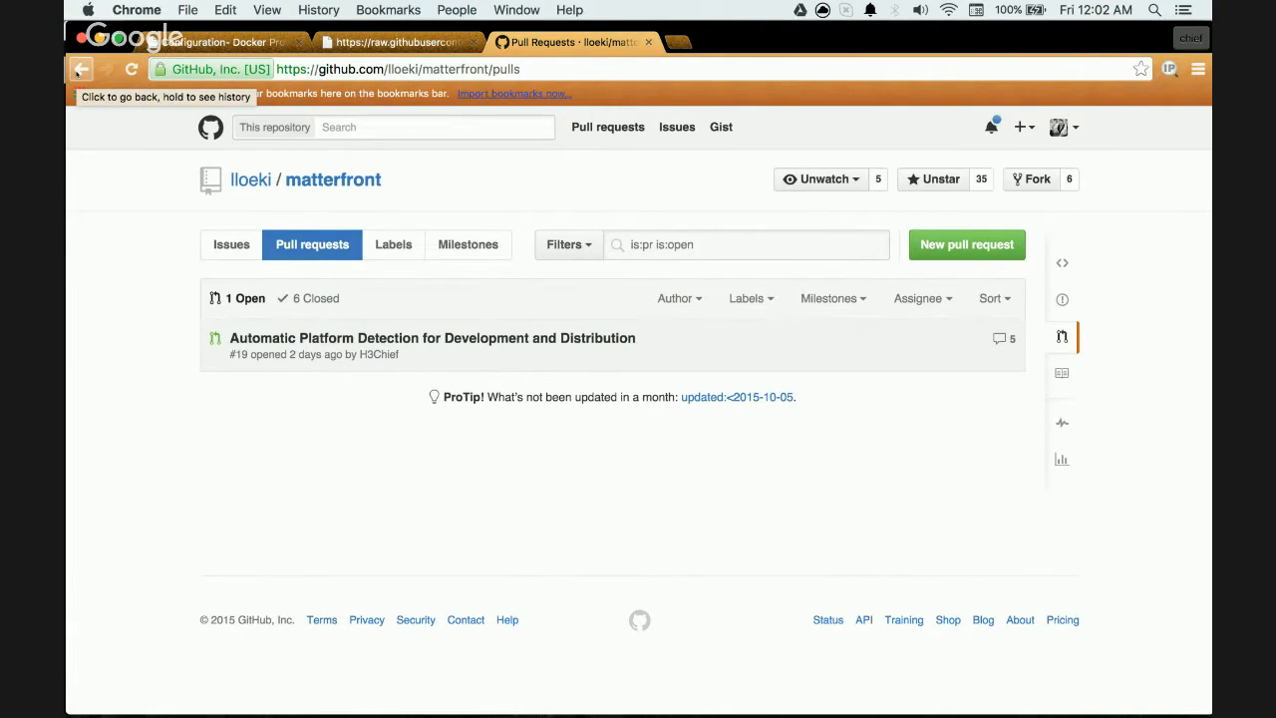
mouse_move(403, 104)
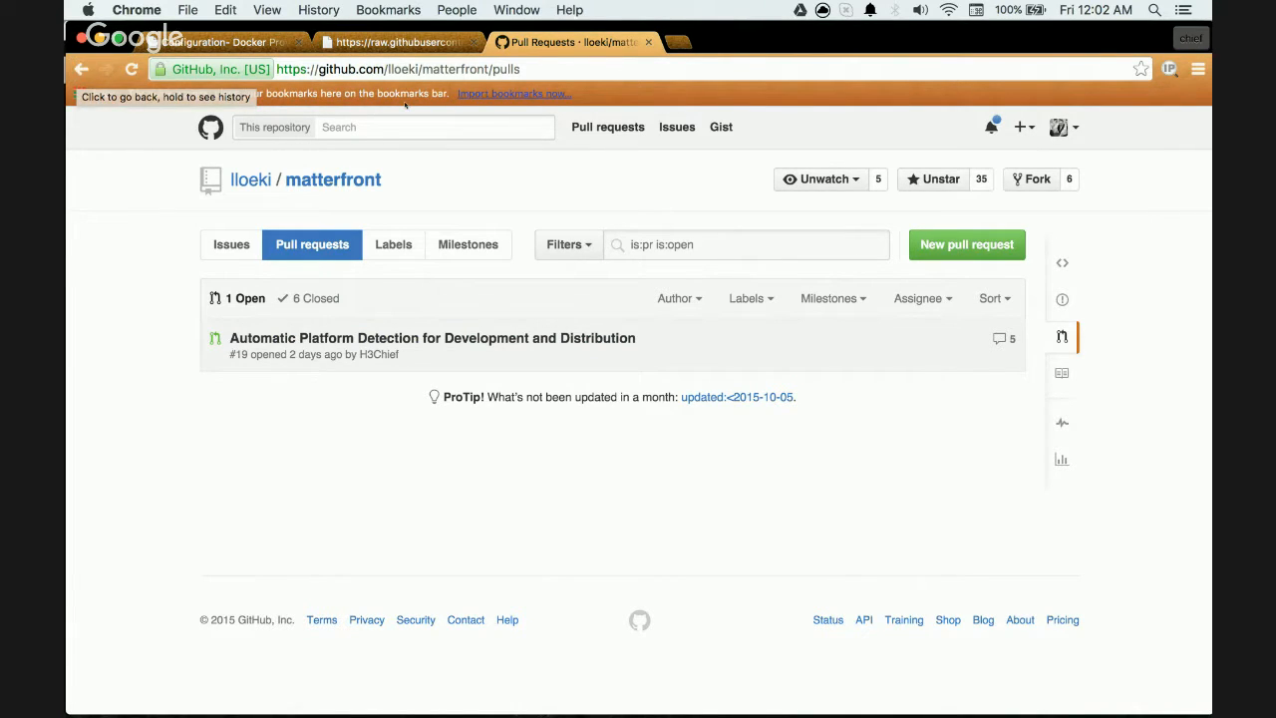
click(394, 42)
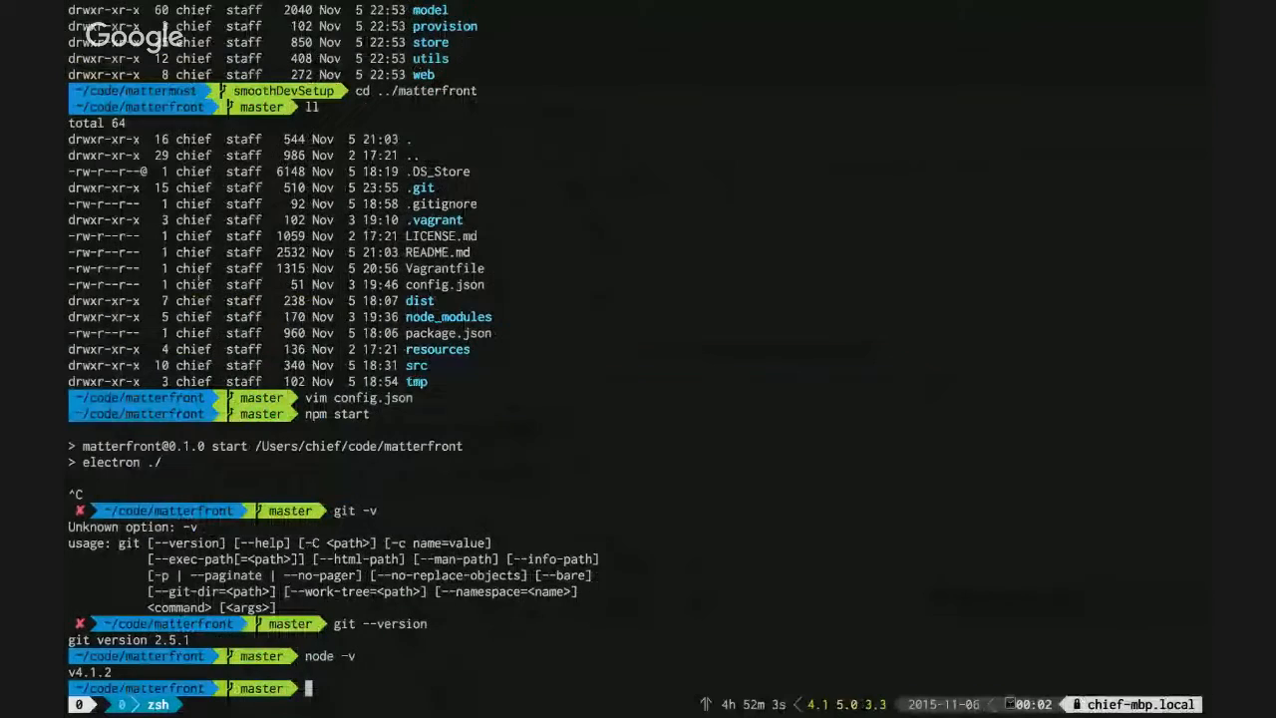
Discard the git clone line and change into ~/code/matterfront.
text(git clone https://github.com/H3Chief/matterfront)
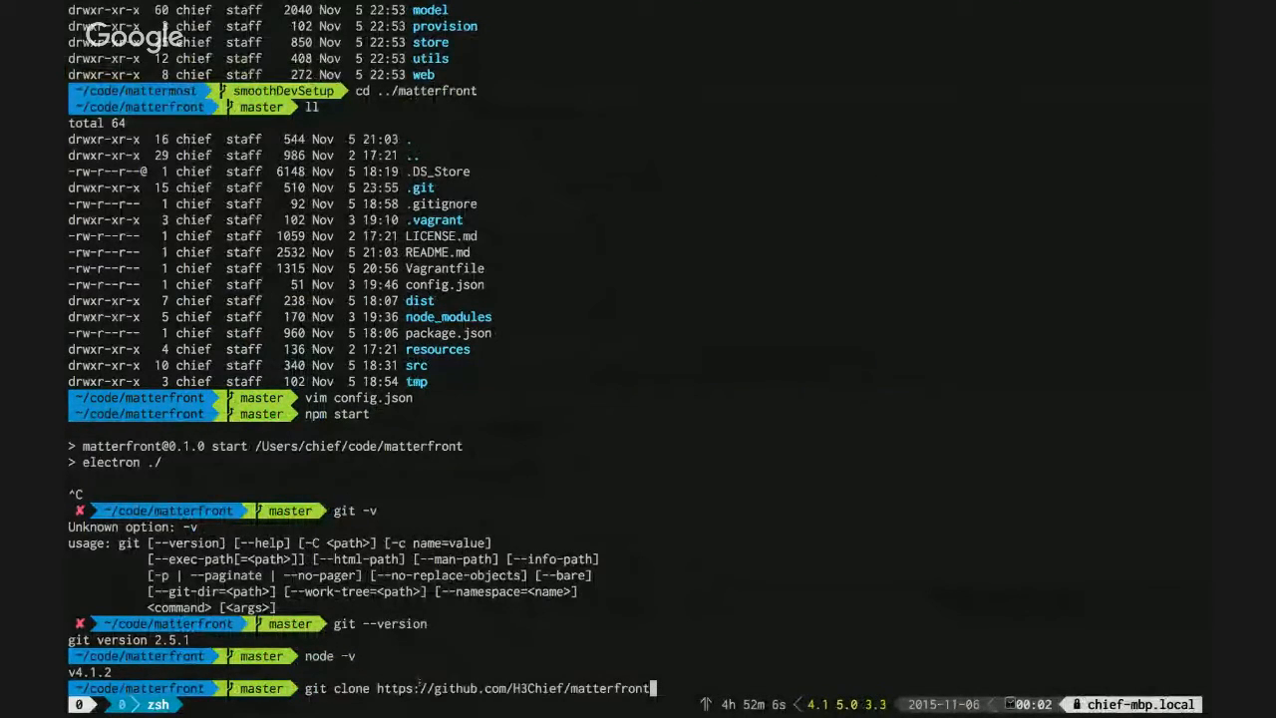
key(BackSpace)
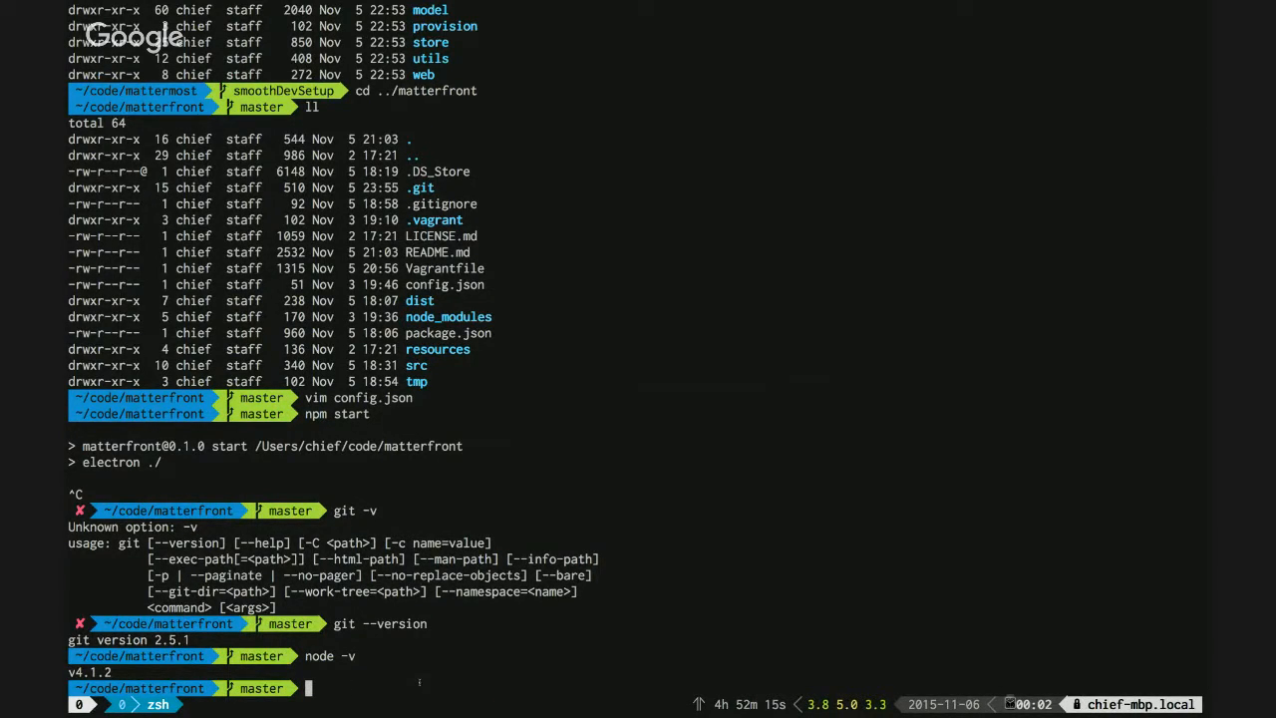
text(cd ~/)
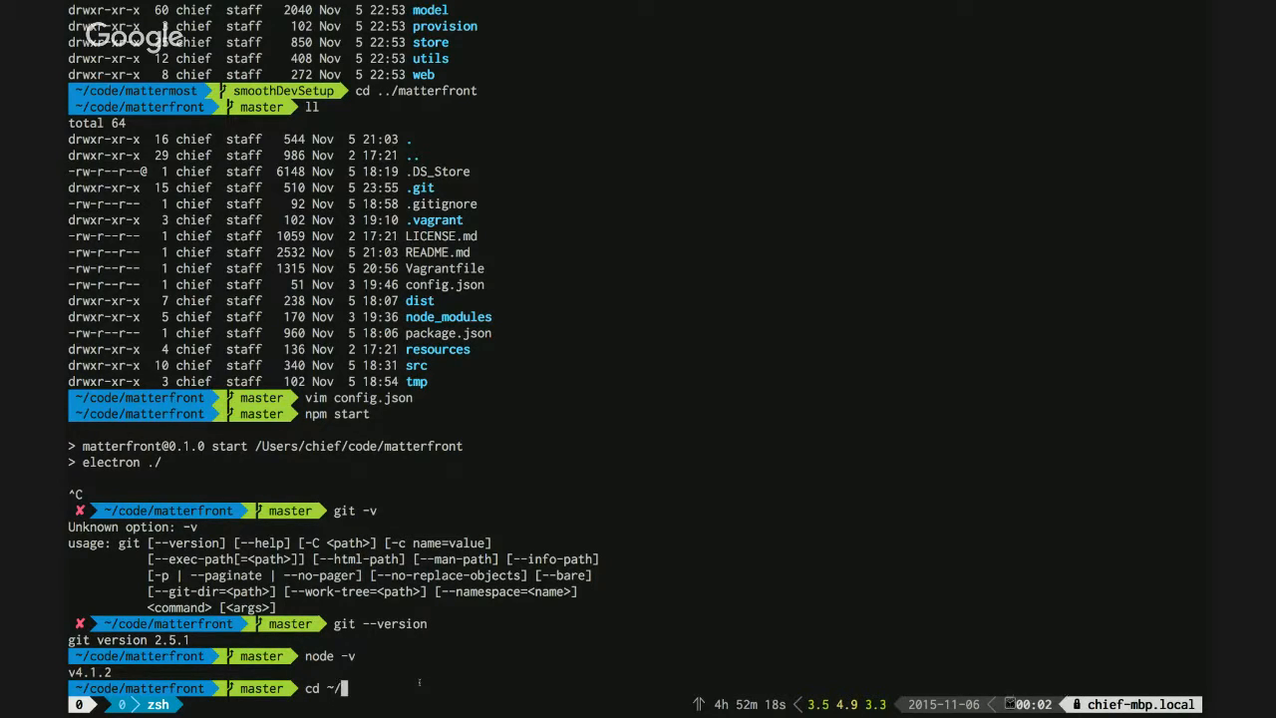
text(code/matterfront)
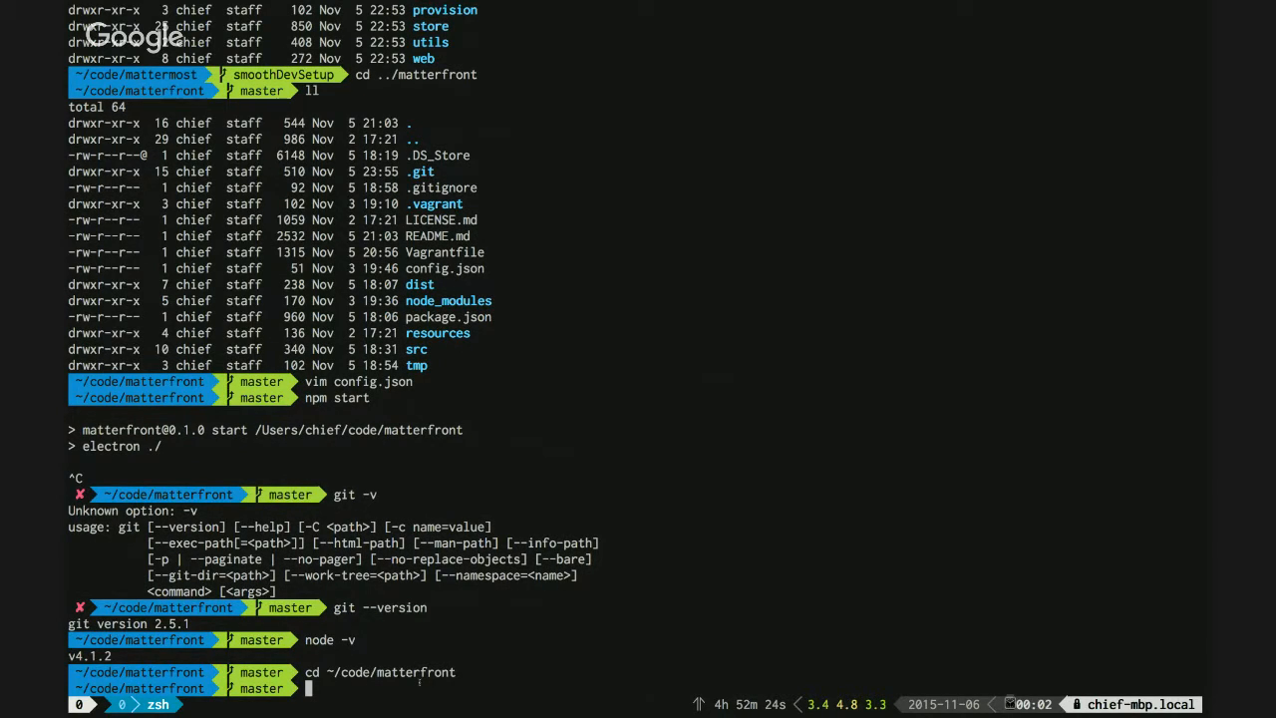
Run npm install and npm link in matterfront, then list its files.
text(npm install)
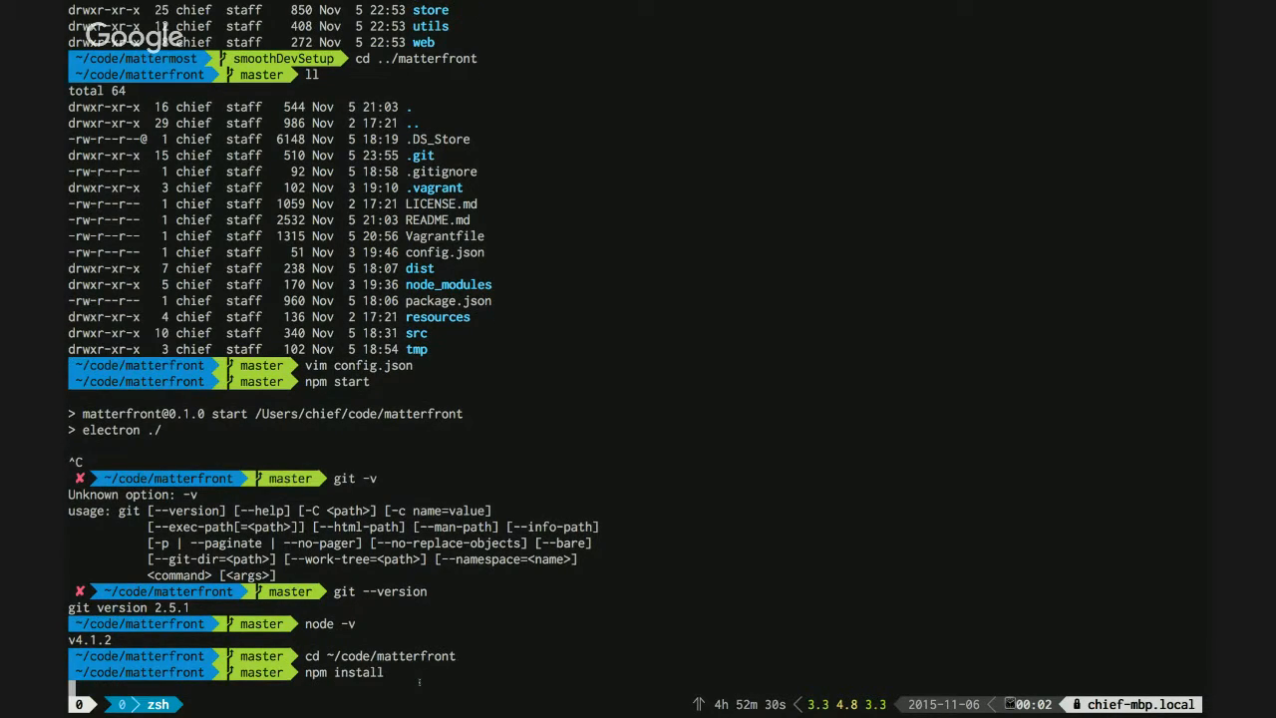
key(Return)
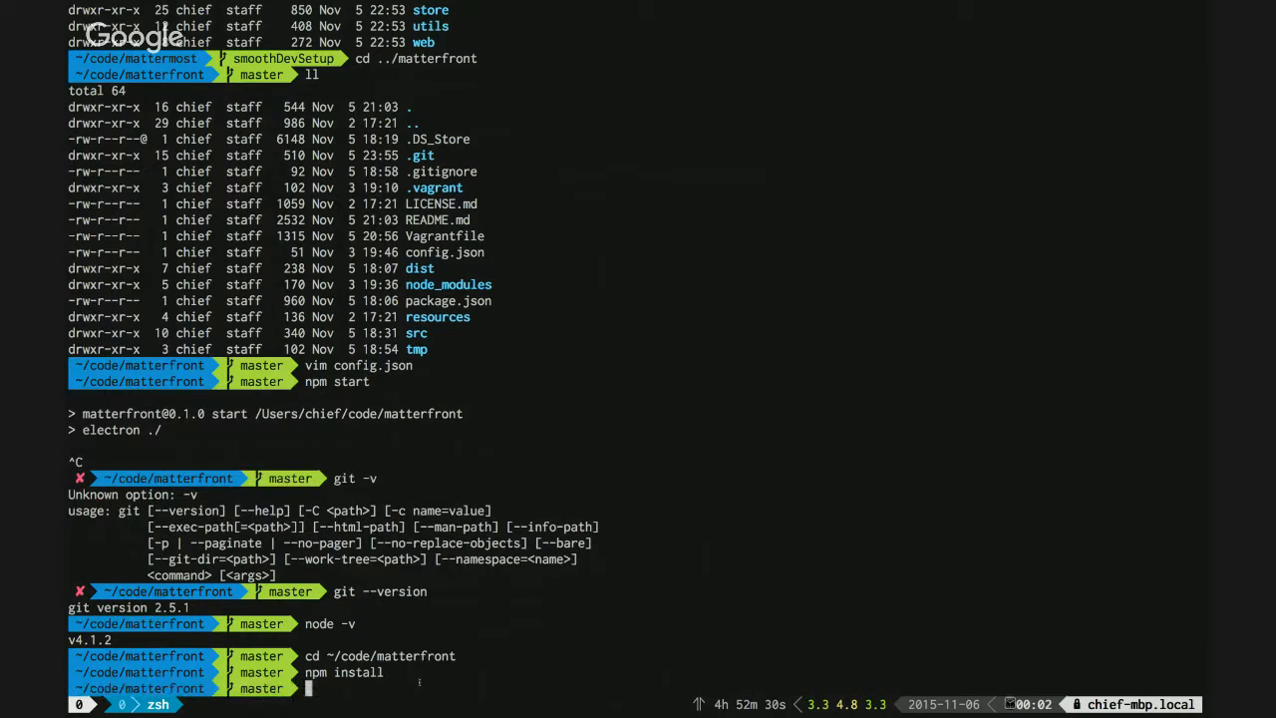
text(npm)
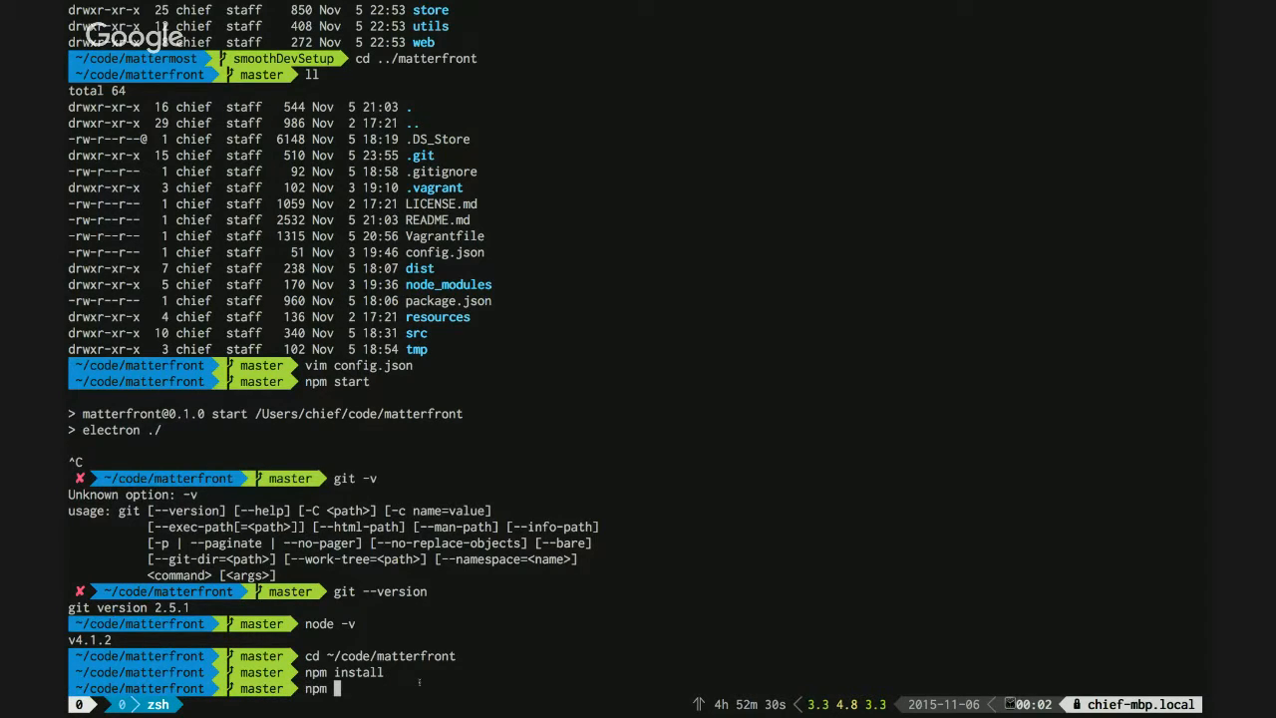
text(link)
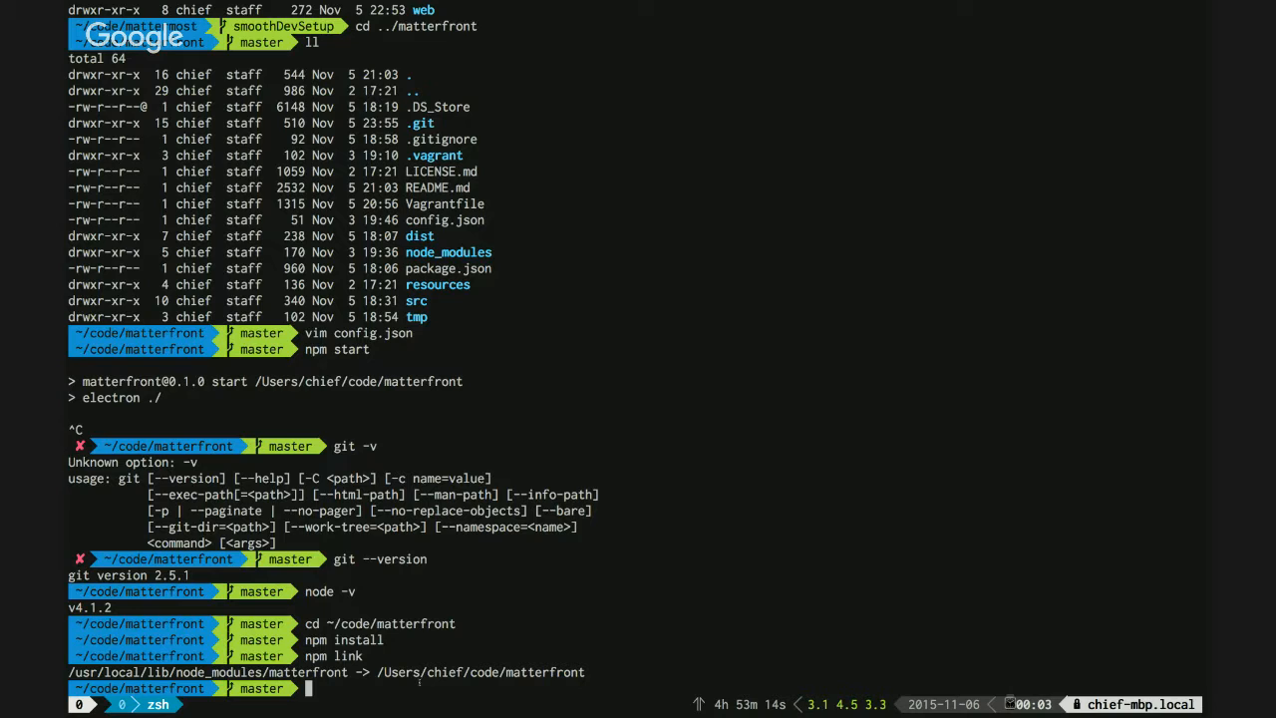
text(v)
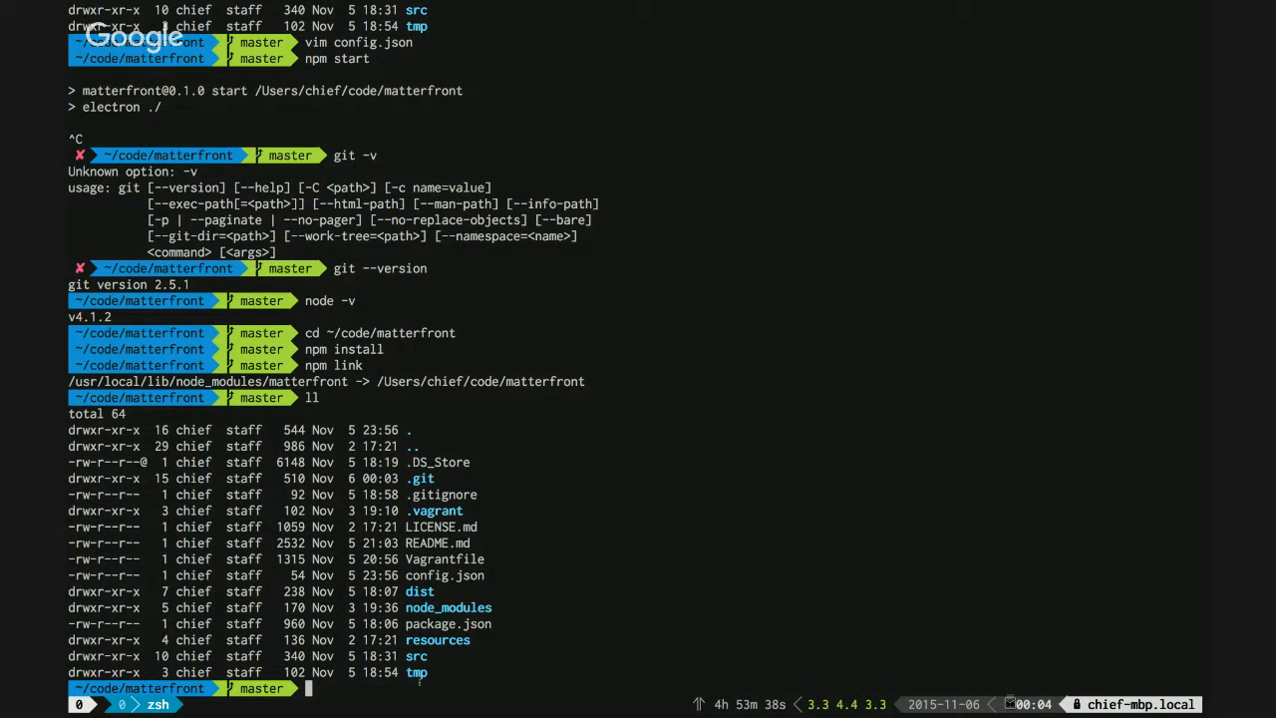
Touch config.json and view it in Vim, showing the pre-release Mattermost URL.
text(touch config)
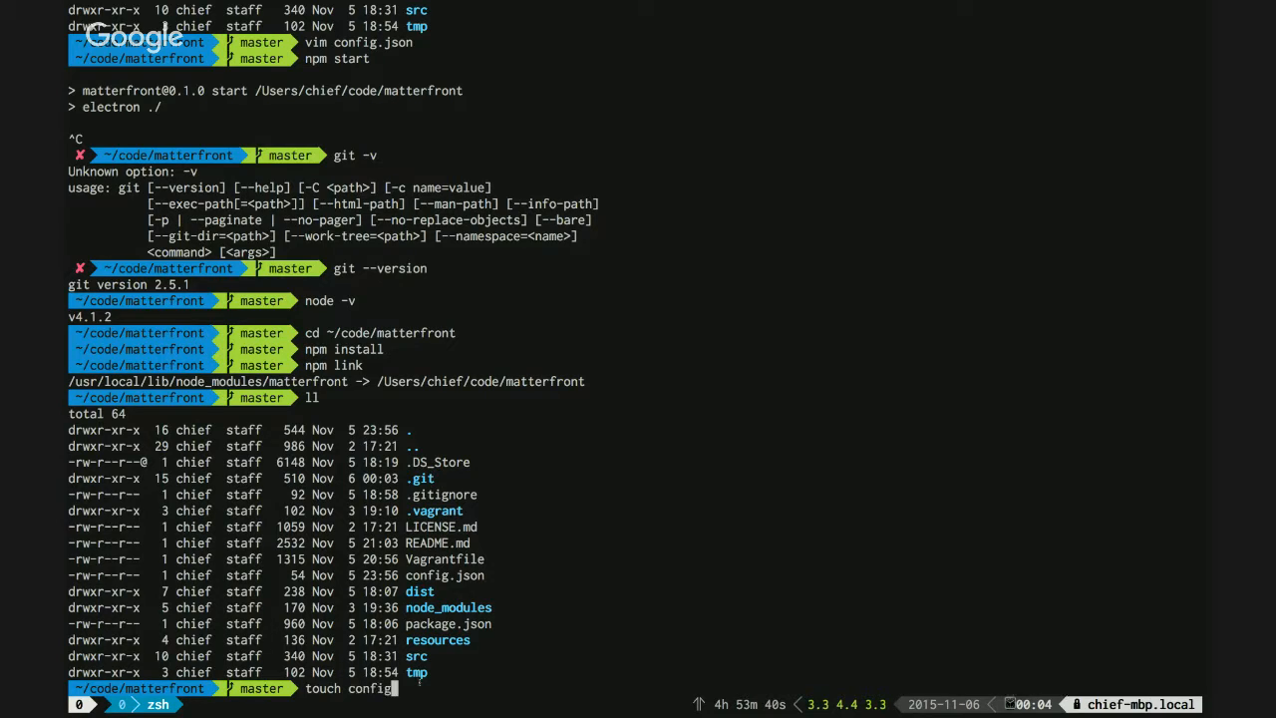
key(Return)
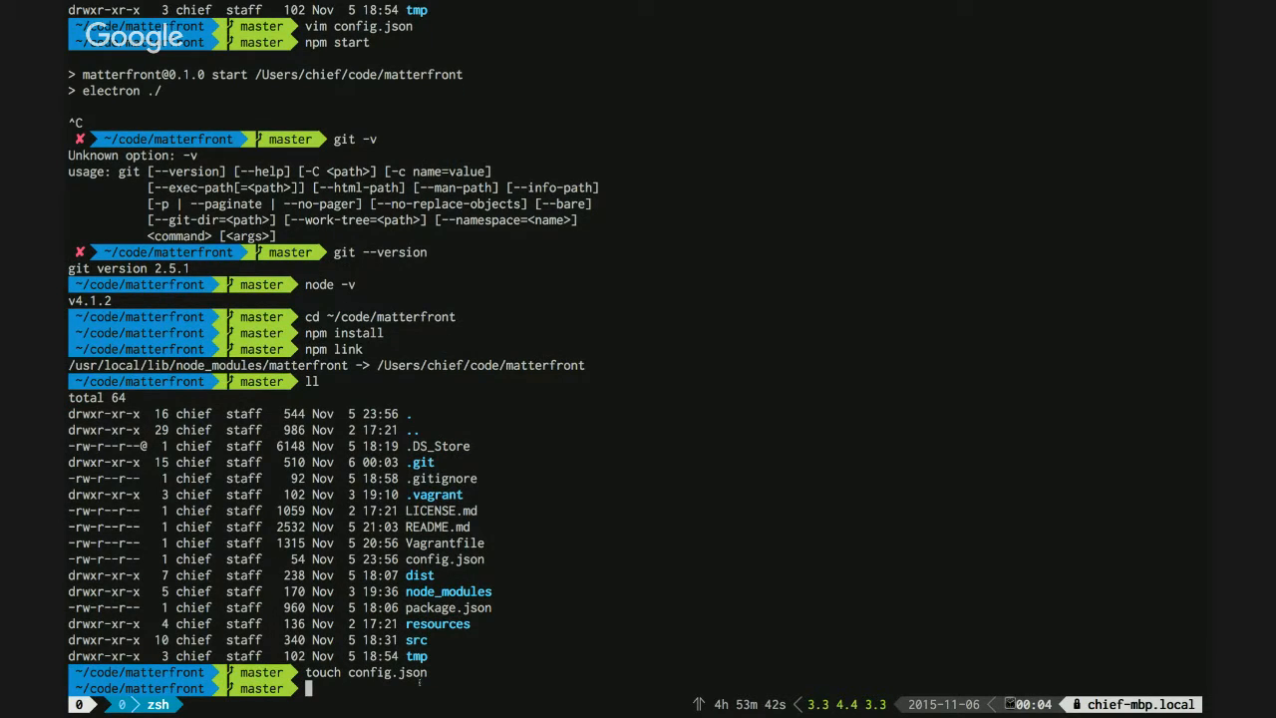
text(vim config)
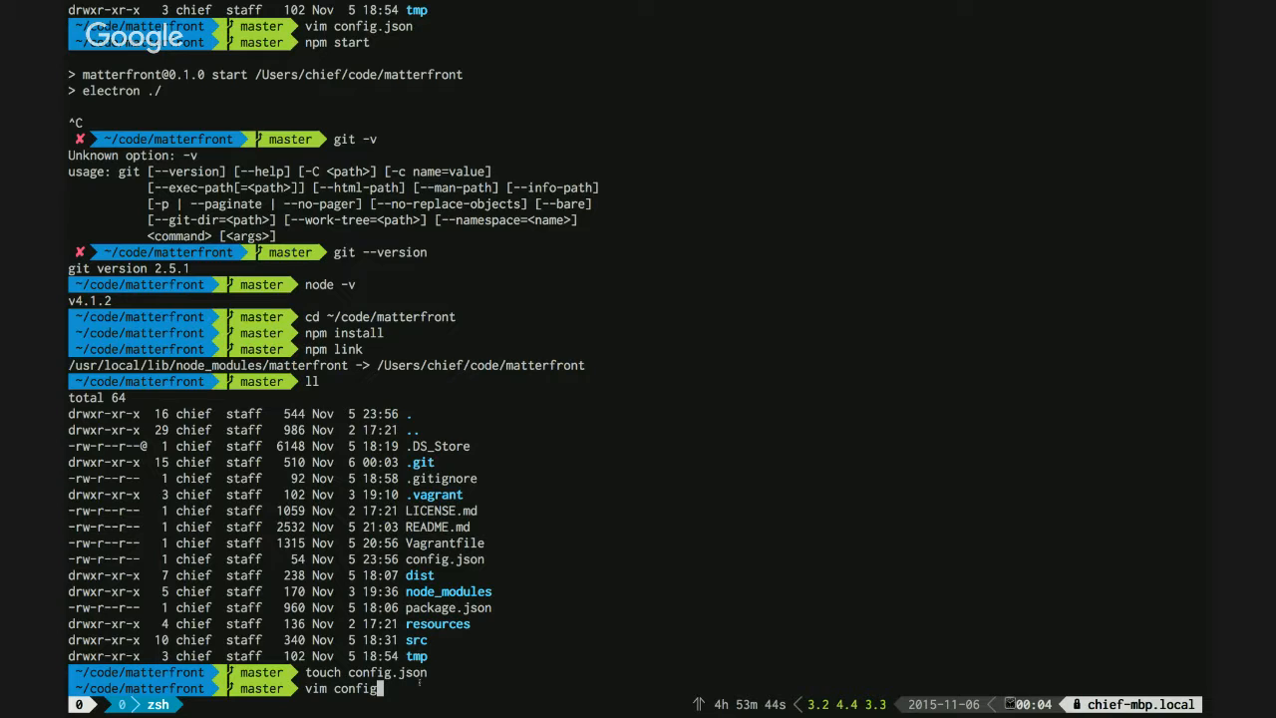
key(Return)
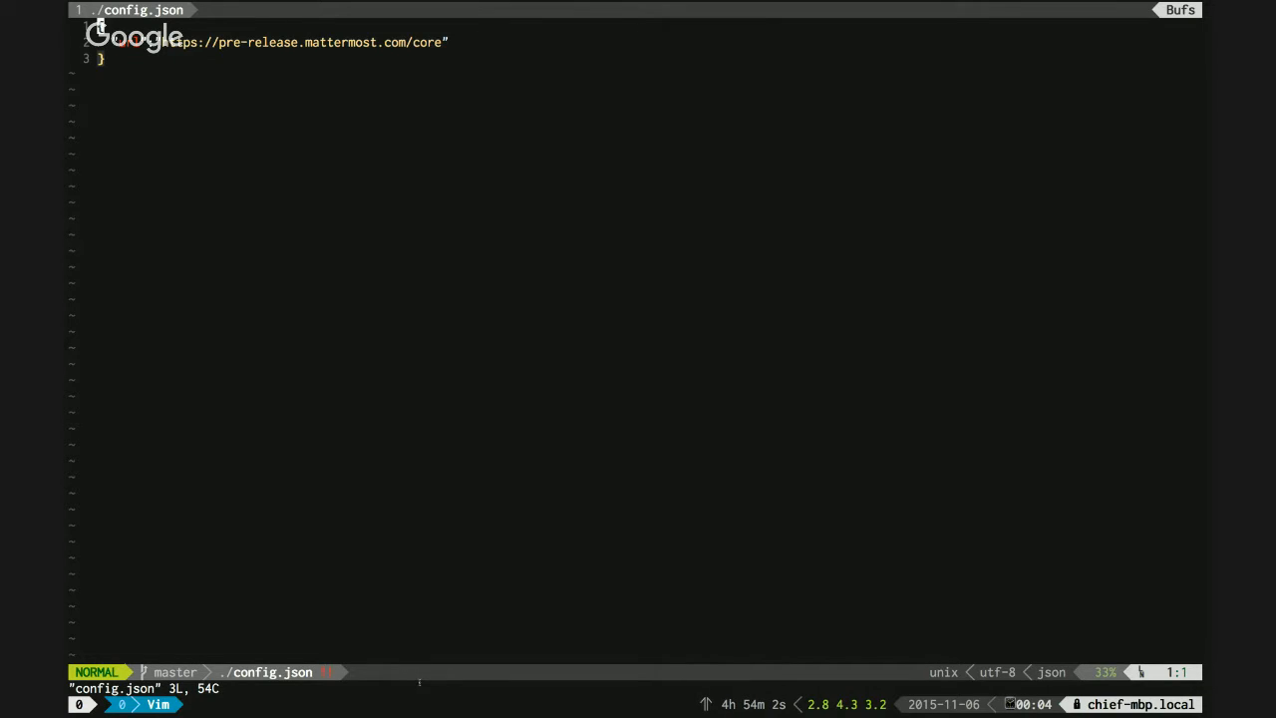
Inspect the server URL line and quit Vim without editing config.json.
key(j)
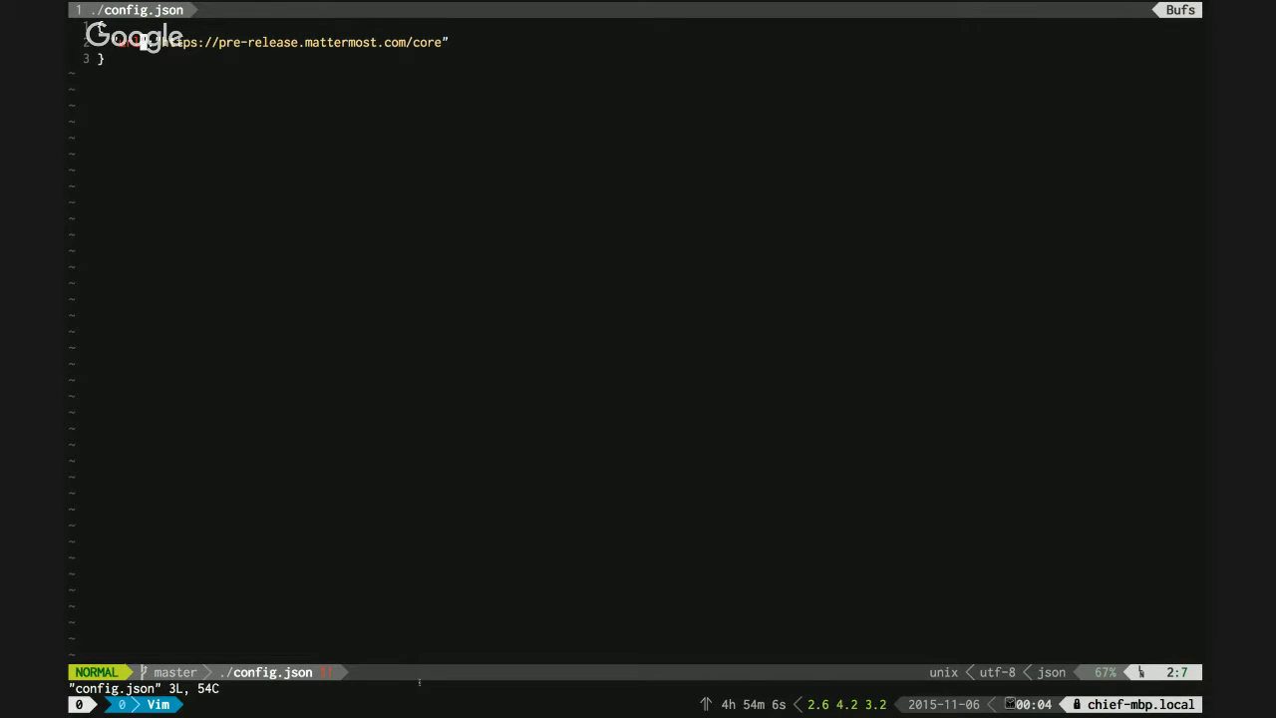
key(l)
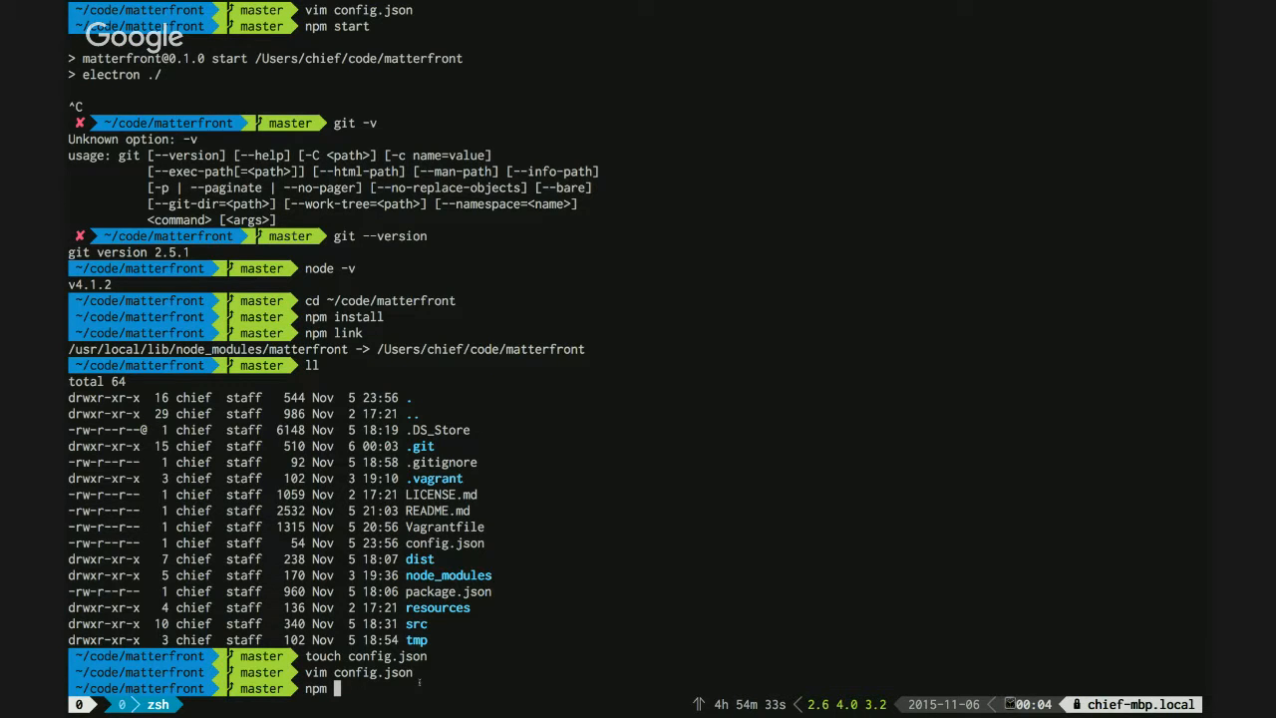
Launch Matterfront with npm start, showing the Mattermost Core sign-in page.
text(start)
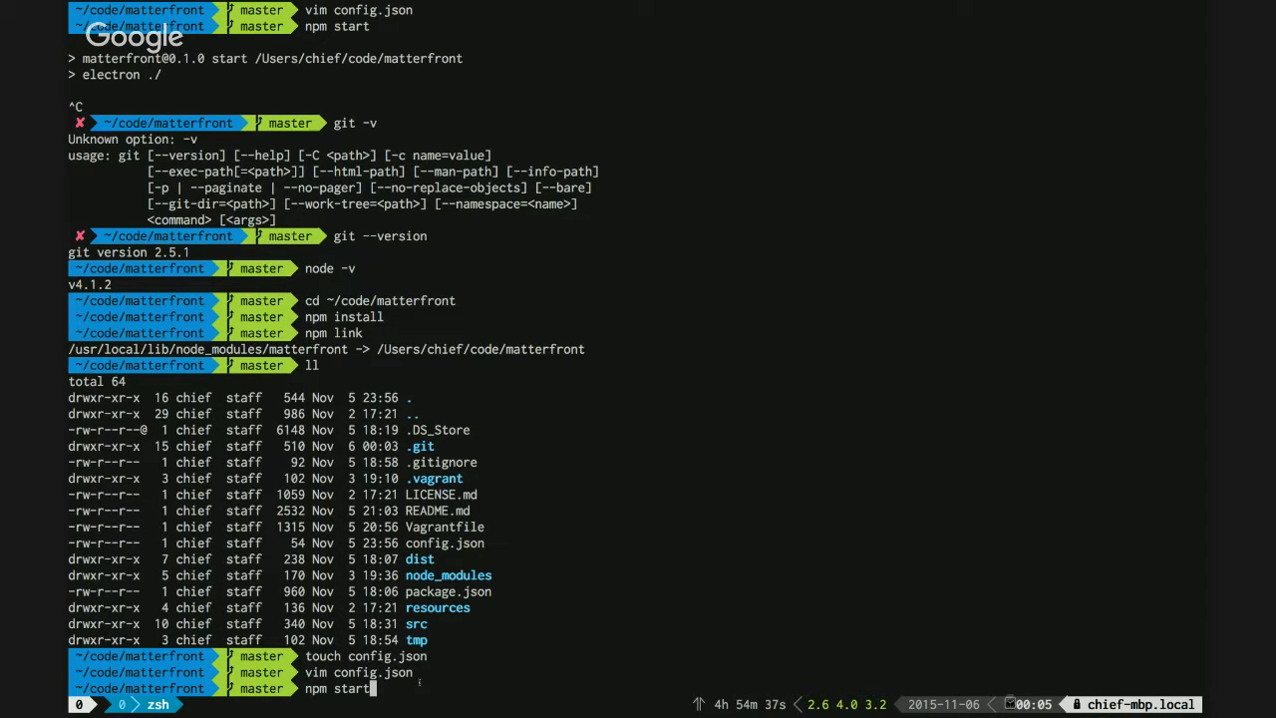
key(Return)
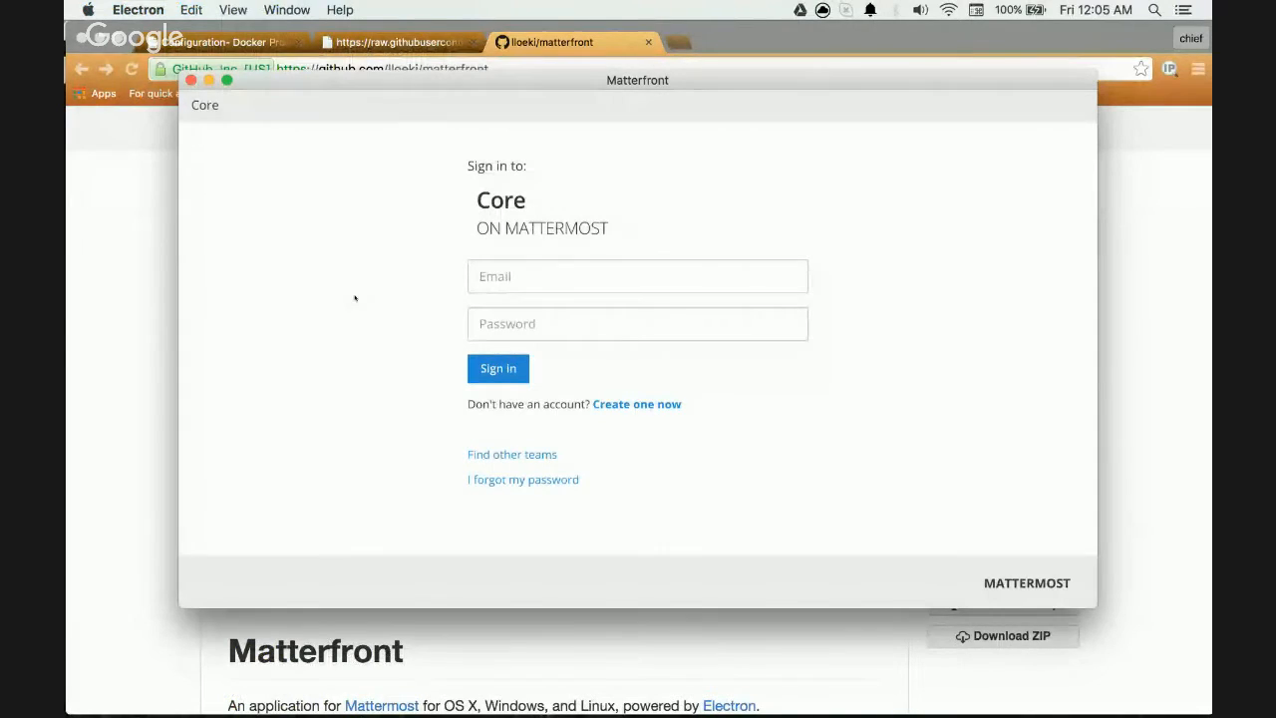
click(638, 275)
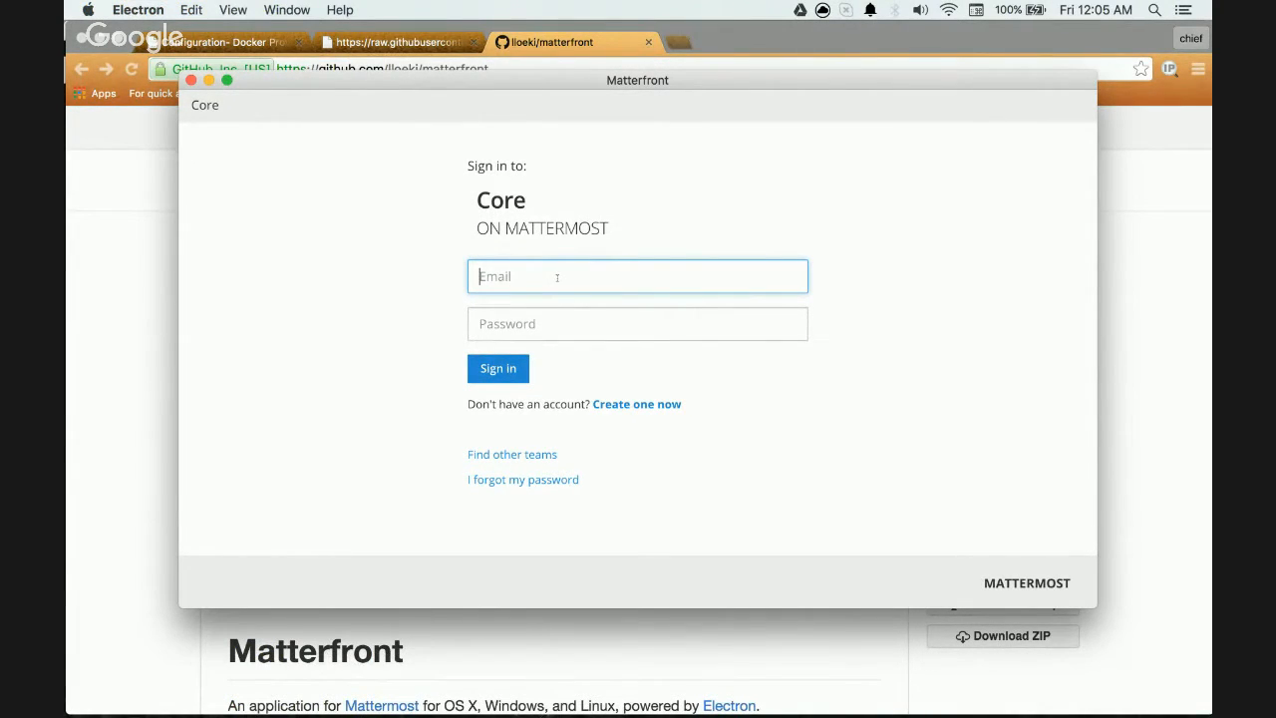
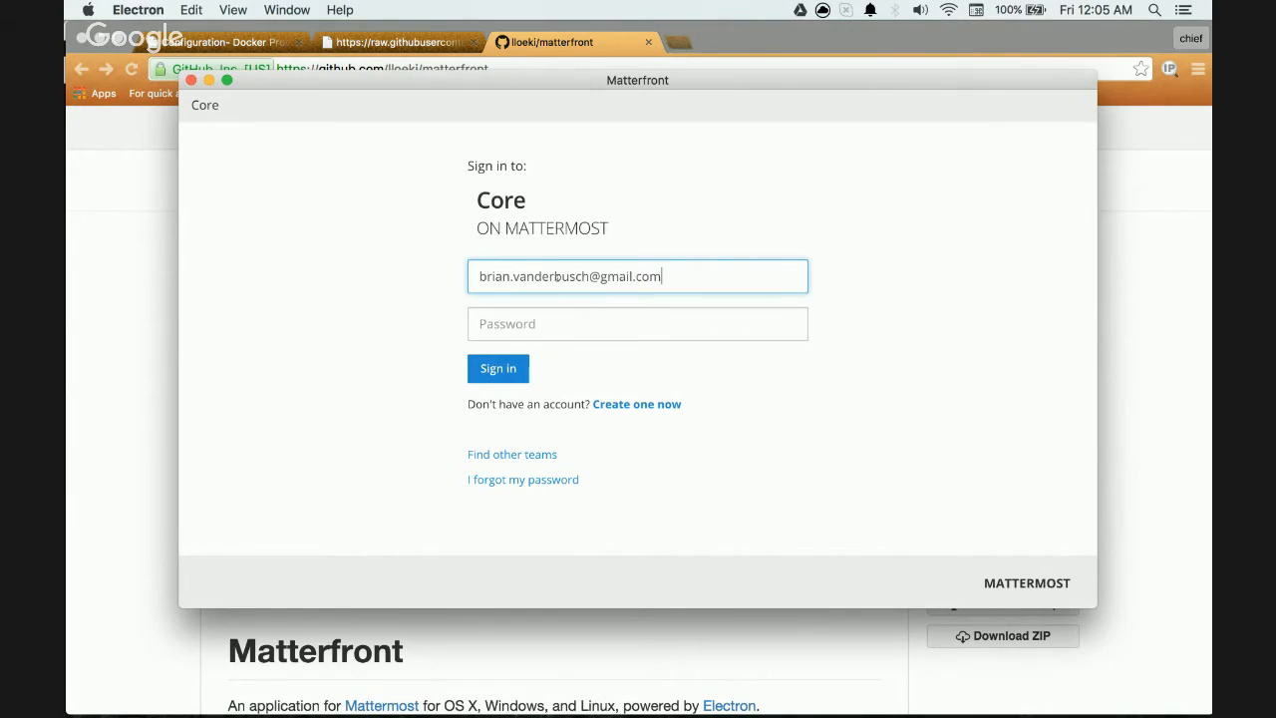
text(••••••)
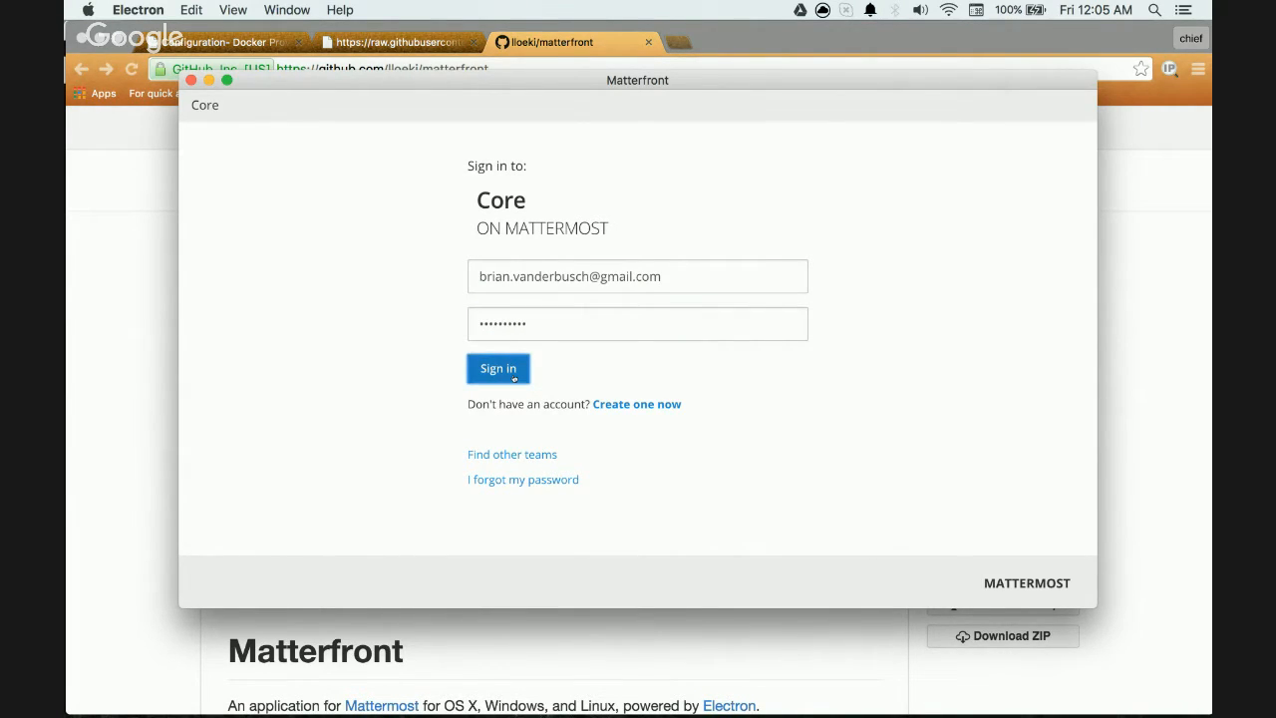
click(498, 367)
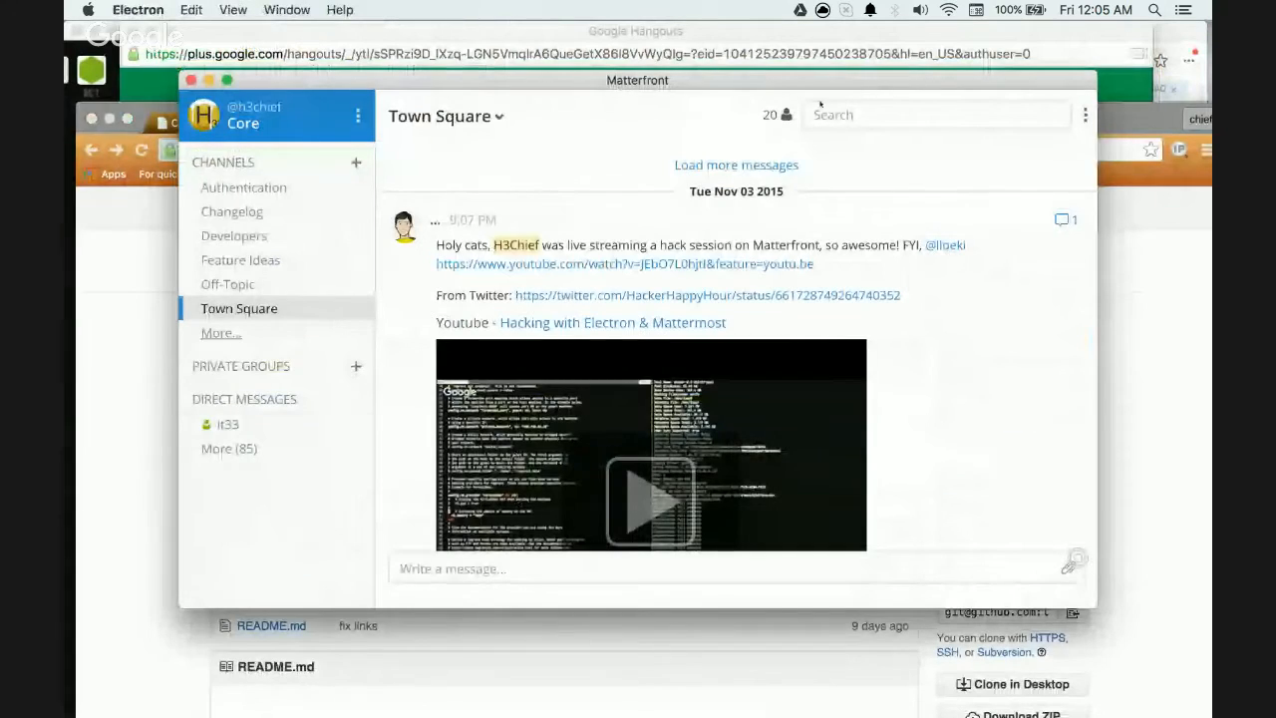
Browse the it33, Off-Topic and Feature Ideas channels, returning to Town Square.
click(227, 423)
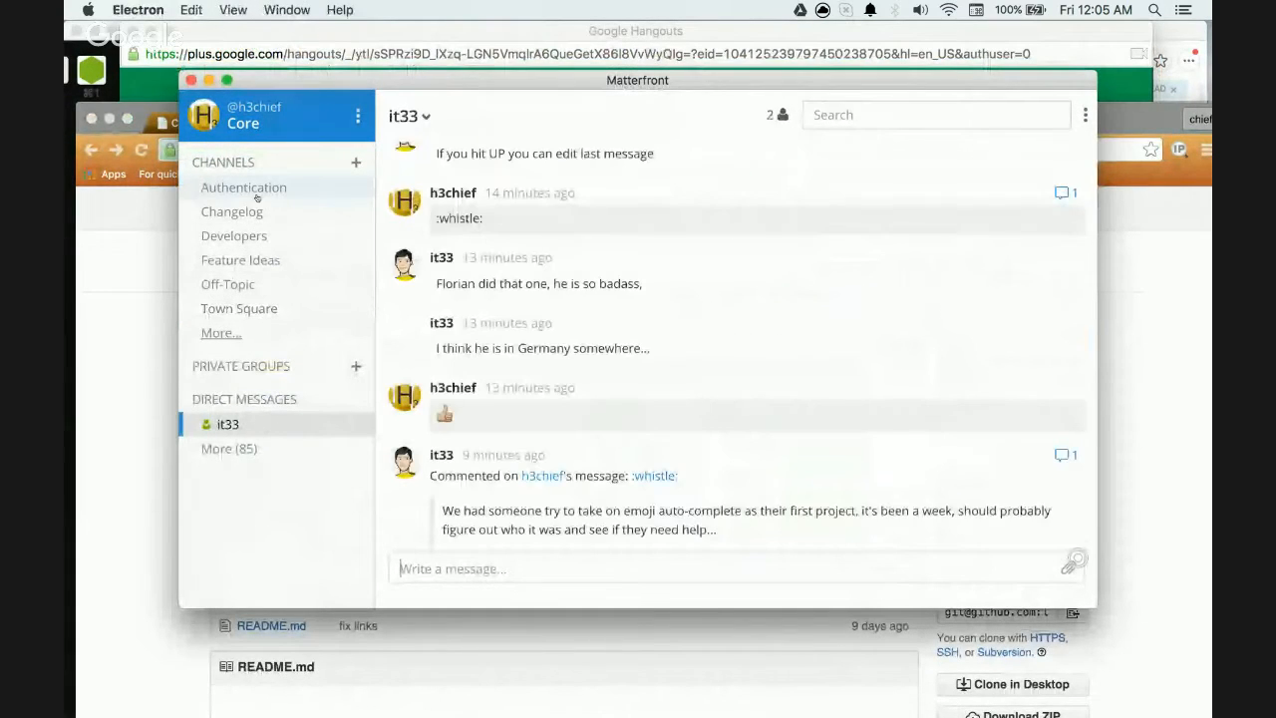
click(227, 283)
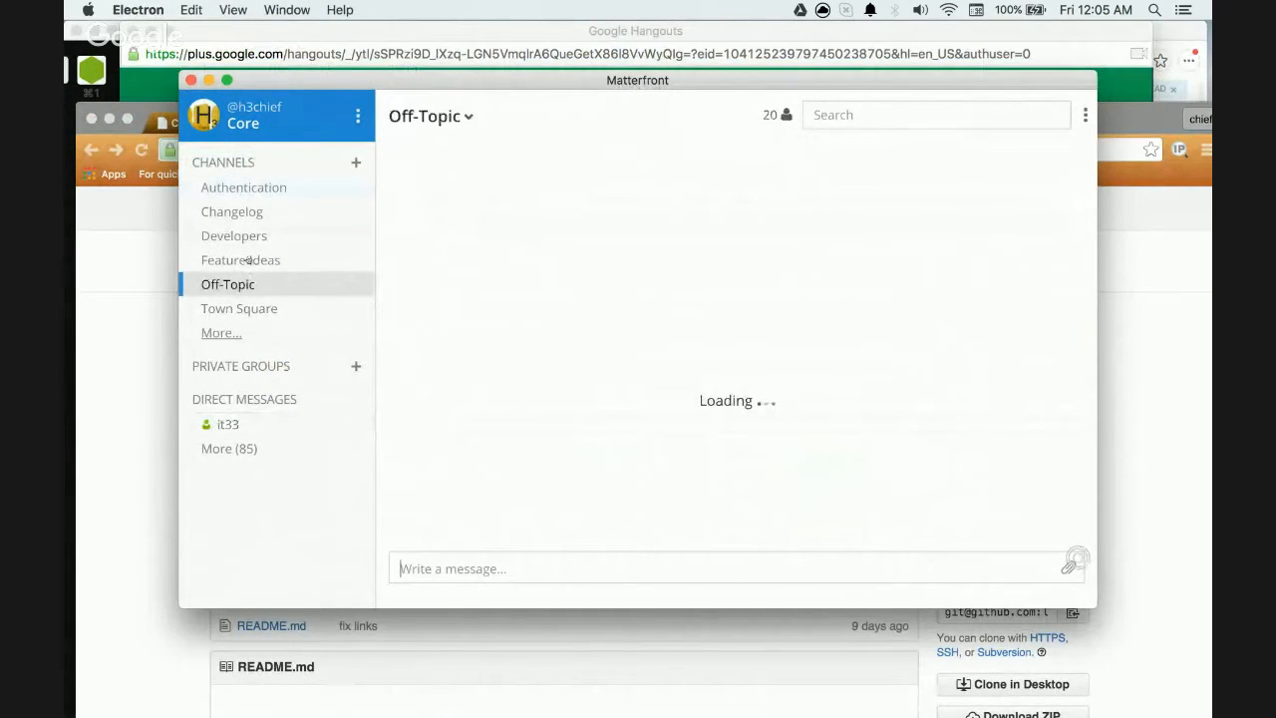
click(239, 259)
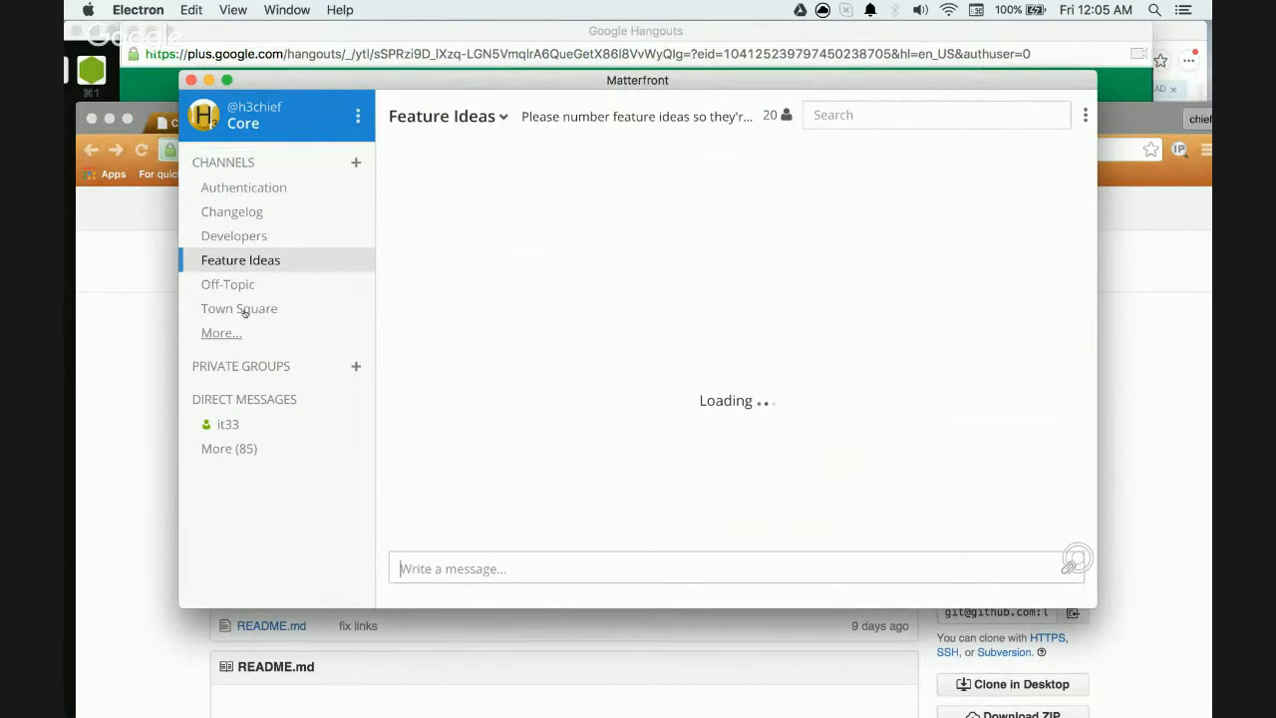
click(239, 307)
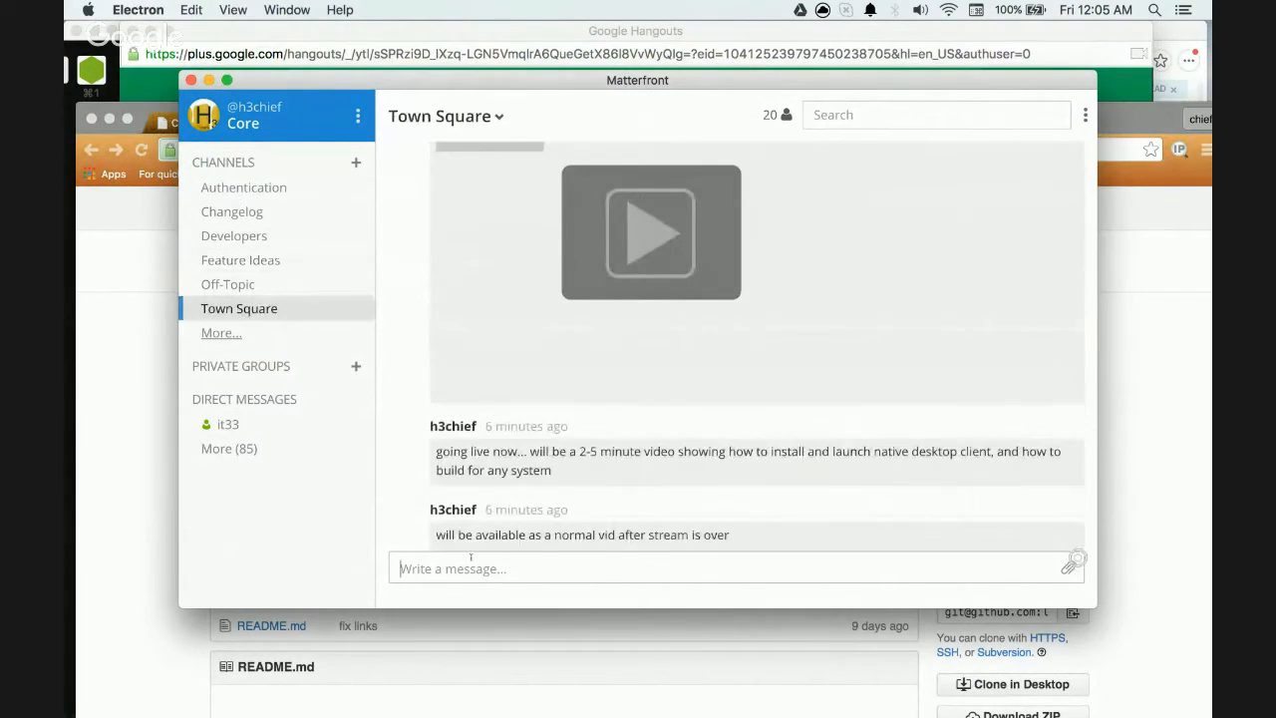
Post "hey guys! typed from the native client!" to Town Square.
text(hey gu)
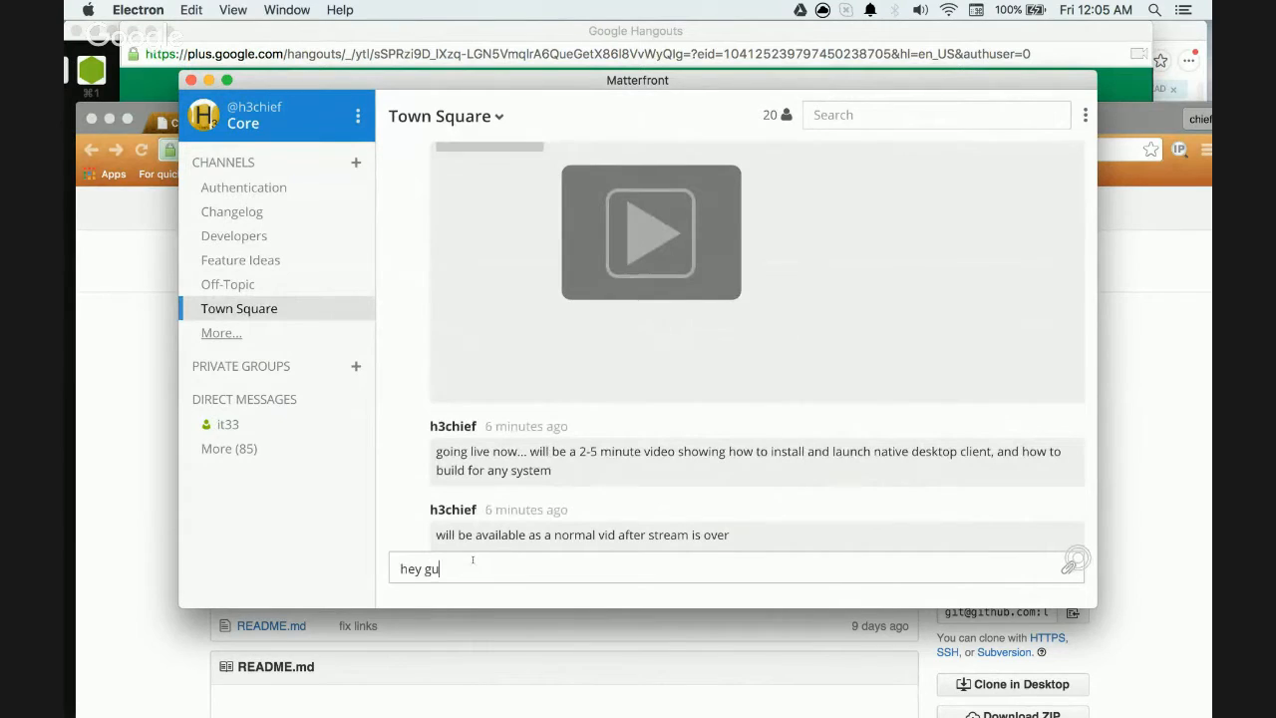
text(ys! typed)
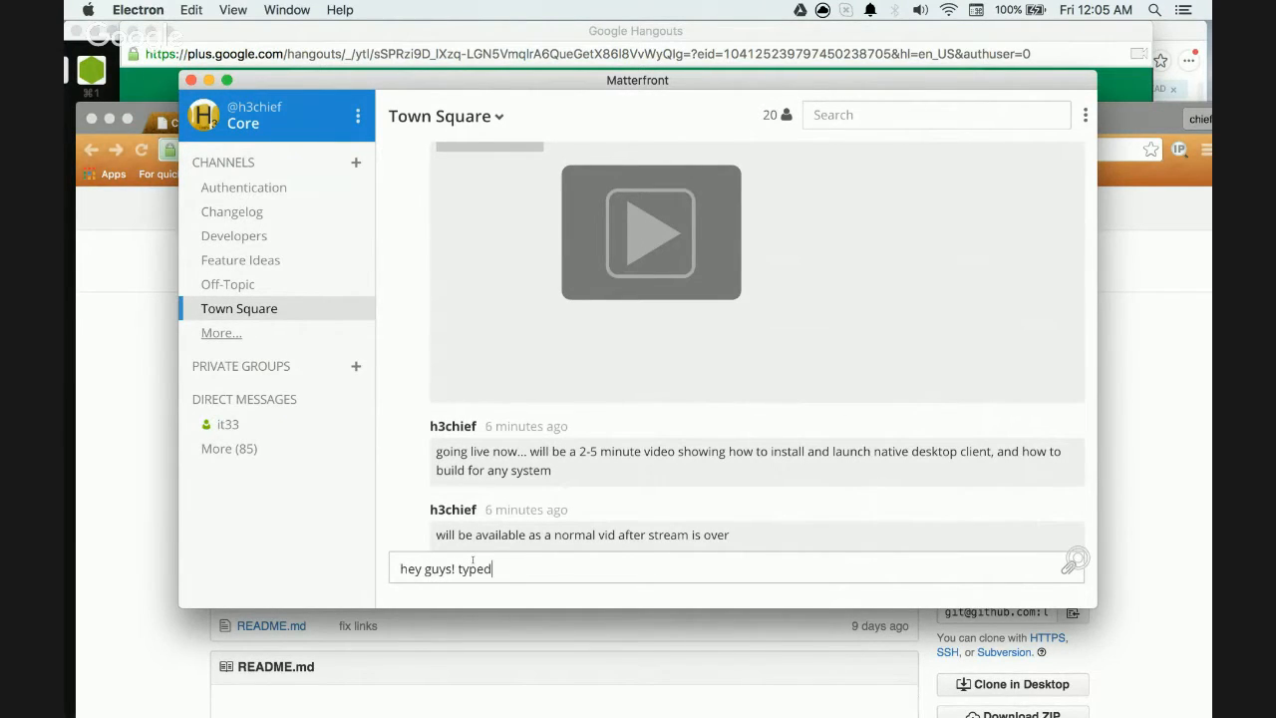
text(from the native c)
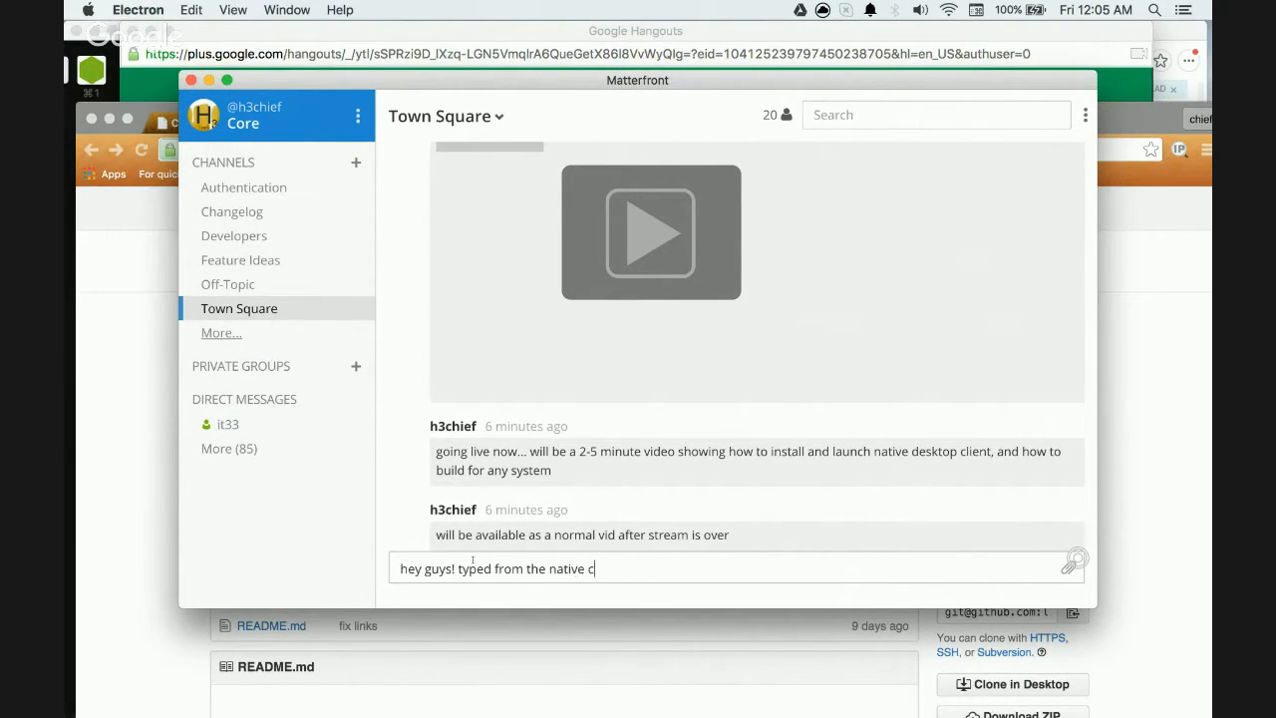
text(lient!)
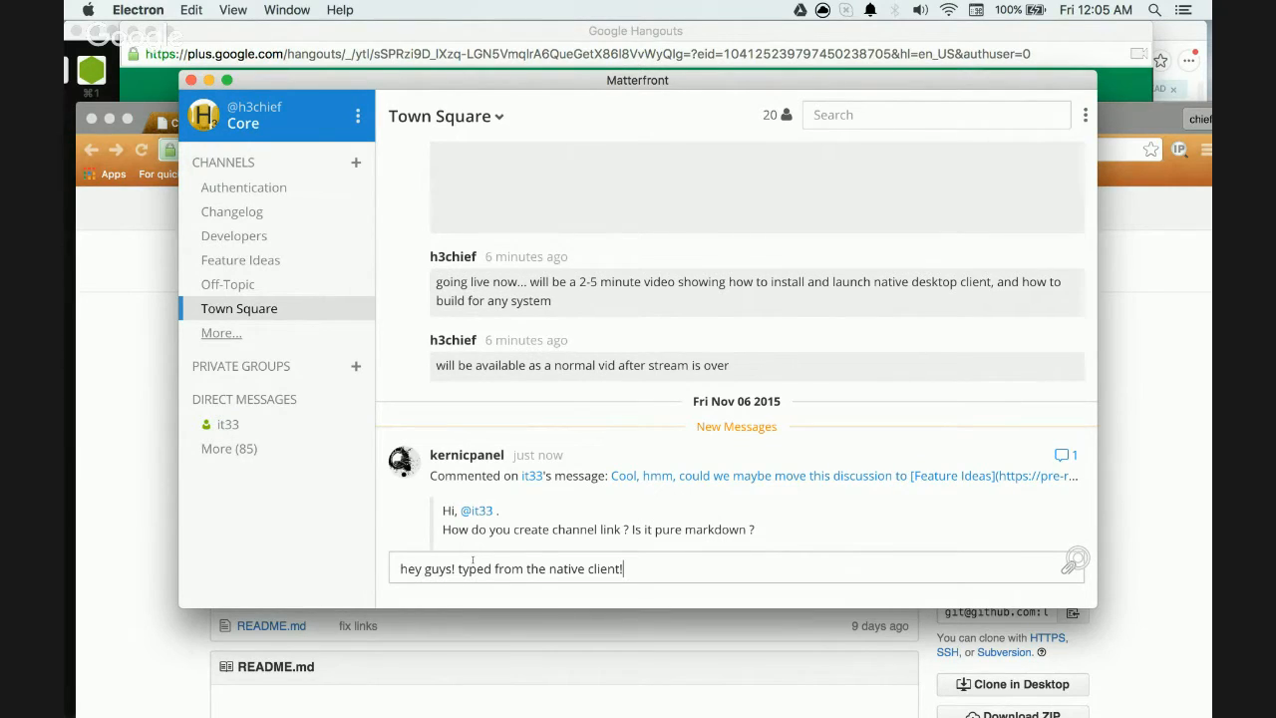
key(Return)
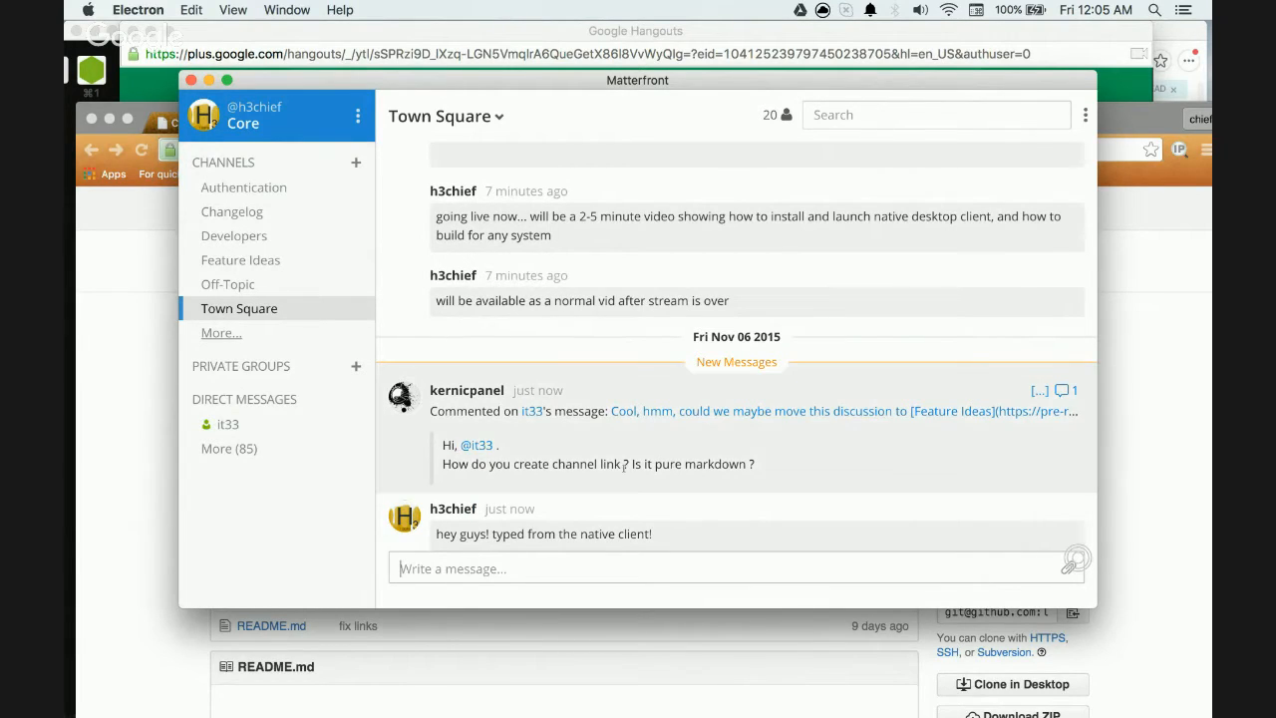
mouse_move(694, 451)
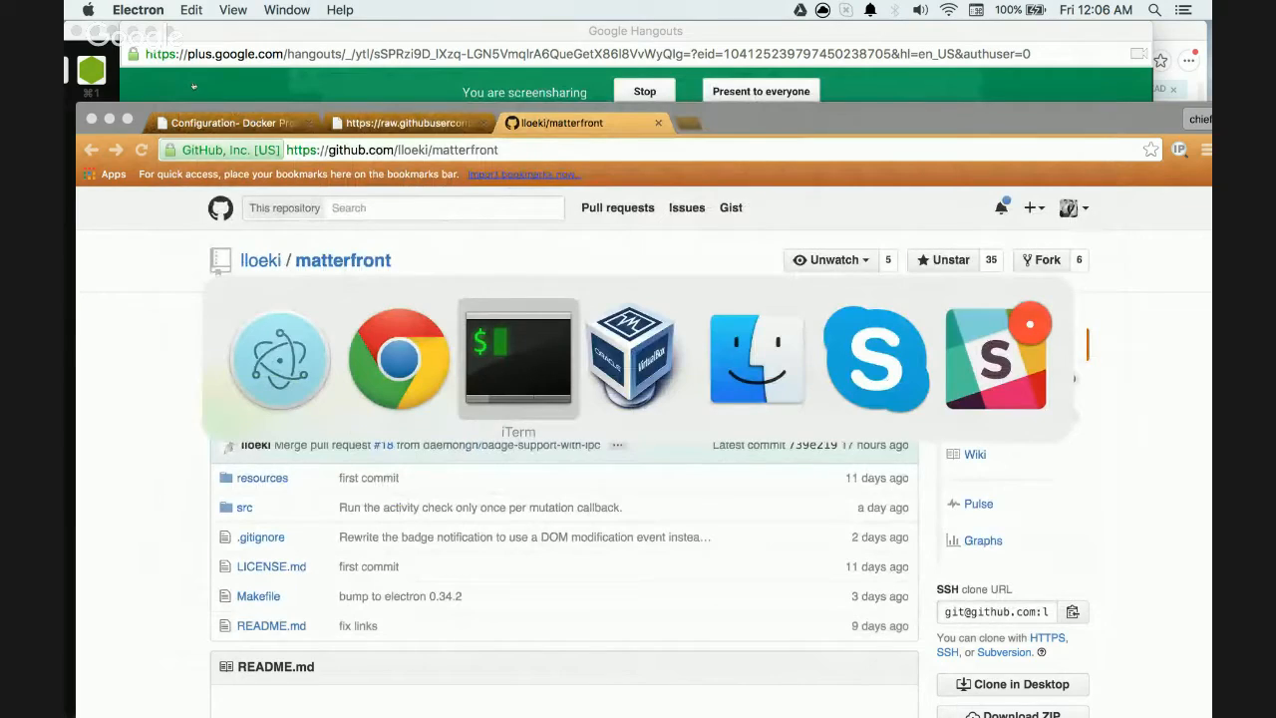
Back in the terminal, open the Vagrantfile in Vim and close it again.
click(519, 359)
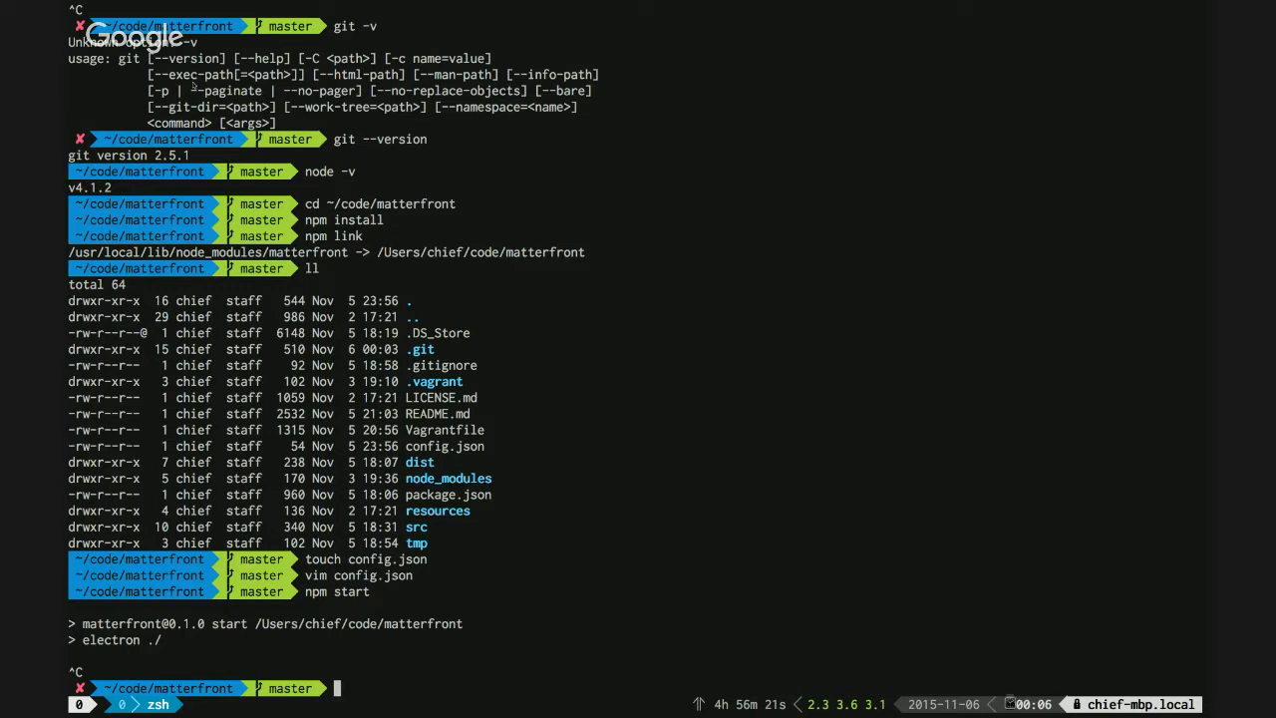
text(vim Va)
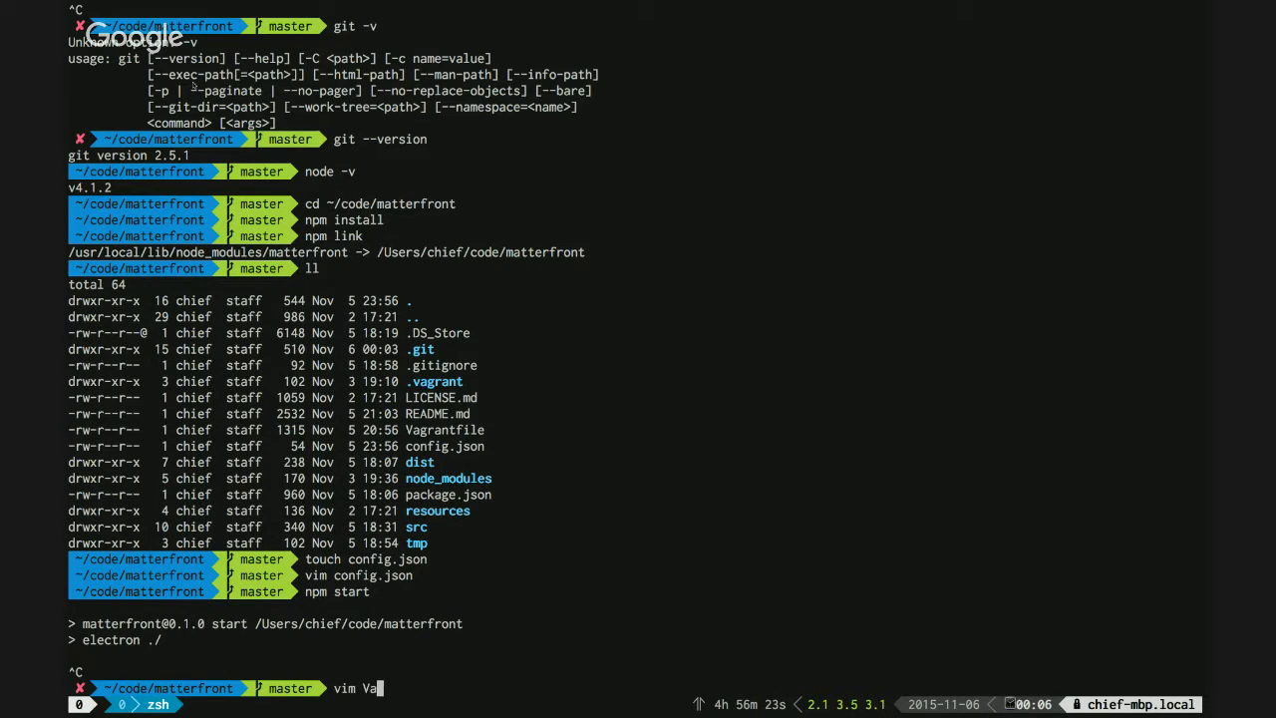
key(Return)
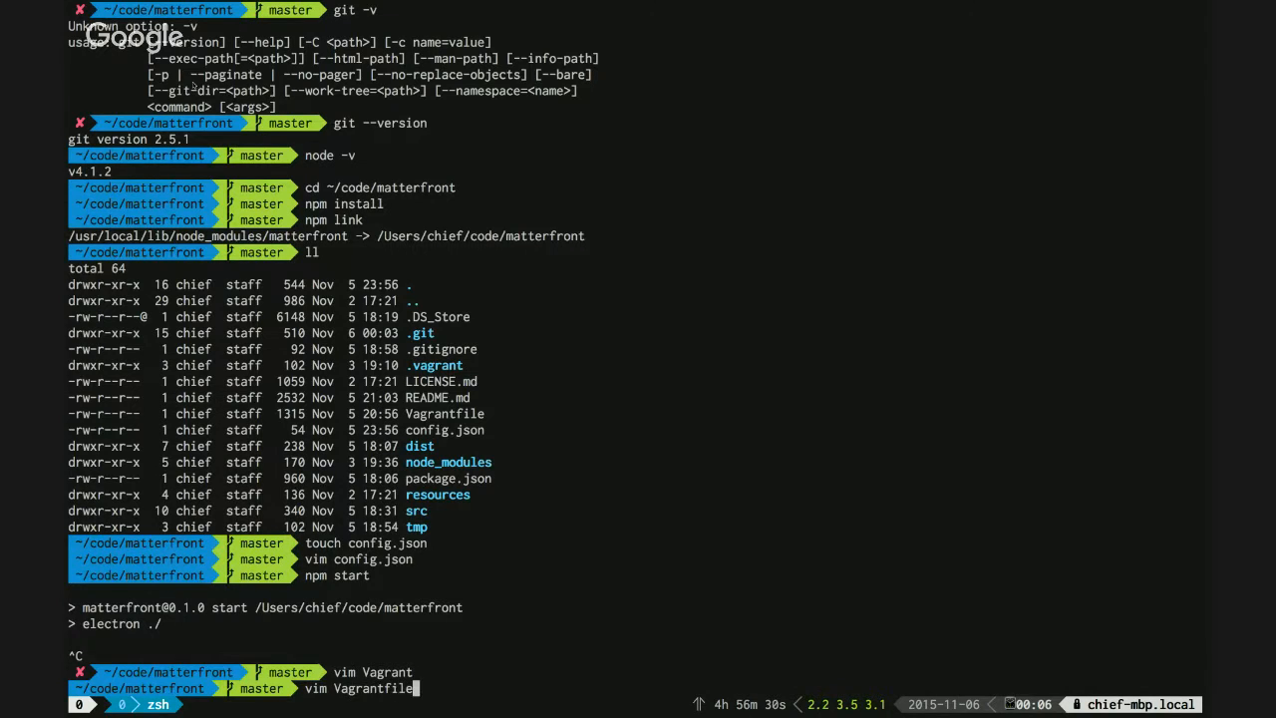
key(Return)
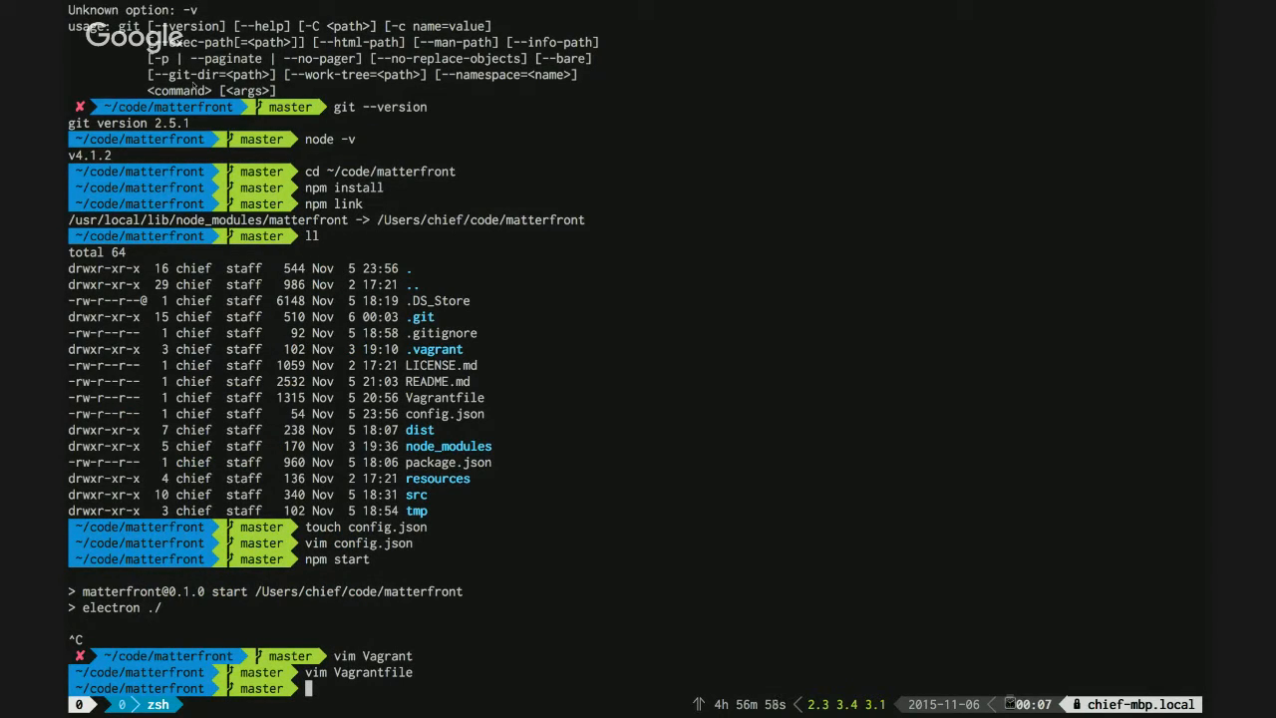
Confirm Vagrant 1.7.4 is current and vagrant up finds the VM already running.
text(vagrant version)
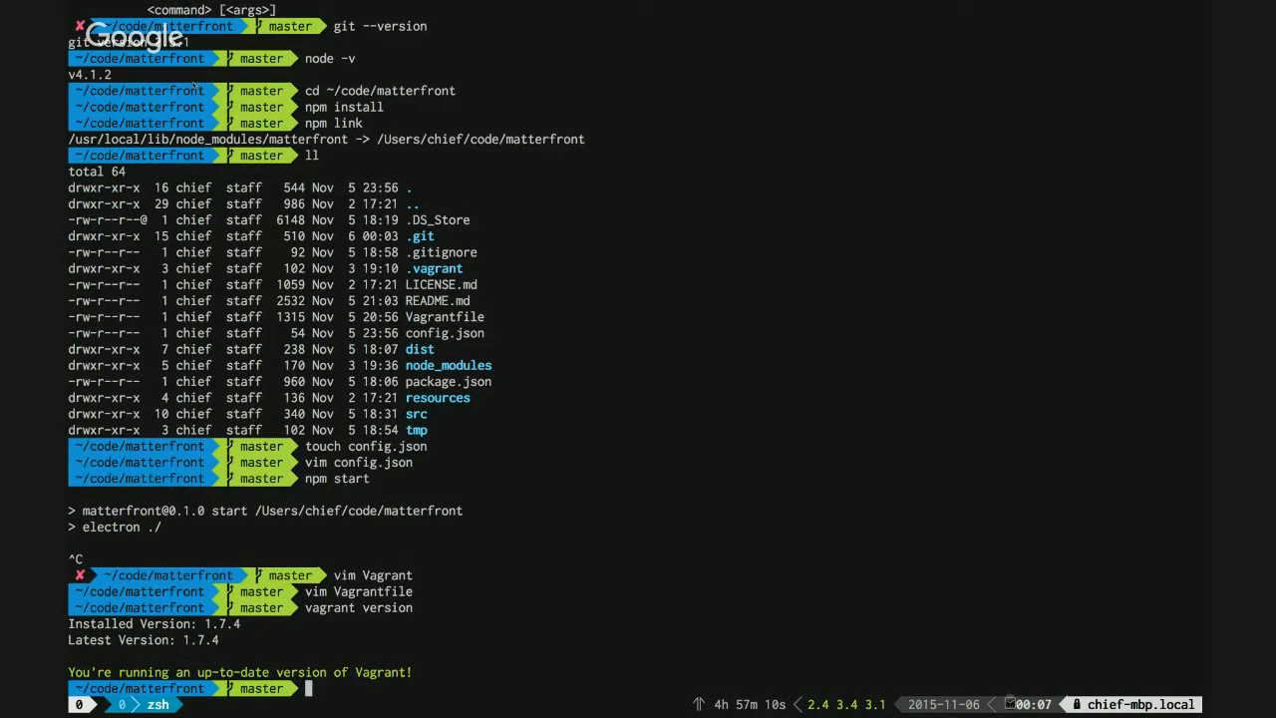
text(vagrant)
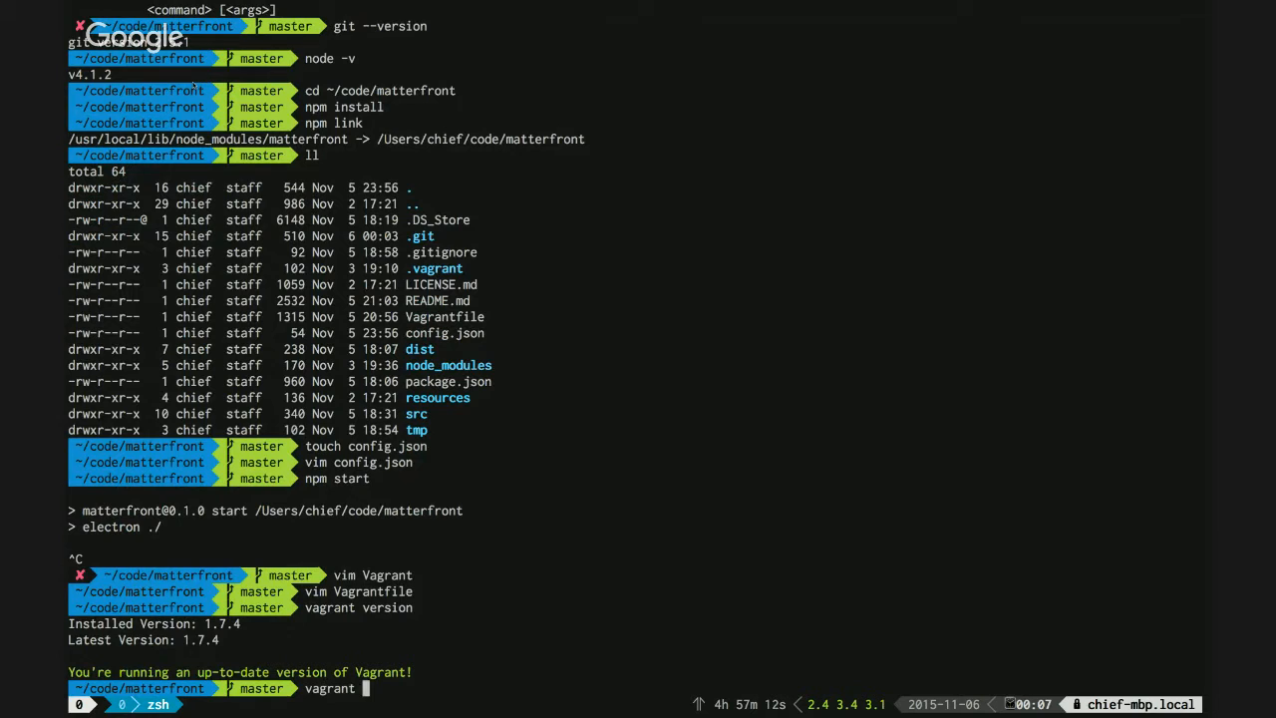
text(up)
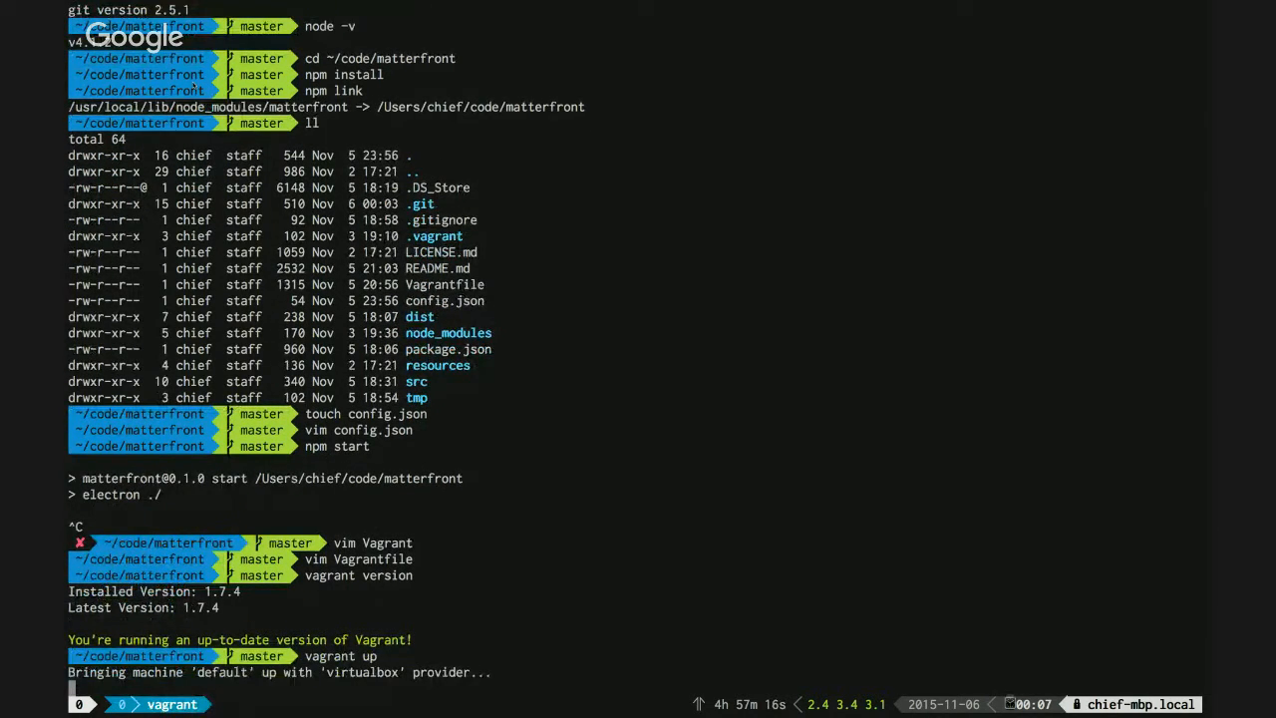
scroll(down, 3)
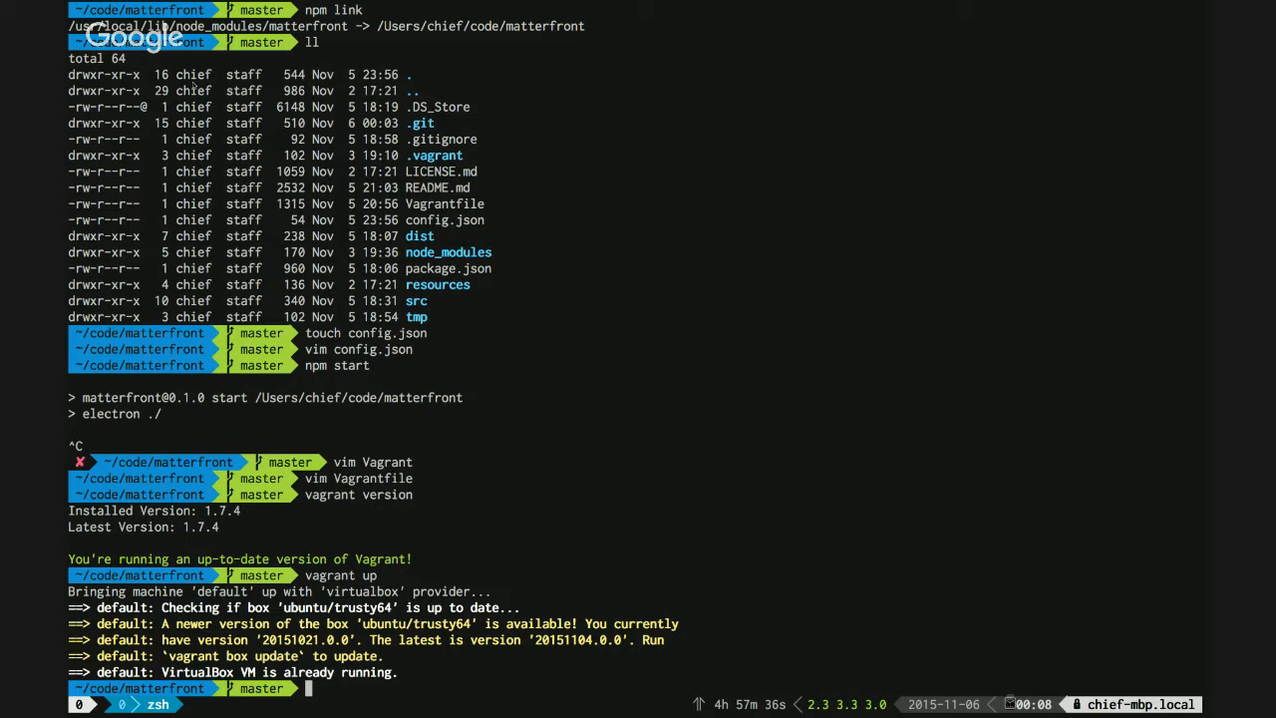
Reopen config.json in Vim.
text(vim)
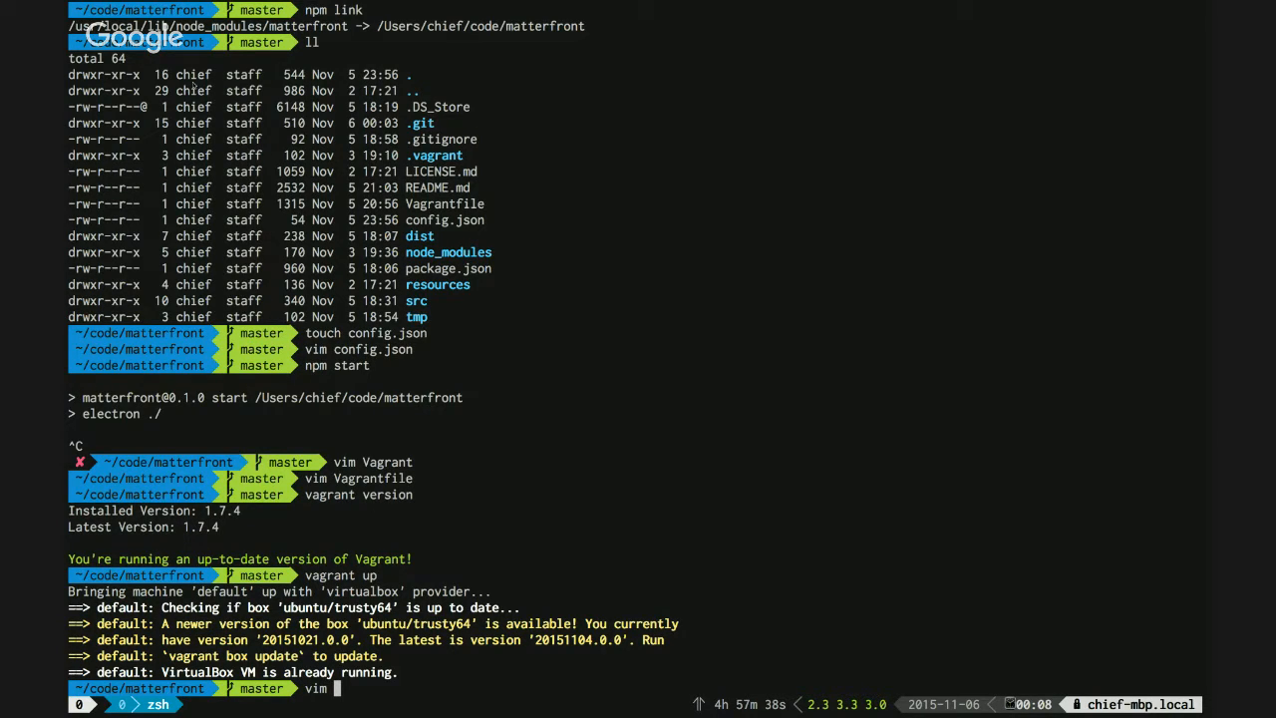
key(Return)
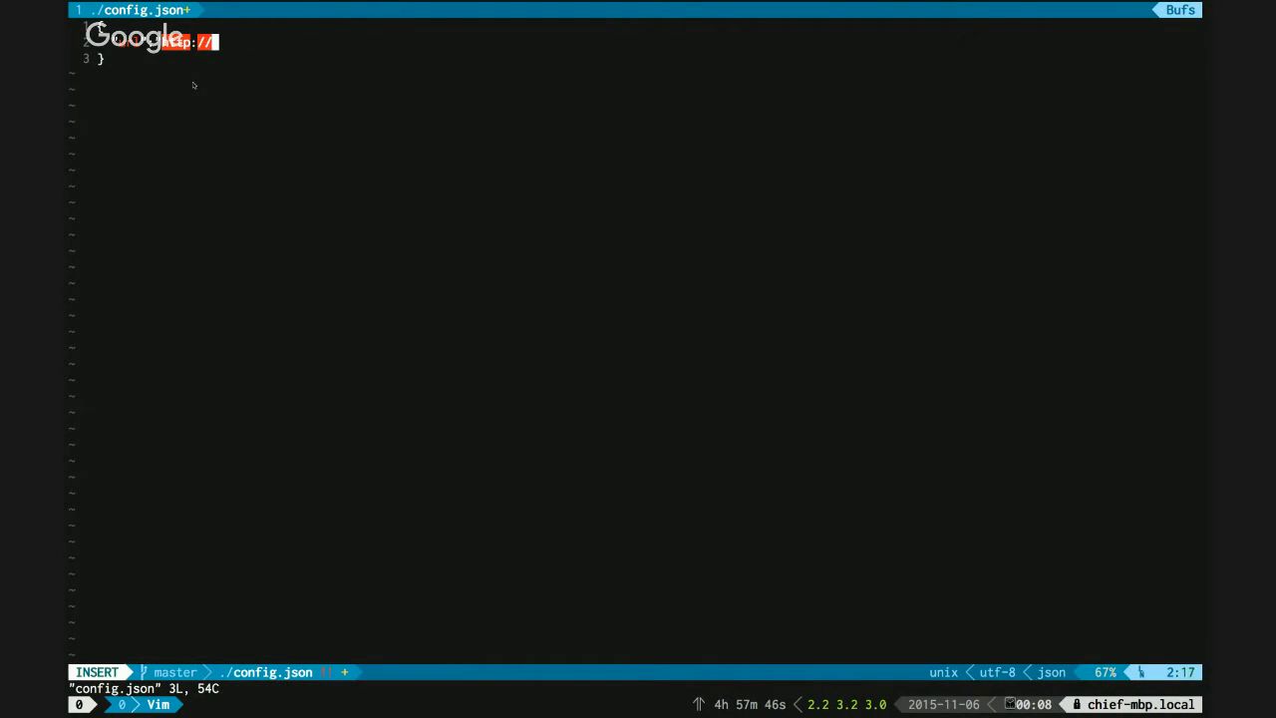
text(192.)
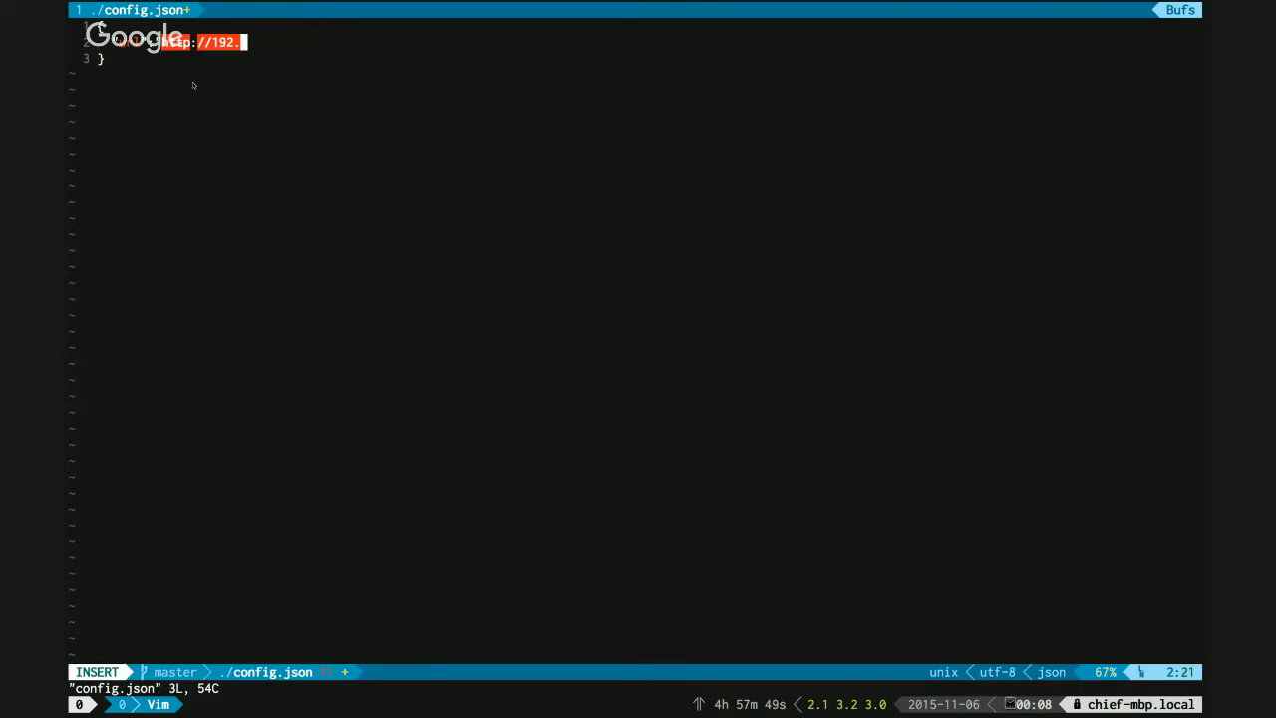
text(168)
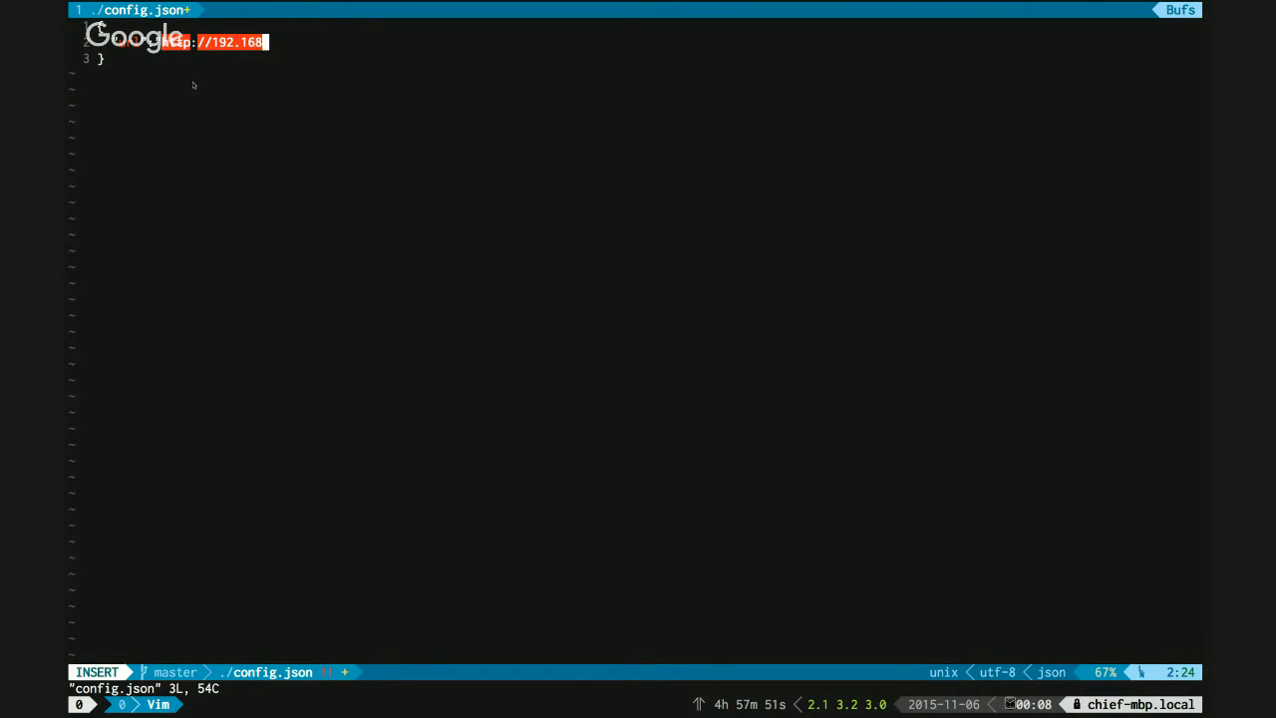
text(.33)
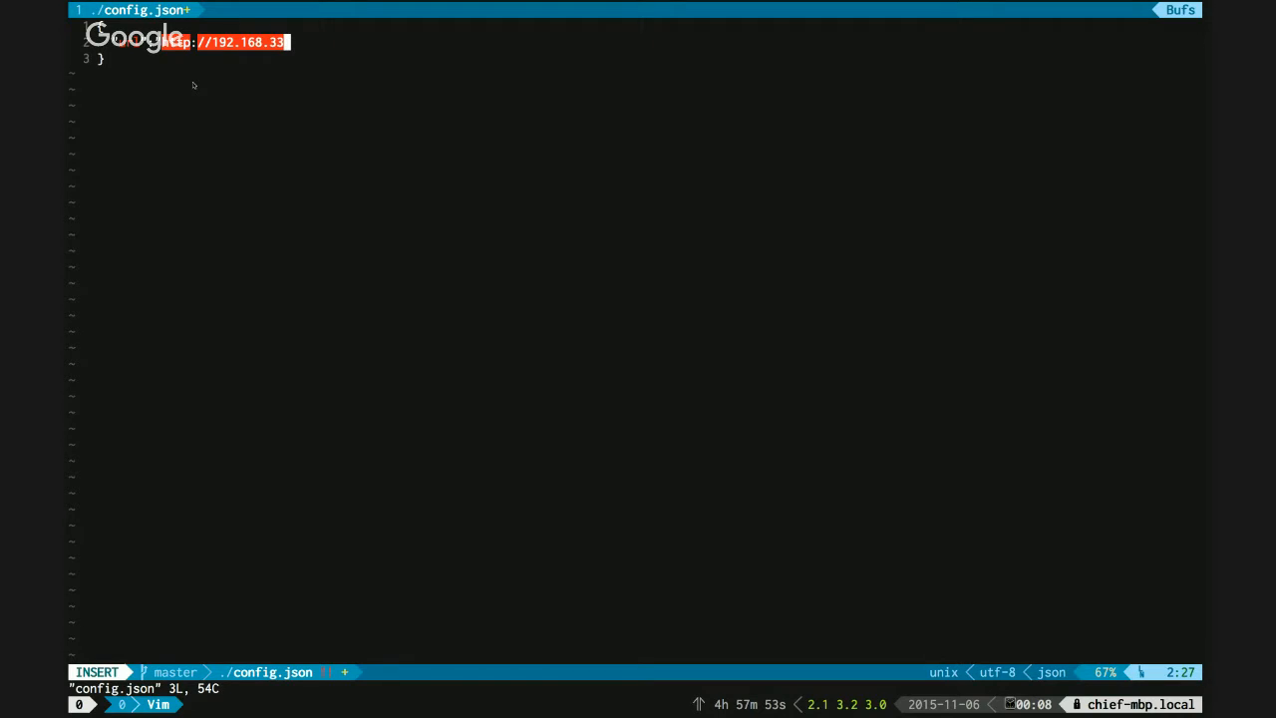
text(.33")
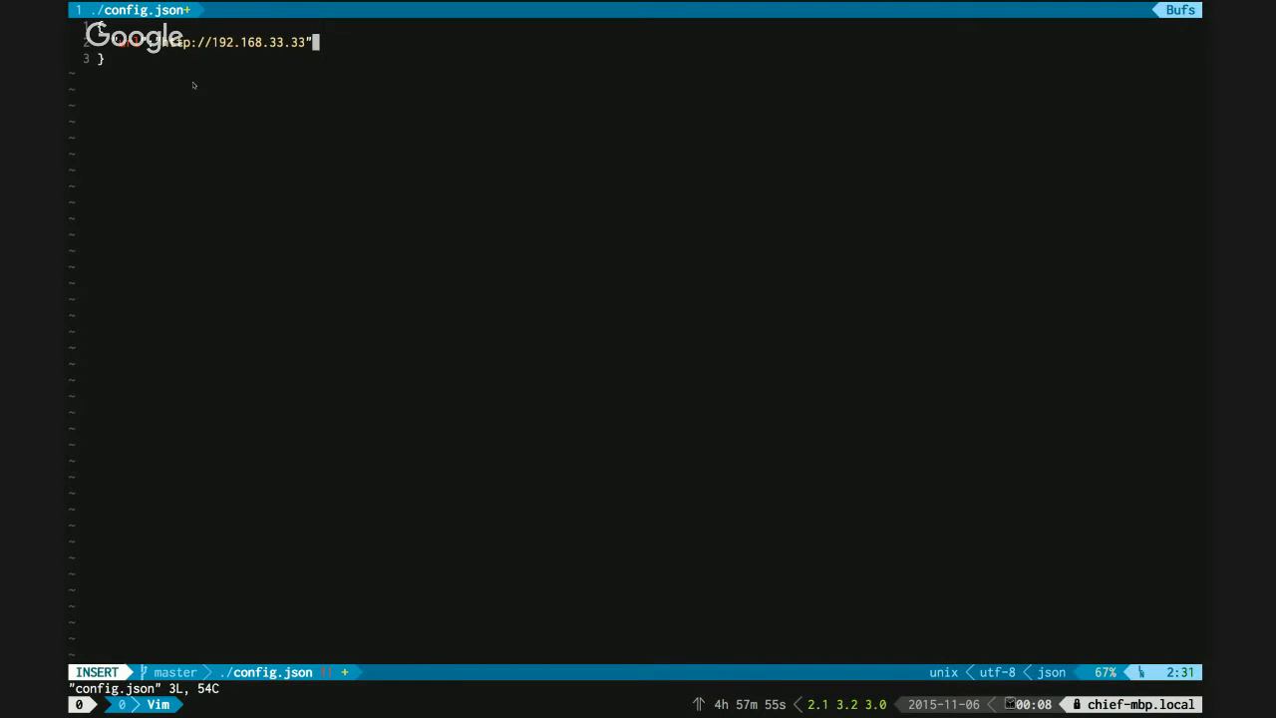
key(Escape)
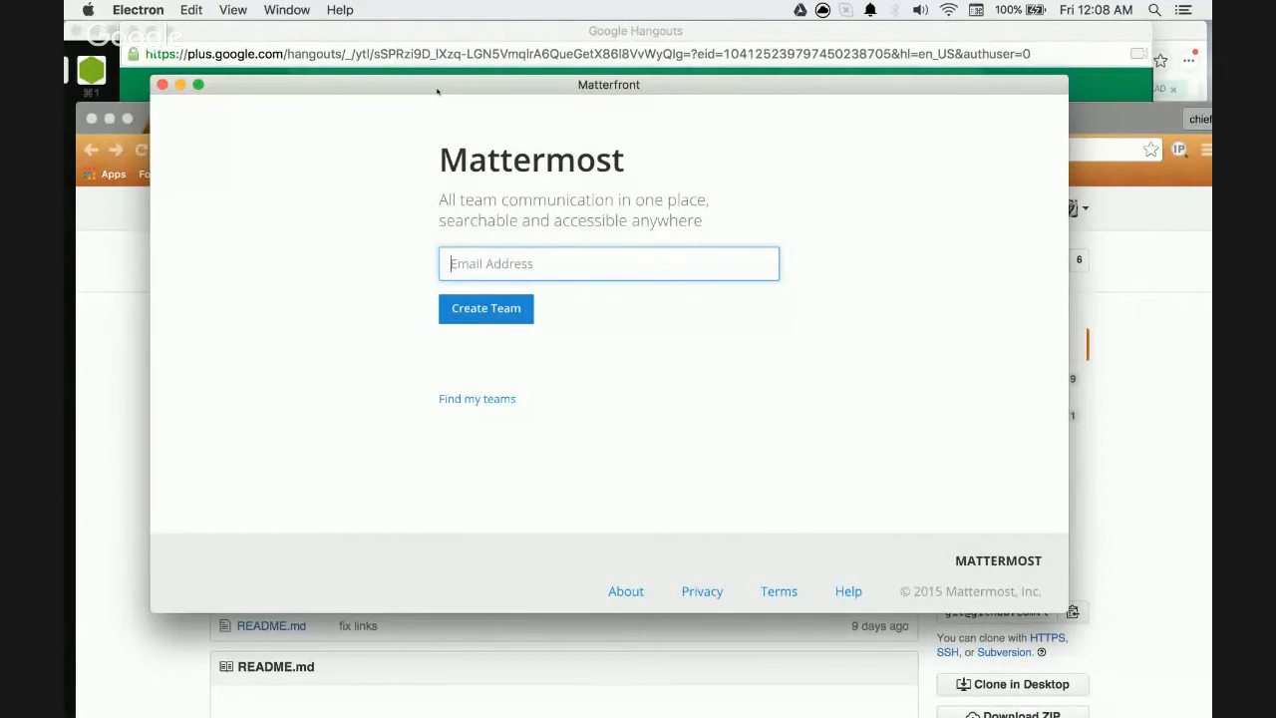
mouse_move(454, 108)
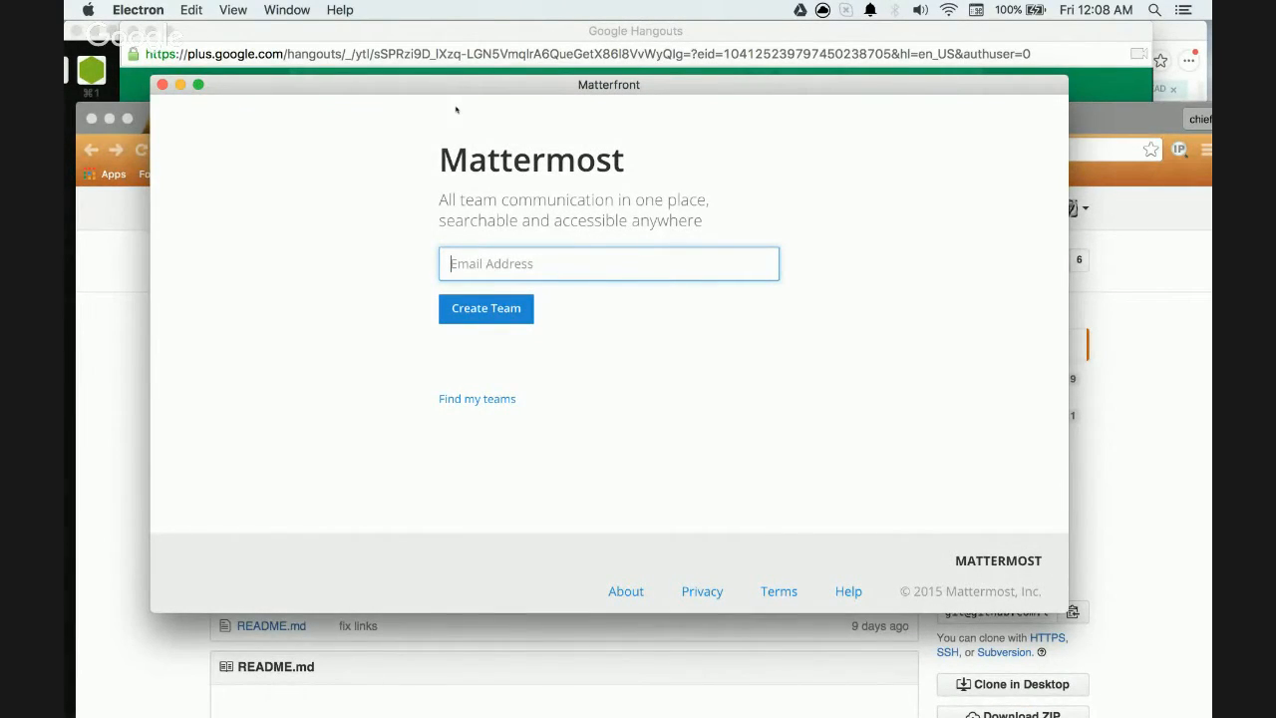
mouse_move(508, 263)
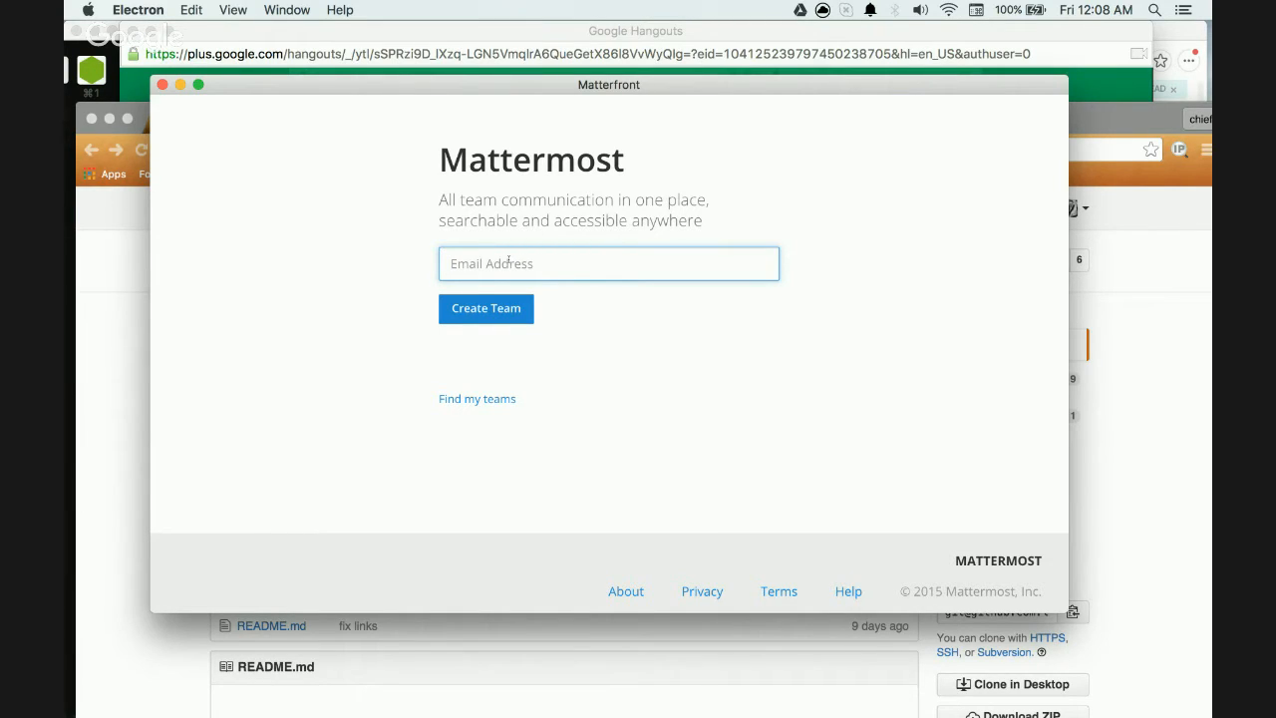
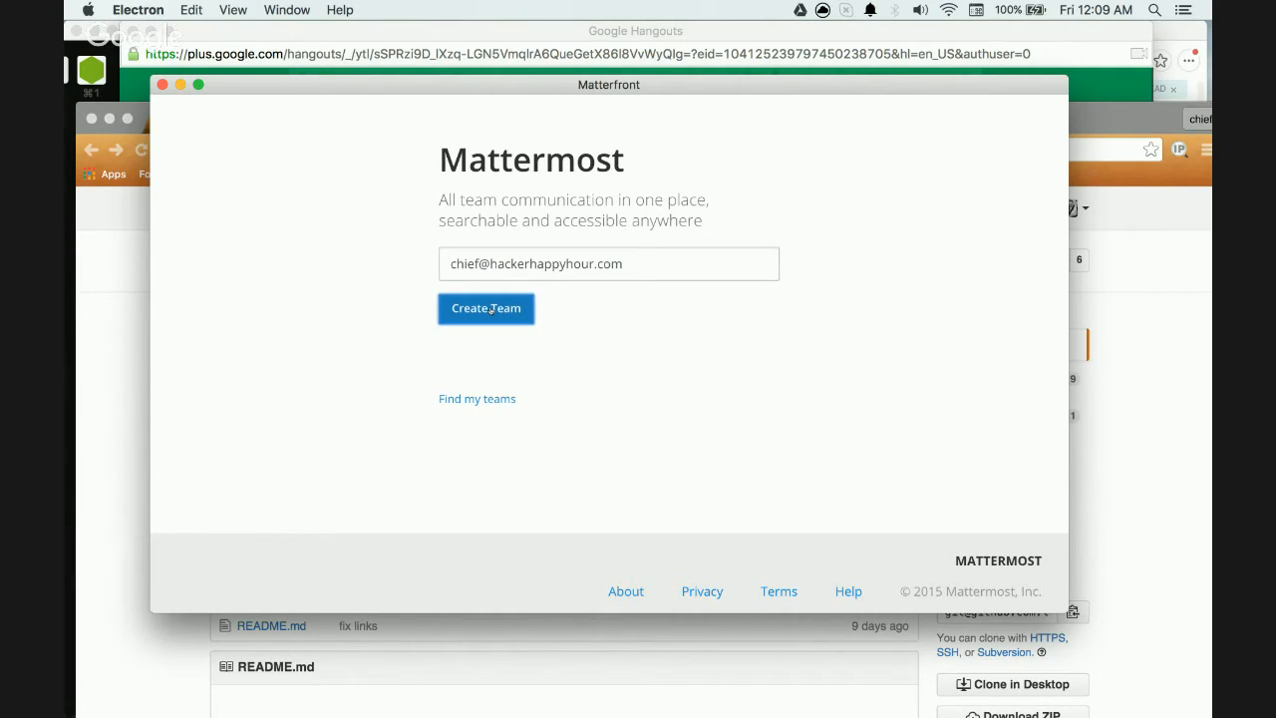
Submit the hackerhappyhour.com email address on the Create Team signup page.
click(486, 307)
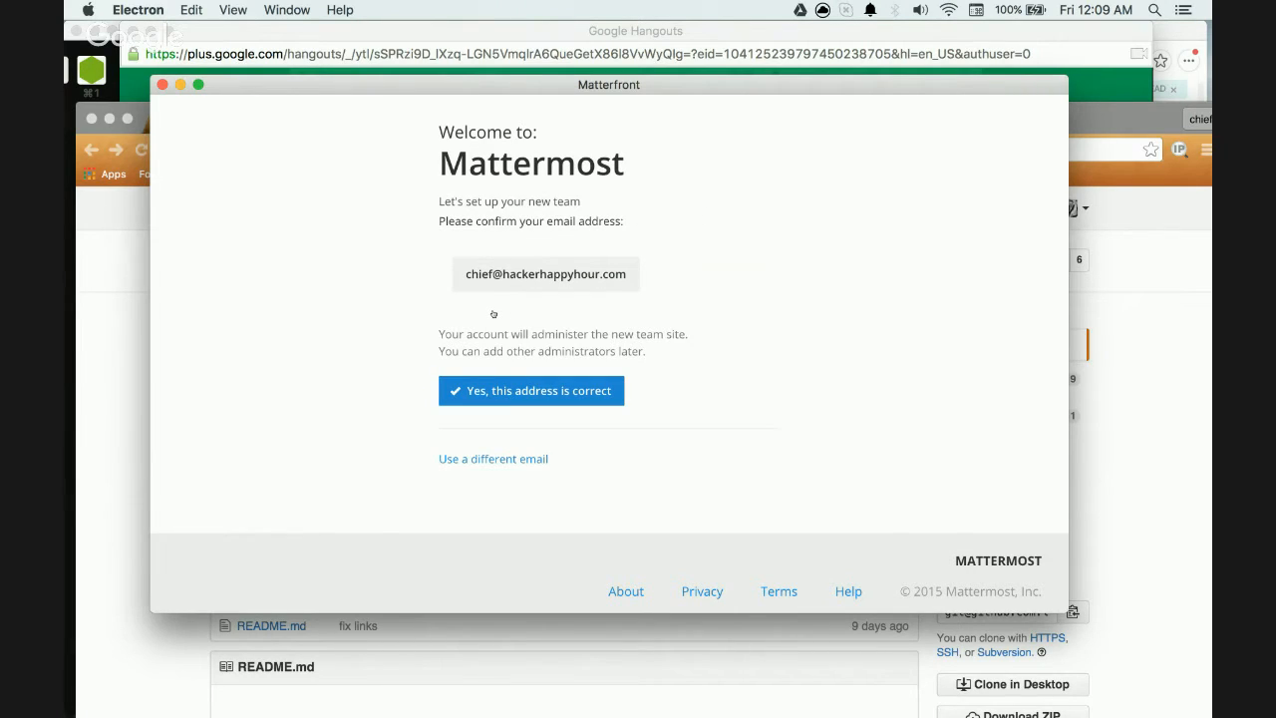
Confirm the email, name the team zues and accept its suggested web address.
click(530, 388)
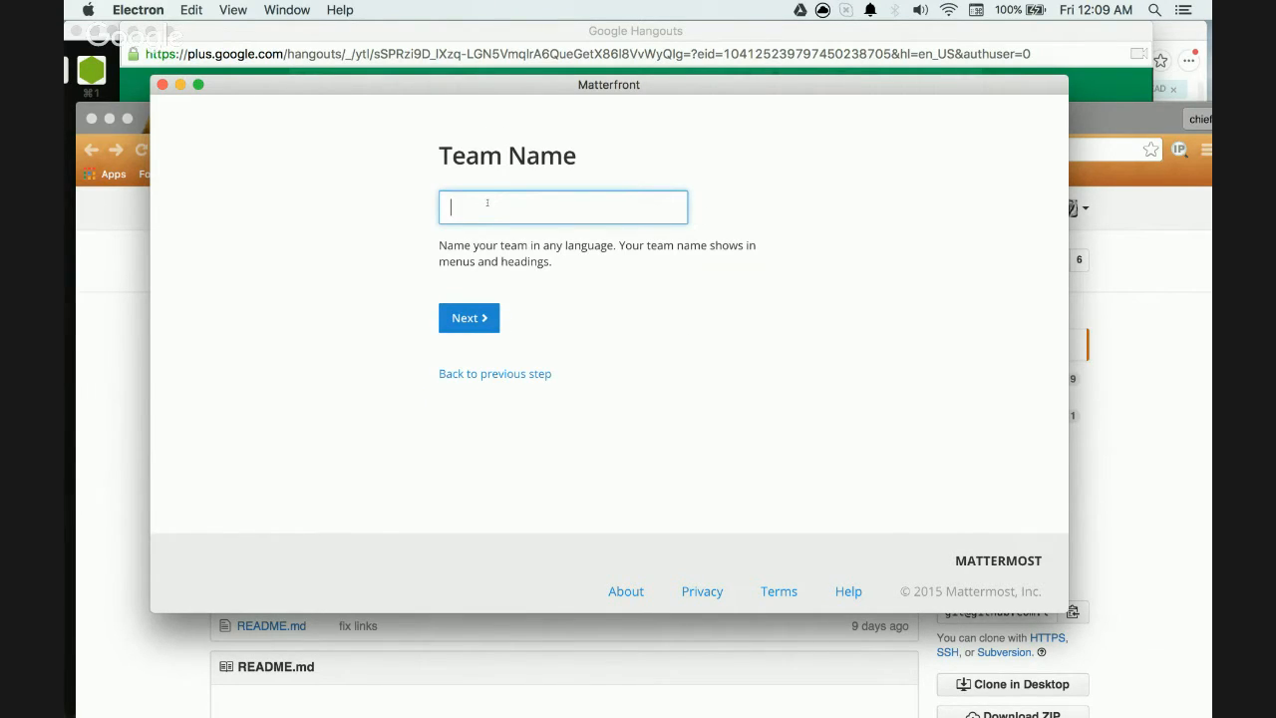
text(fanc)
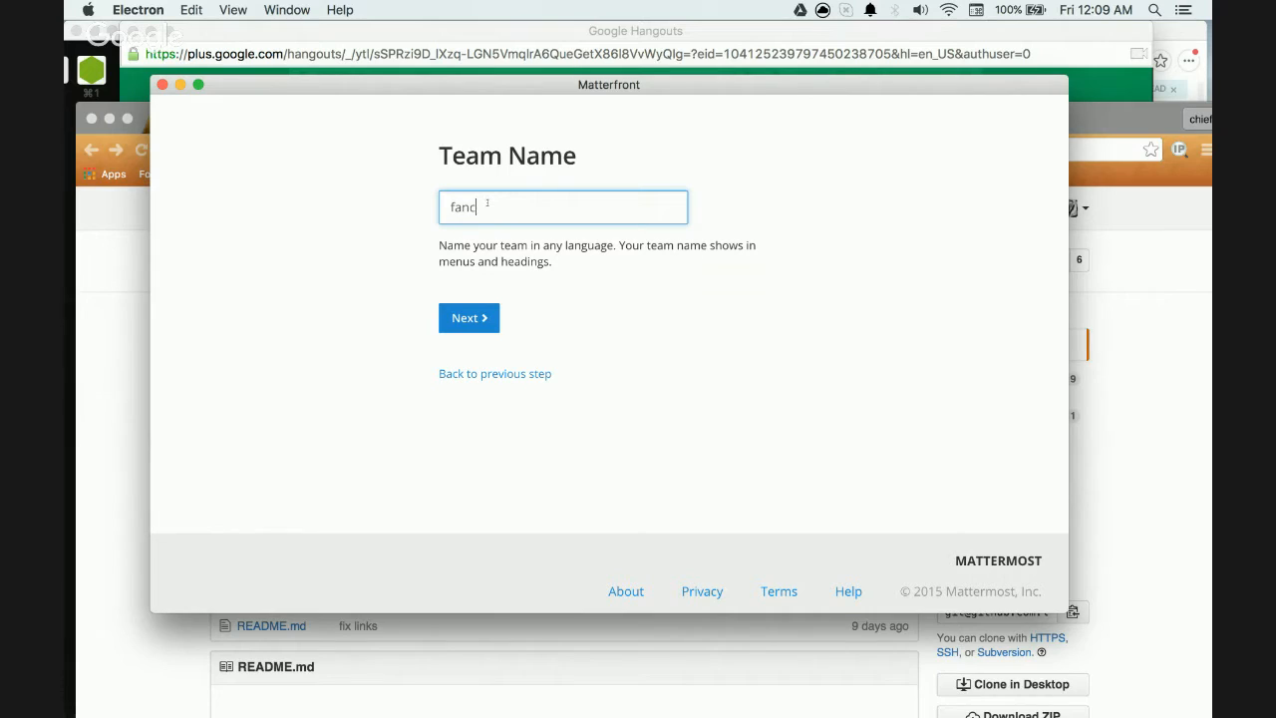
text(zues)
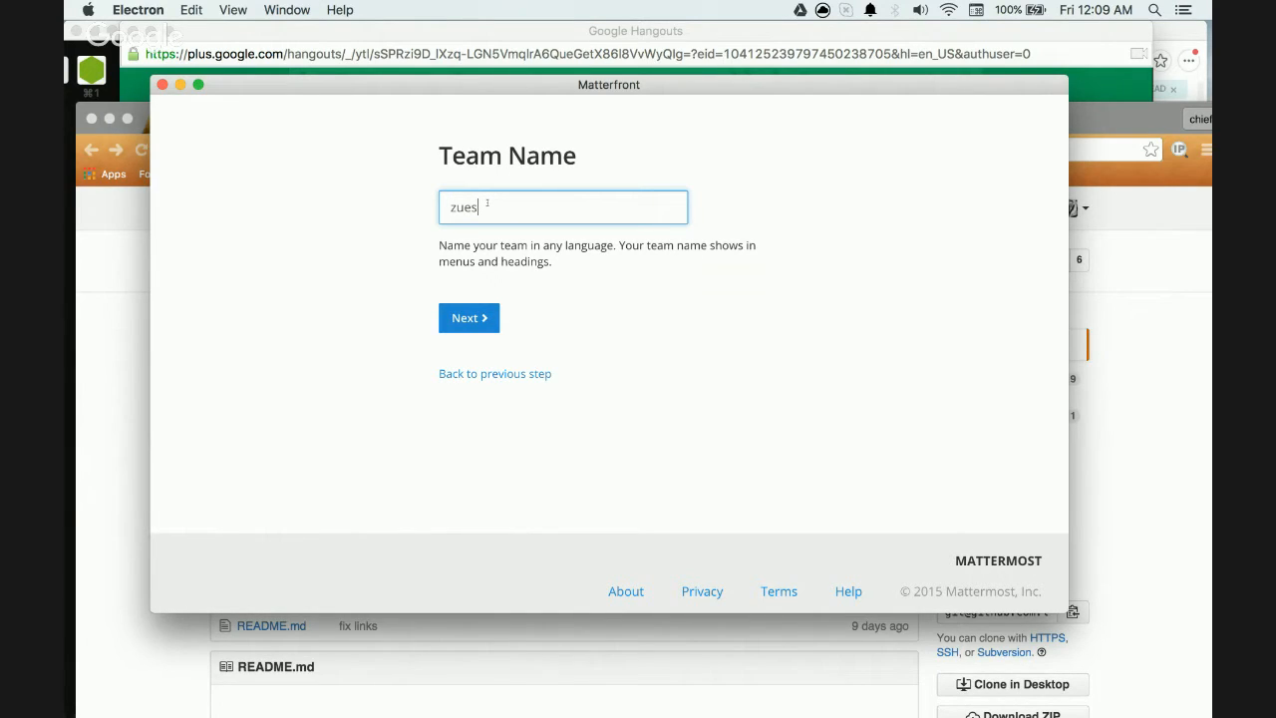
click(468, 317)
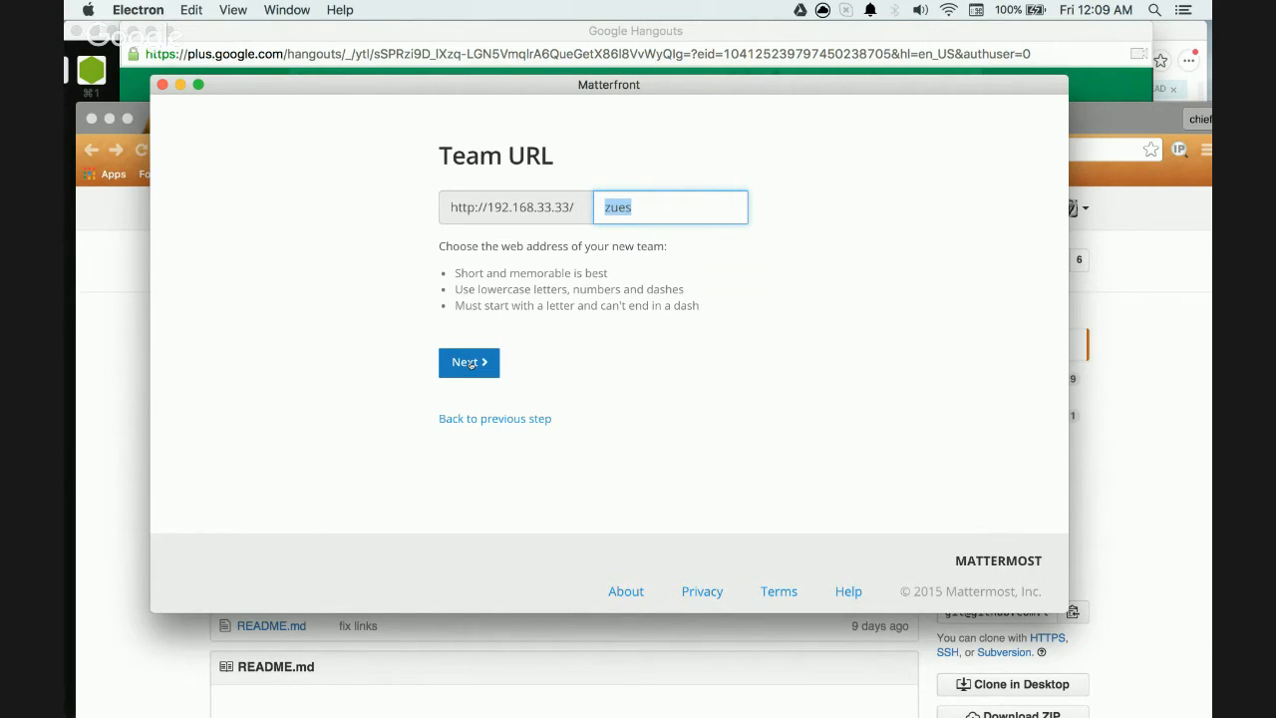
click(468, 363)
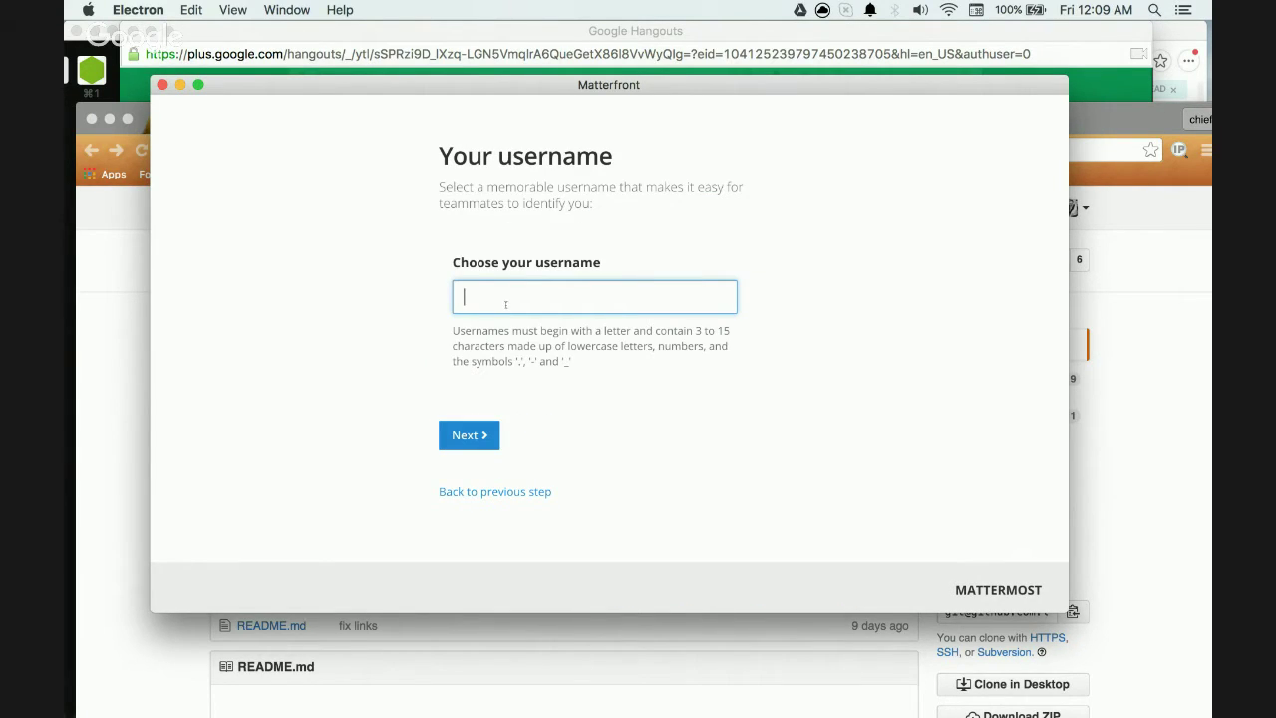
Choose the username and password and finish creating the zues team account.
text(h3c)
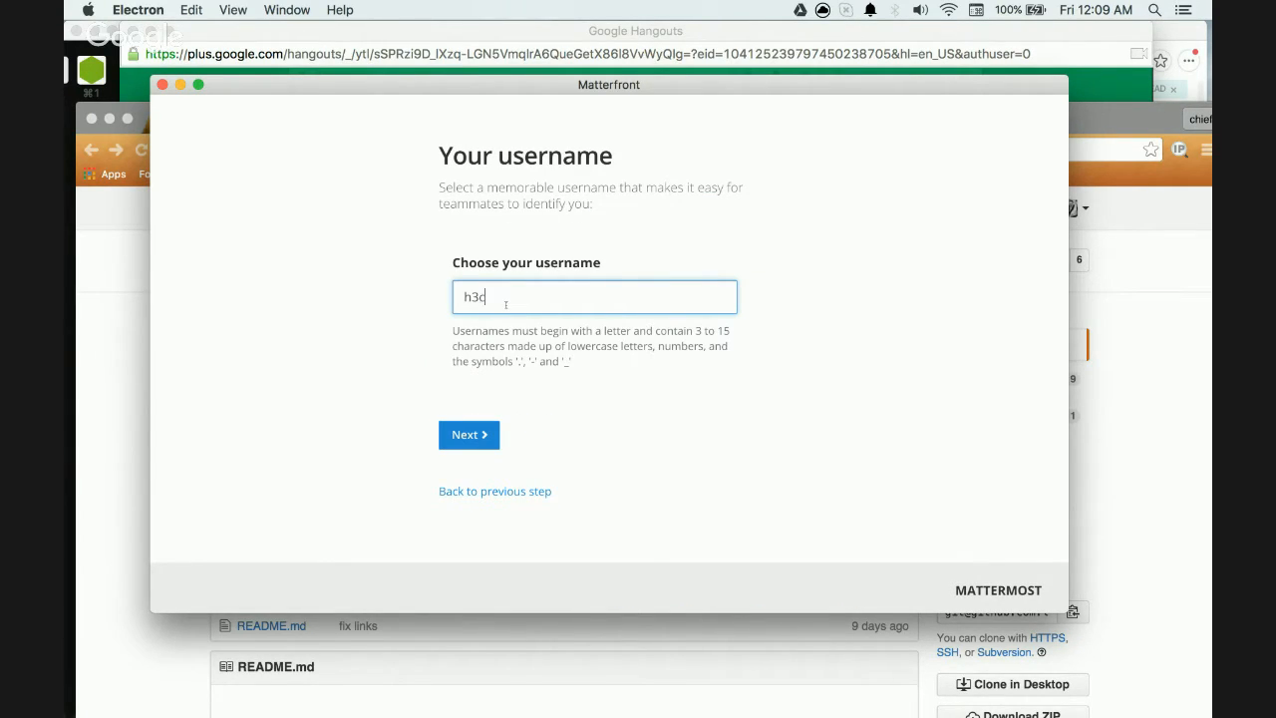
click(469, 435)
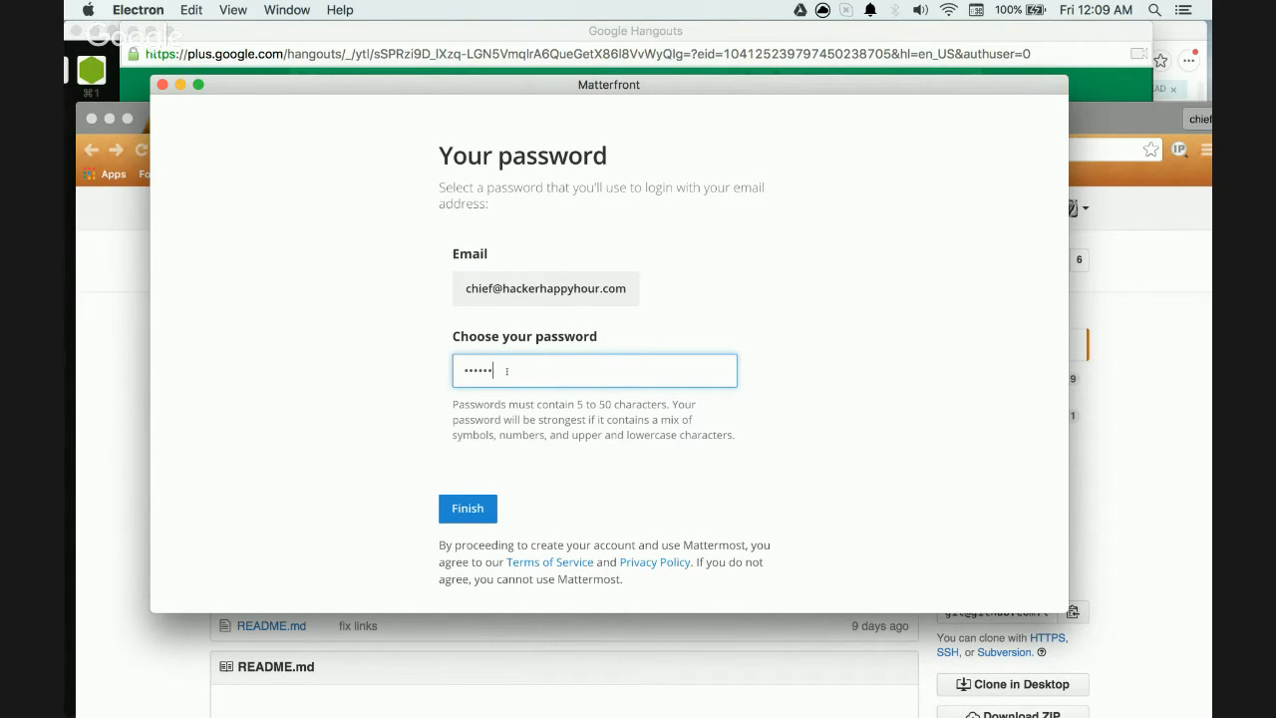
click(467, 509)
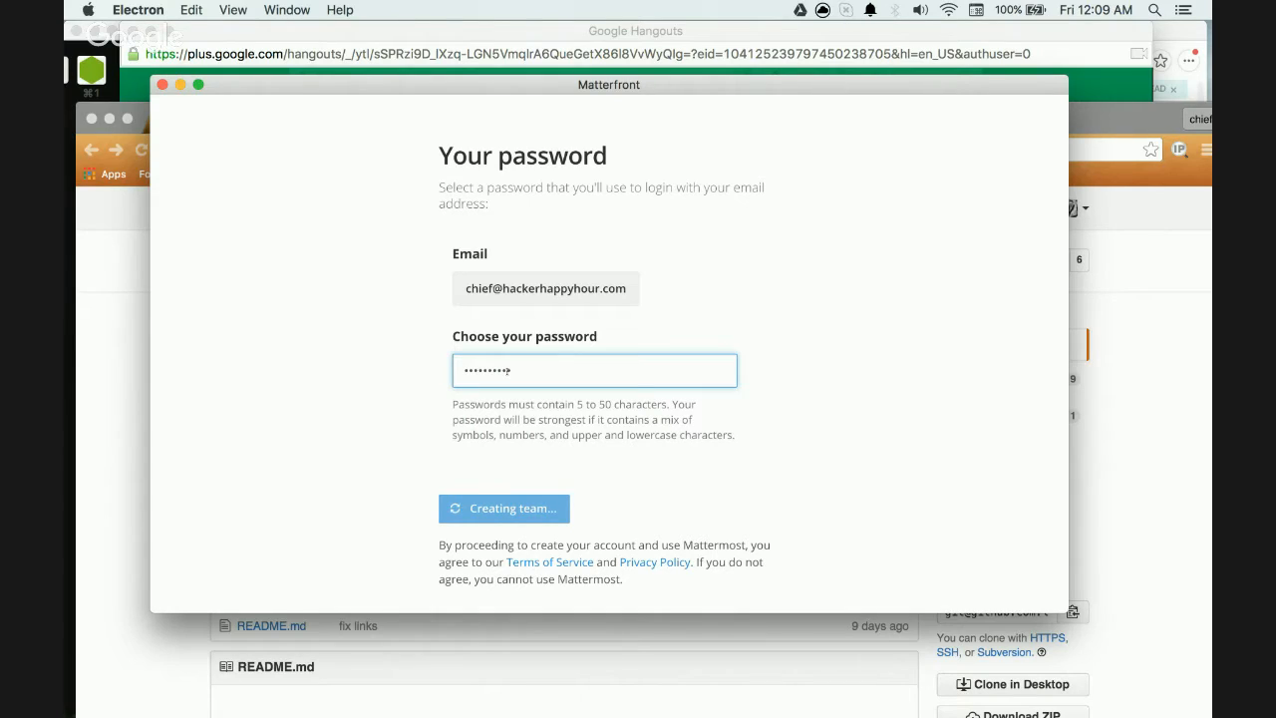
click(502, 508)
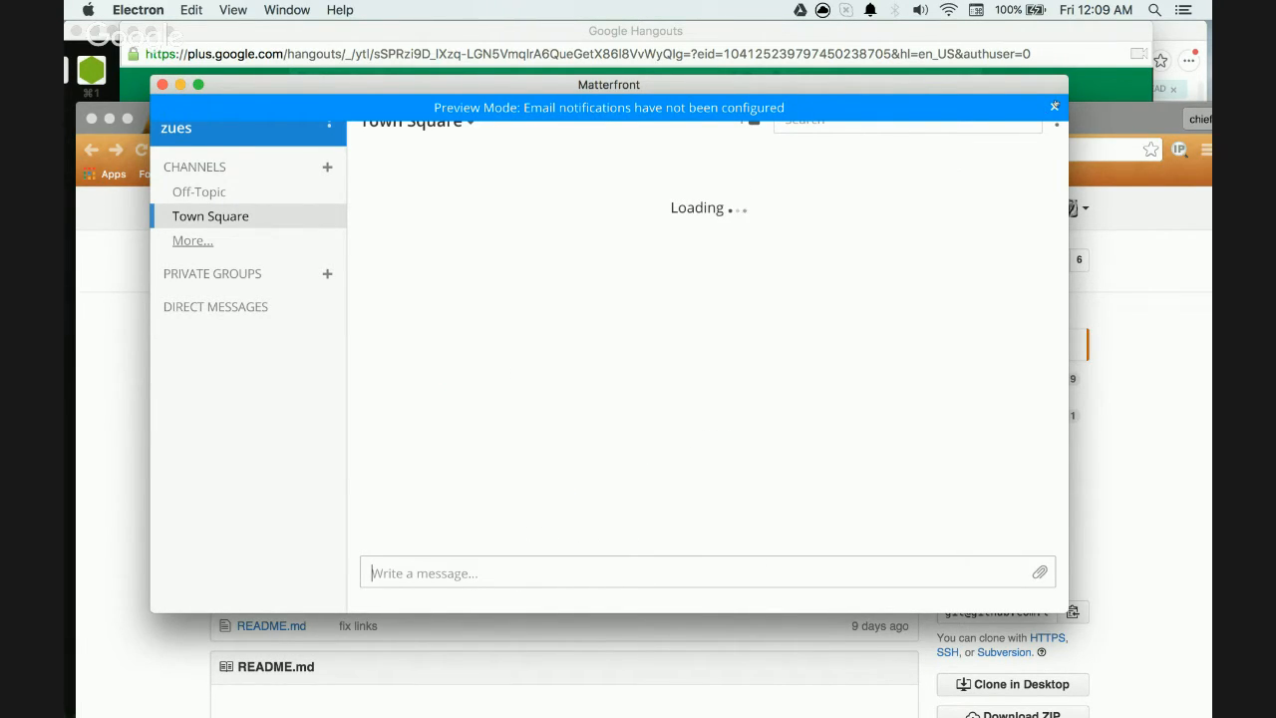
click(1054, 108)
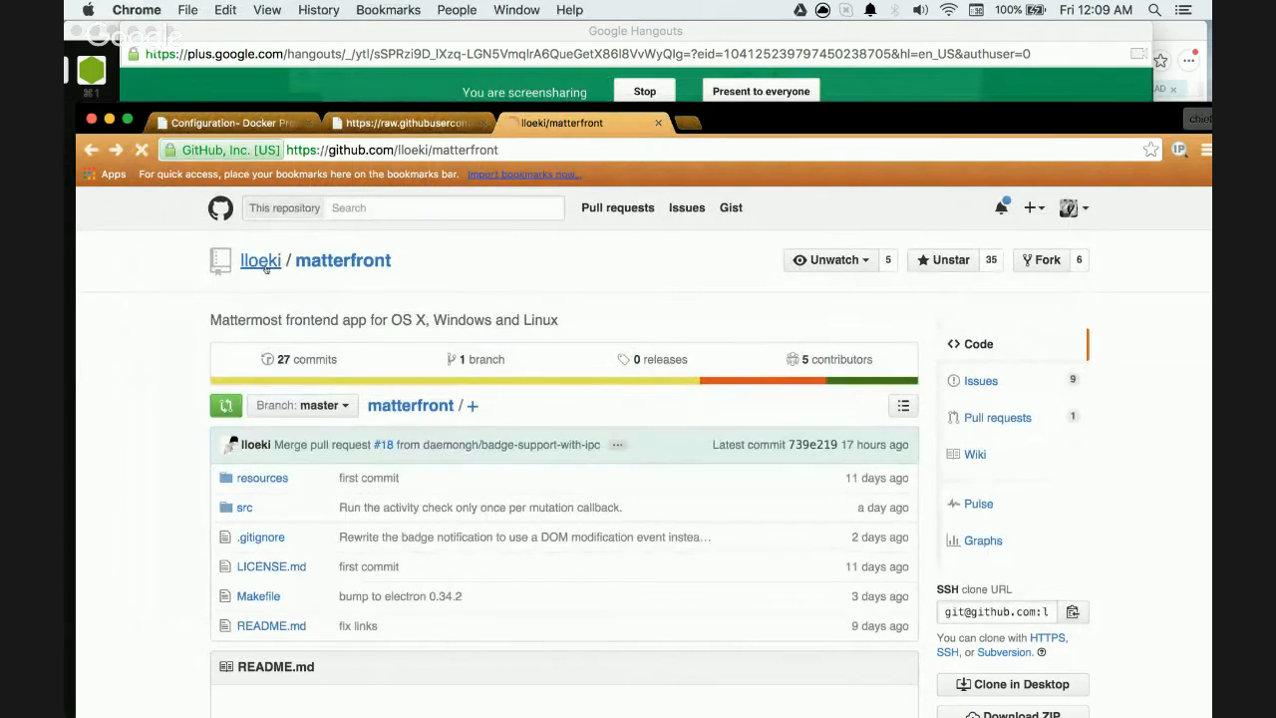
View the matterfront repository owner's GitHub profile, then return to the config editor.
click(259, 259)
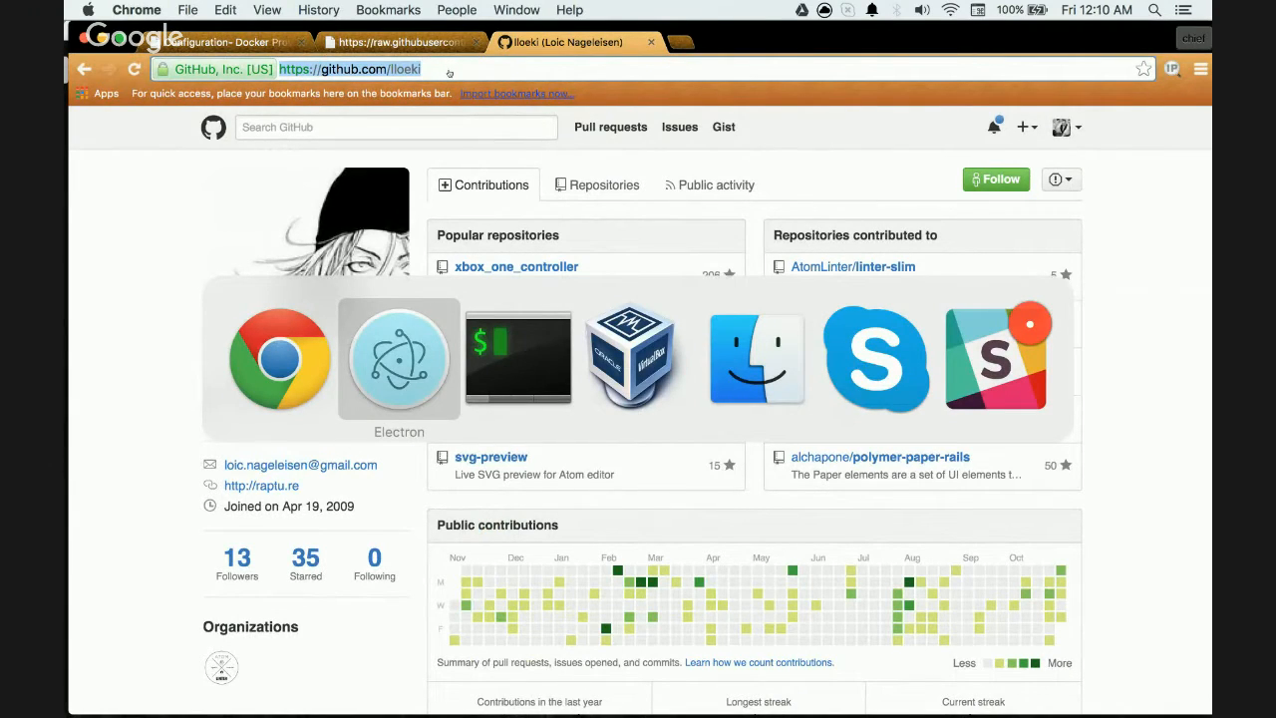
click(398, 359)
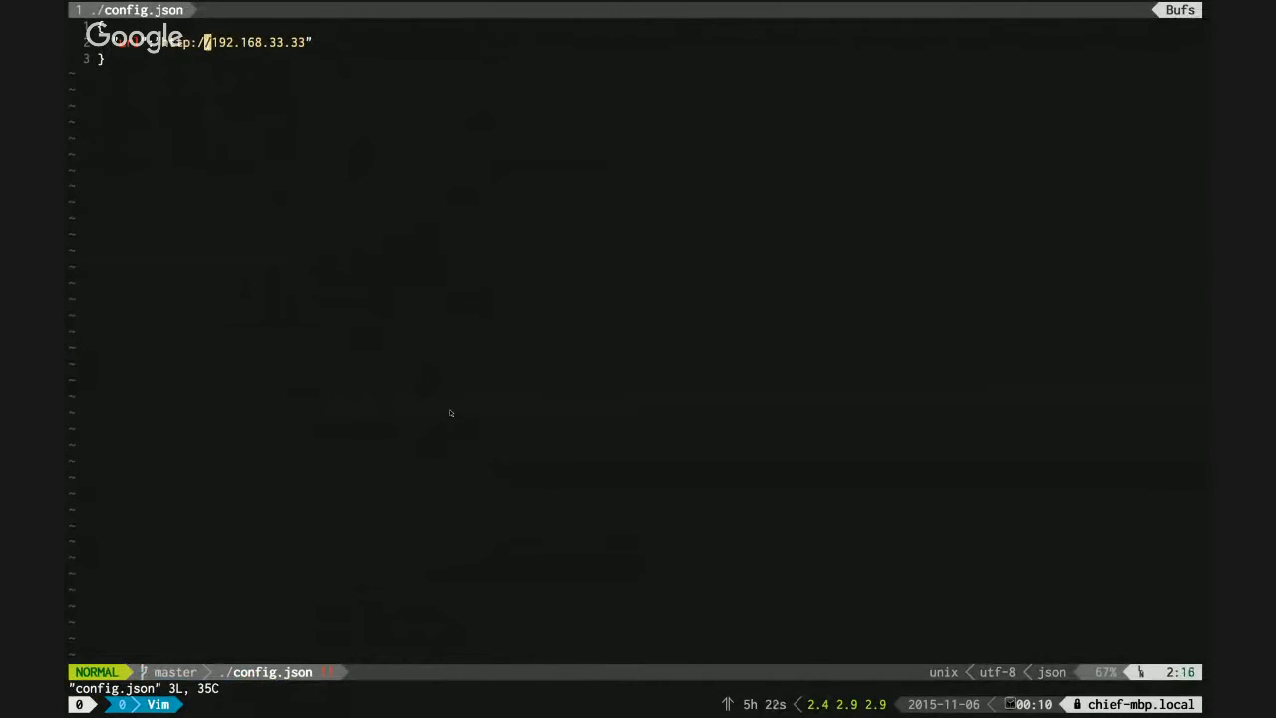
key(l)
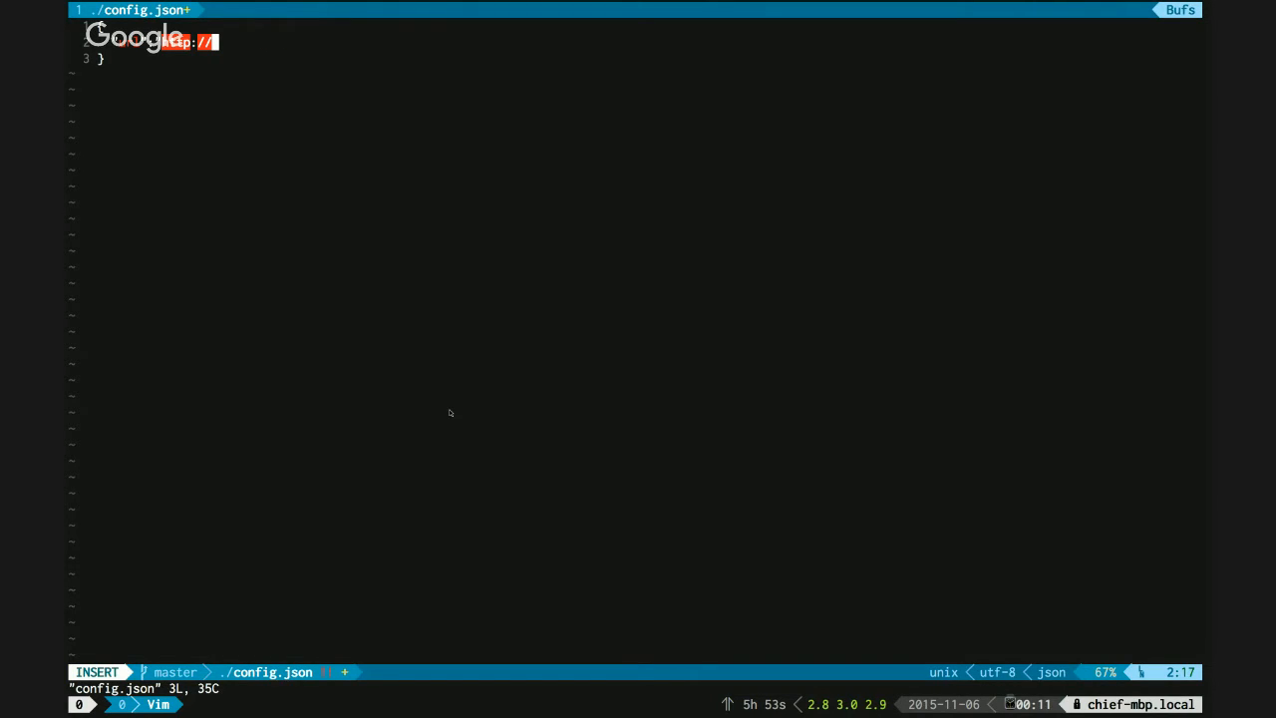
key(Escape)
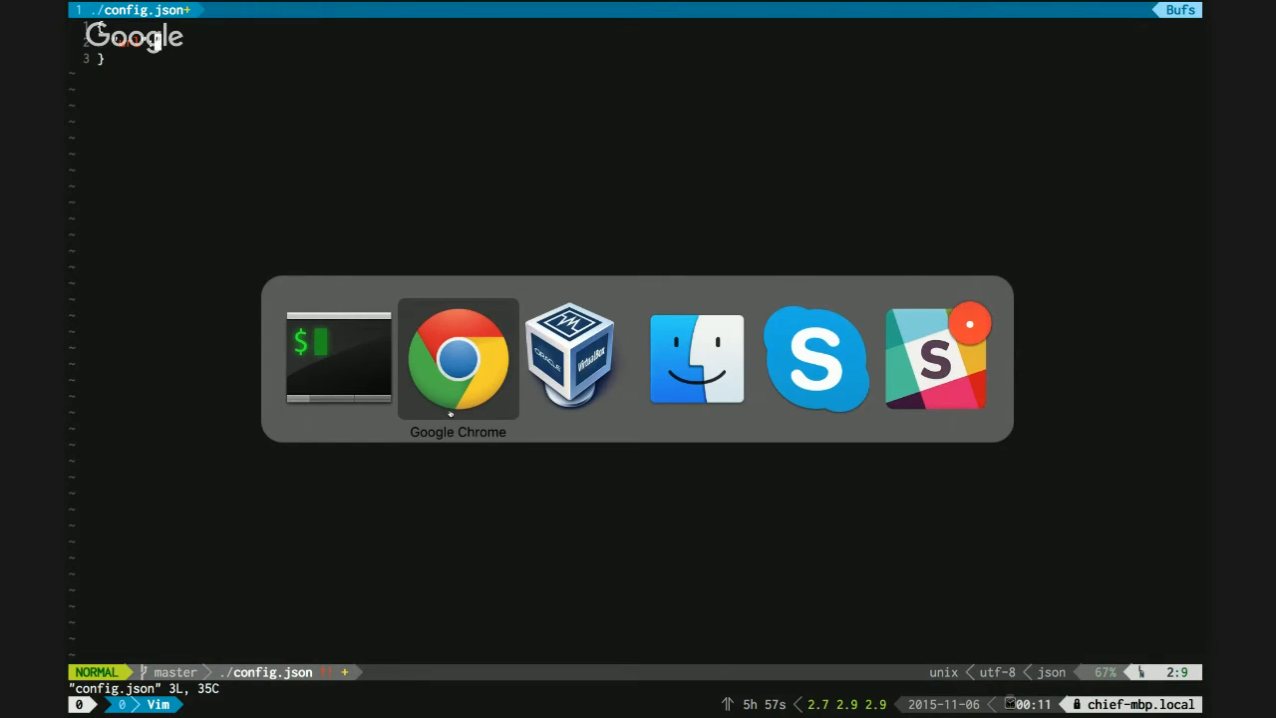
click(458, 359)
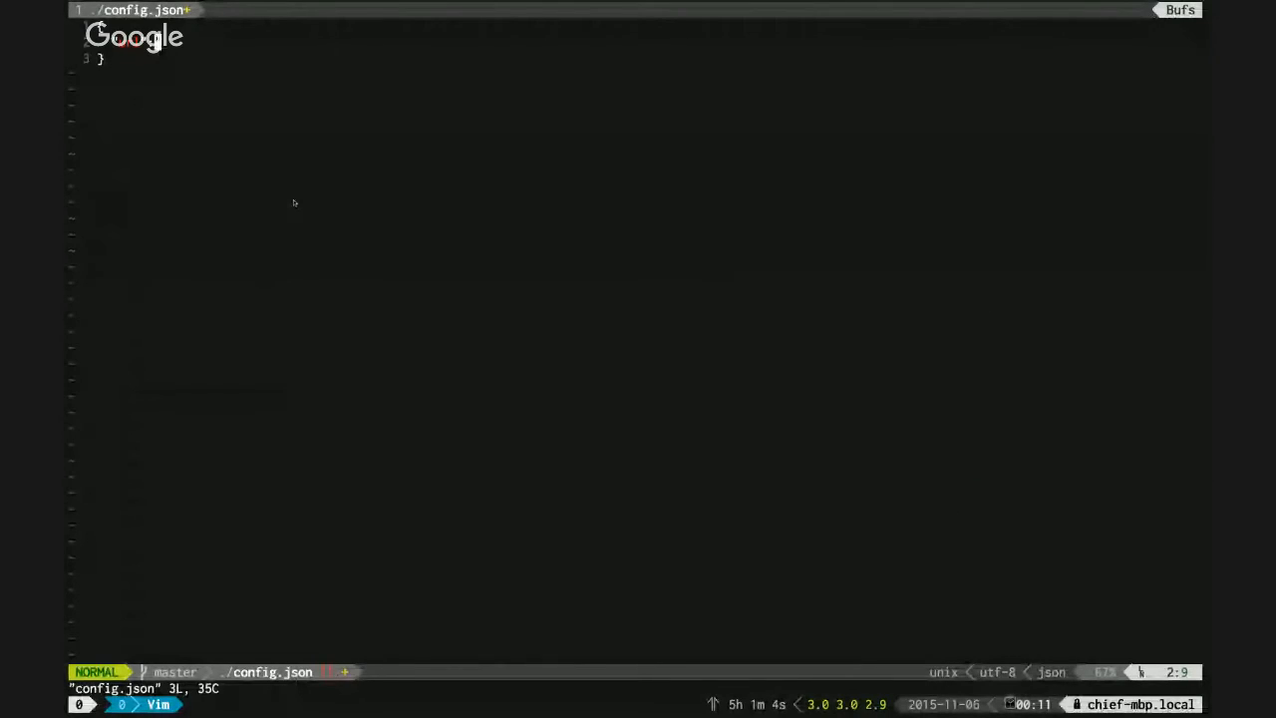
key(i)
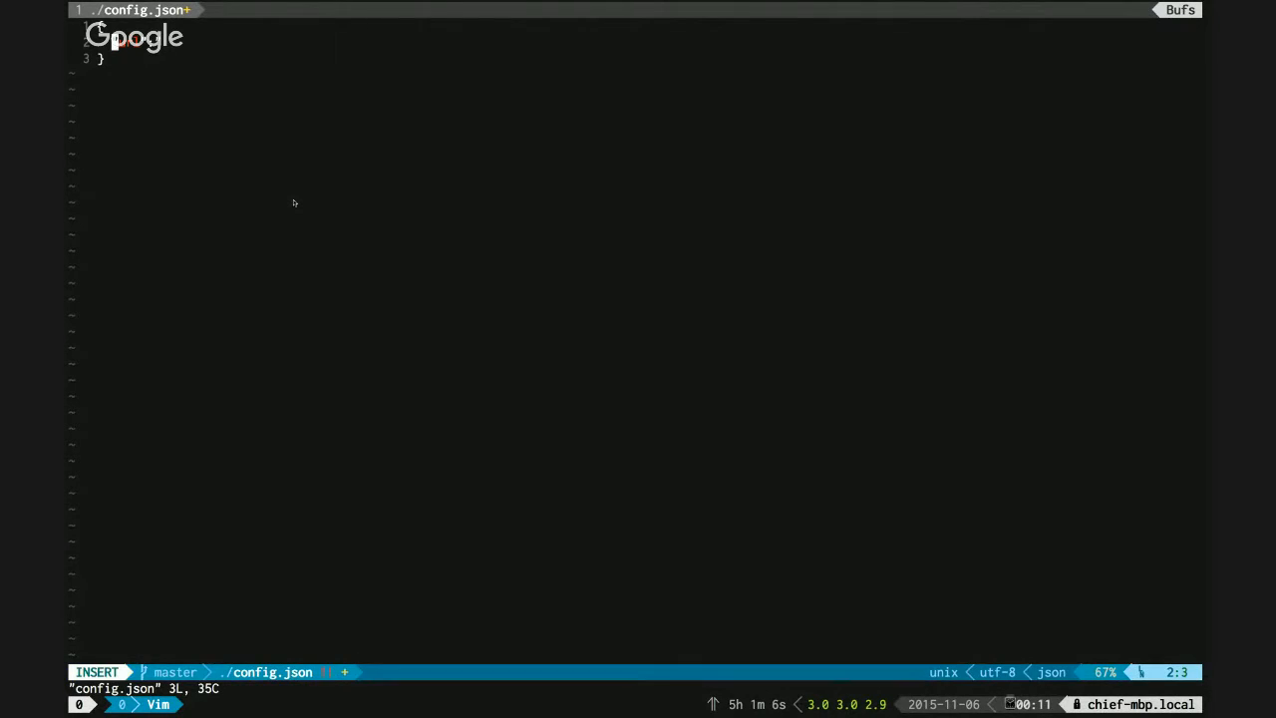
key(Escape)
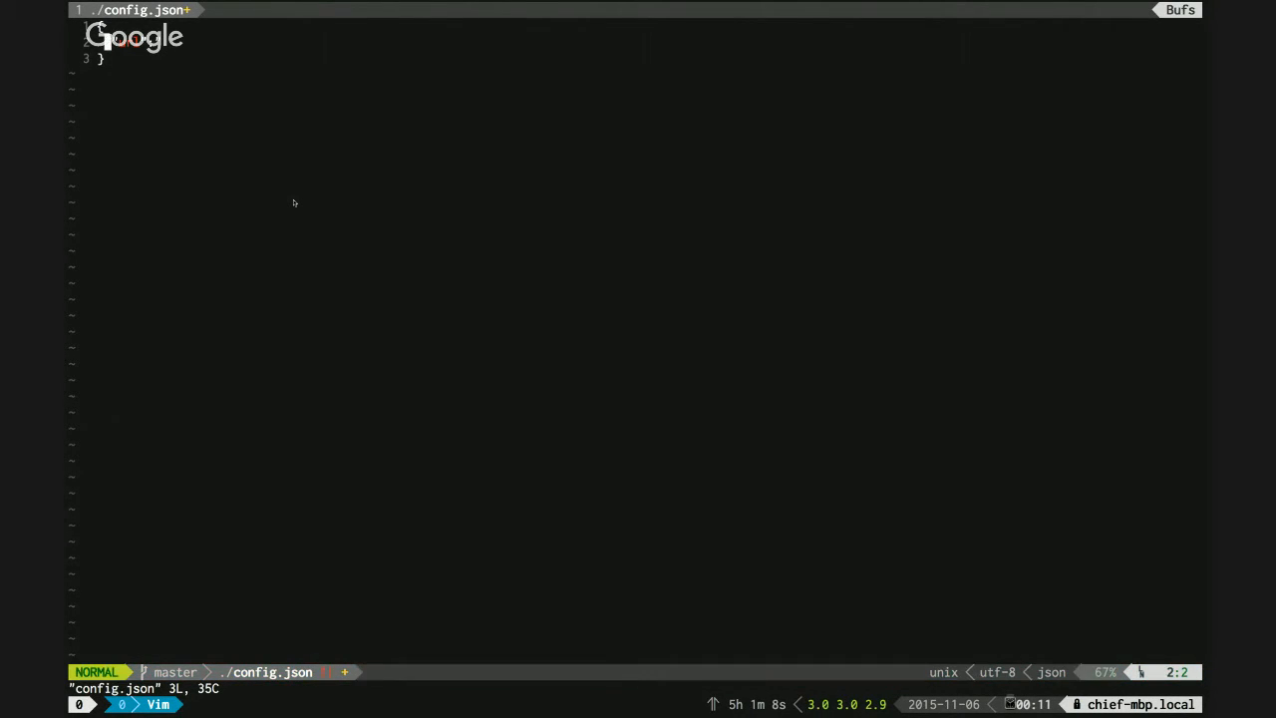
text(https://github.com/H3Chief/matterfront)
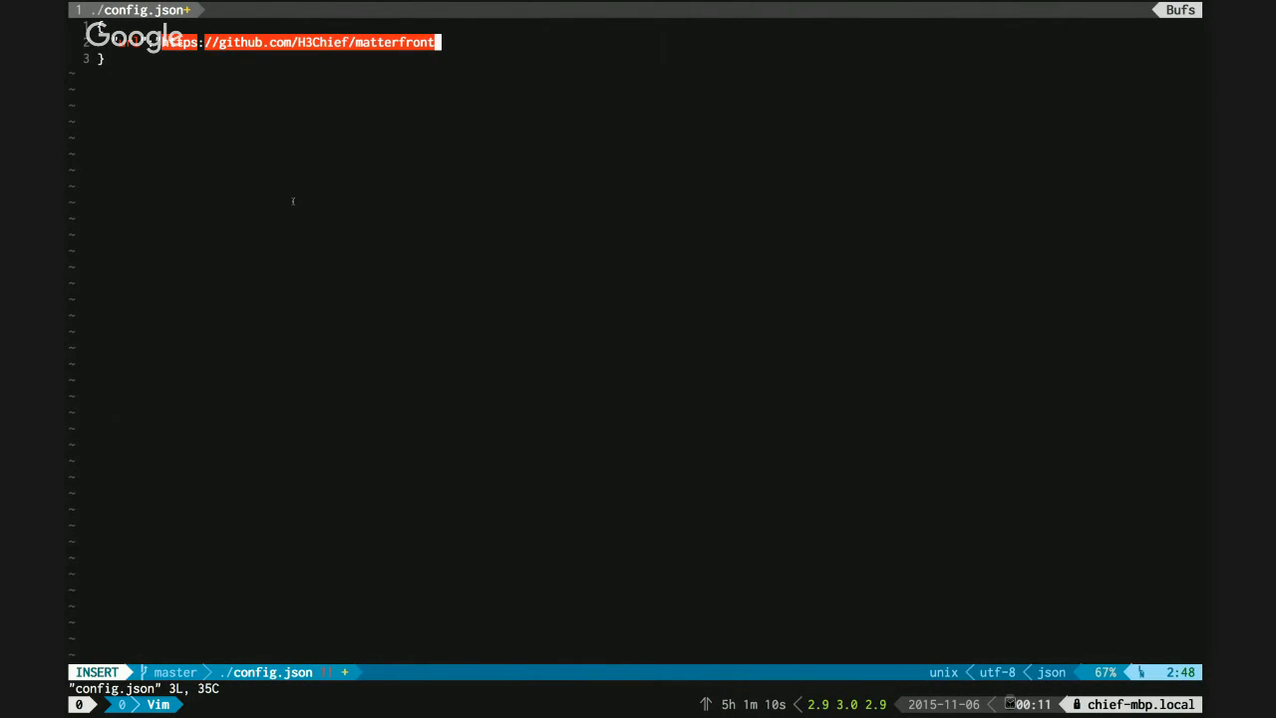
key(Escape)
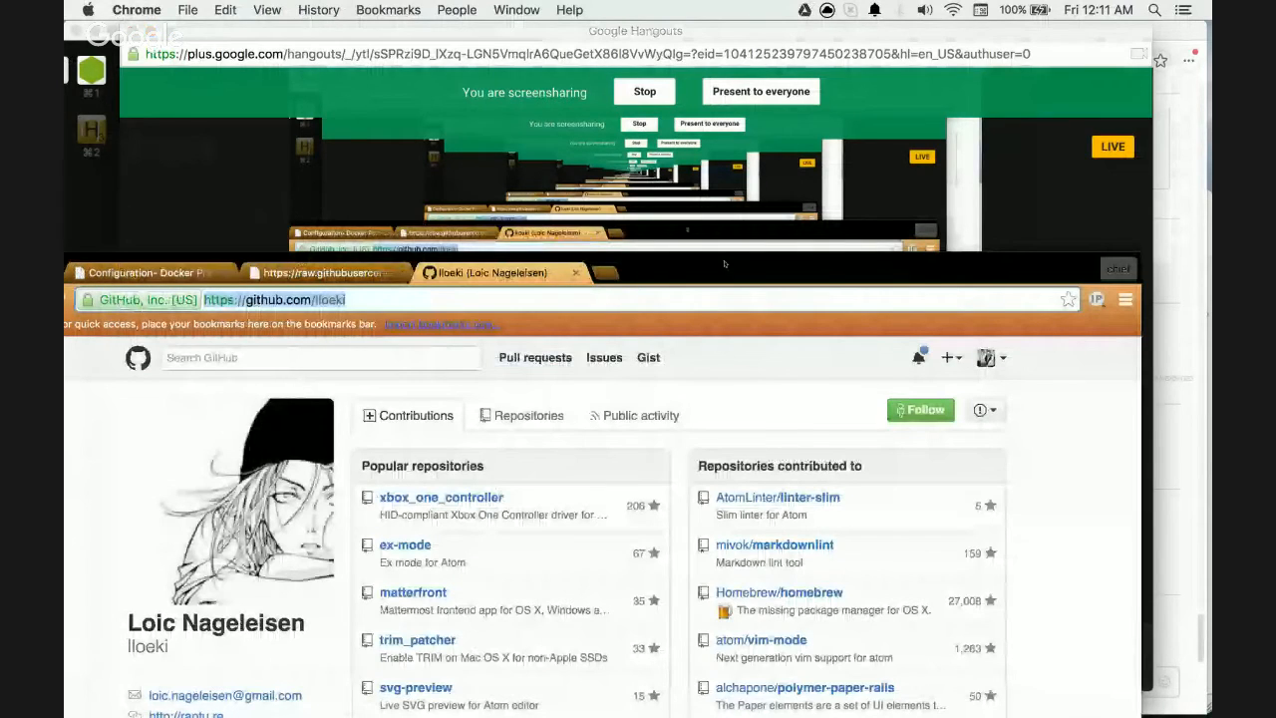
click(456, 8)
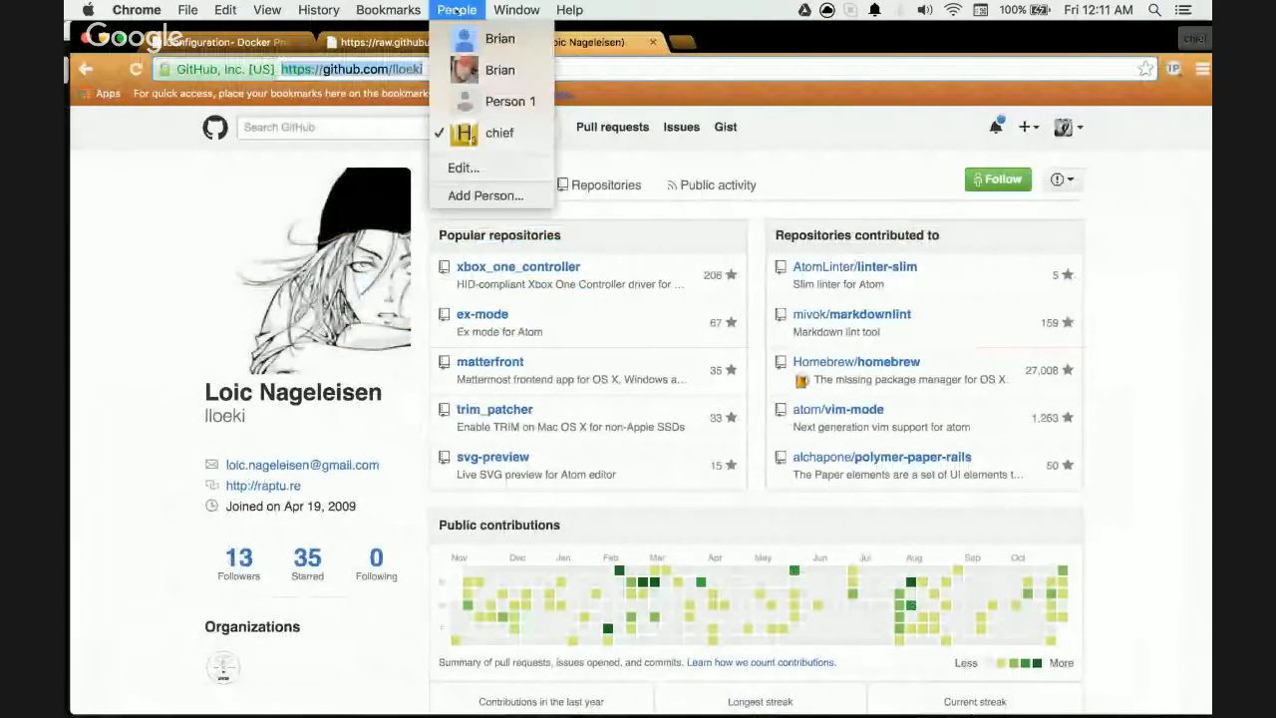
mouse_move(498, 70)
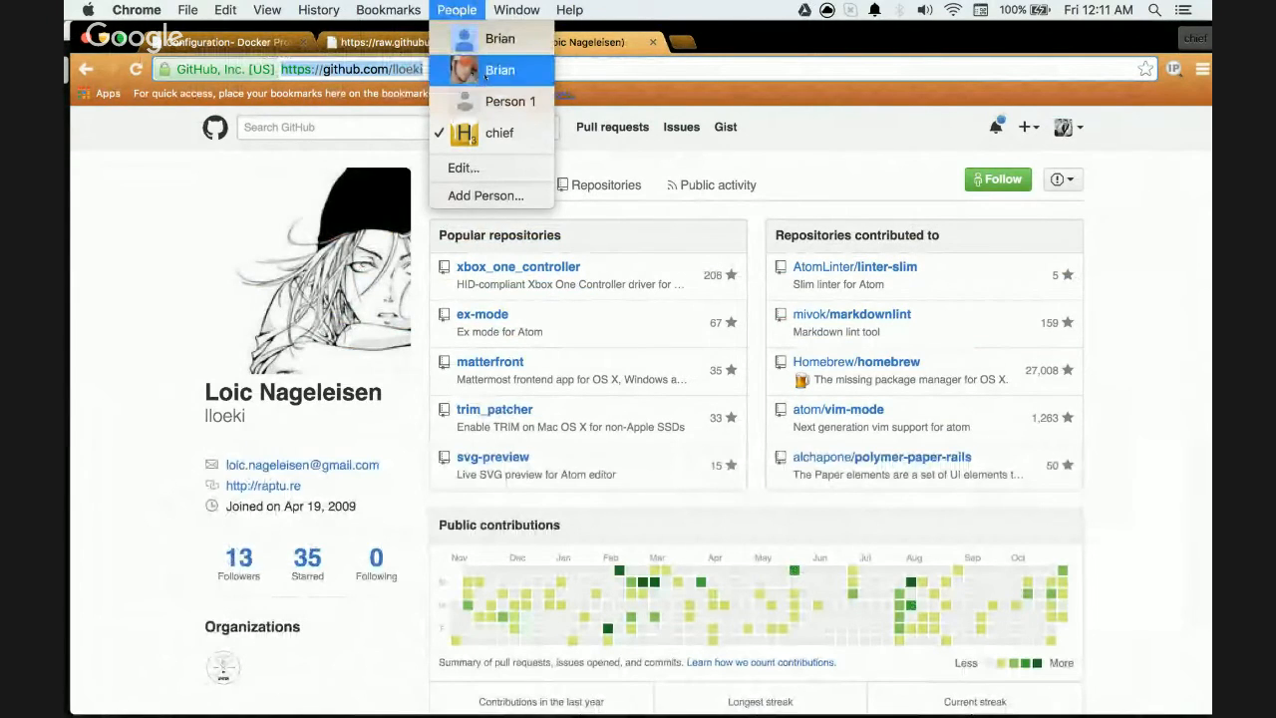
click(498, 69)
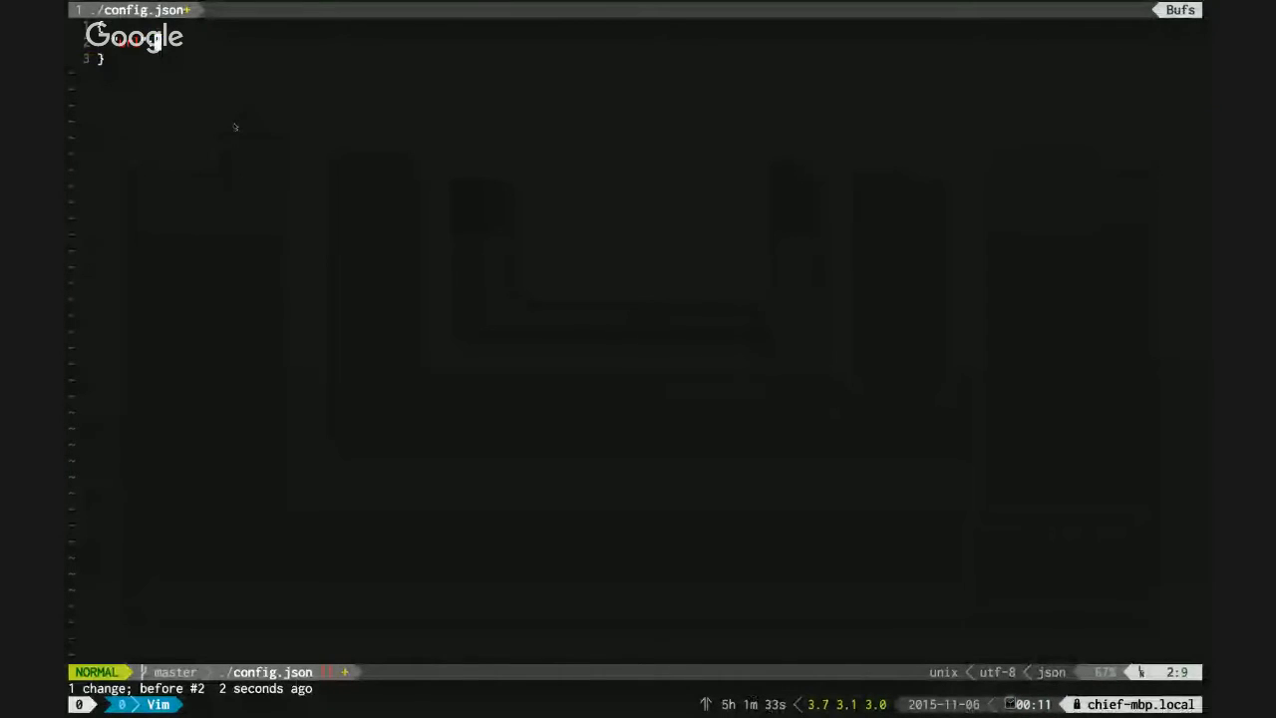
Undo the url change back to the pre-release Mattermost core address and quit Vim.
key(i)
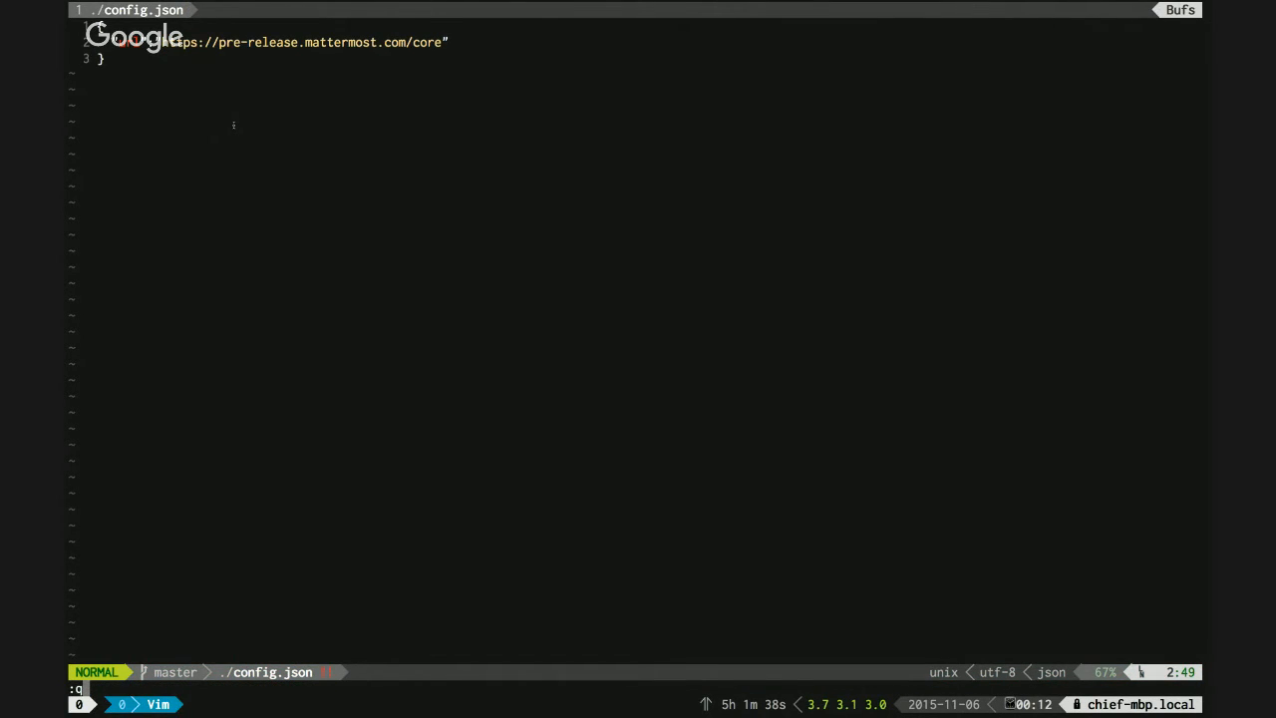
key(Return)
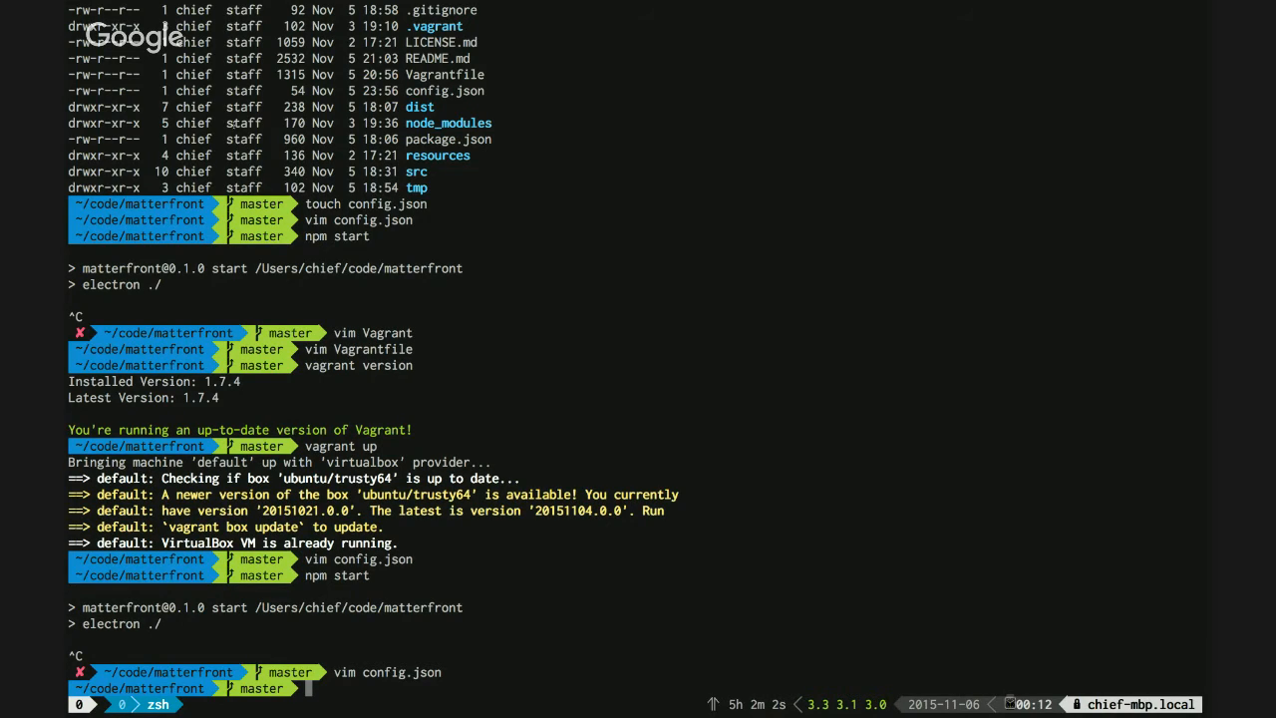
Run npm run build, where electron-packager skips platforms already present in dist.
text(npm run)
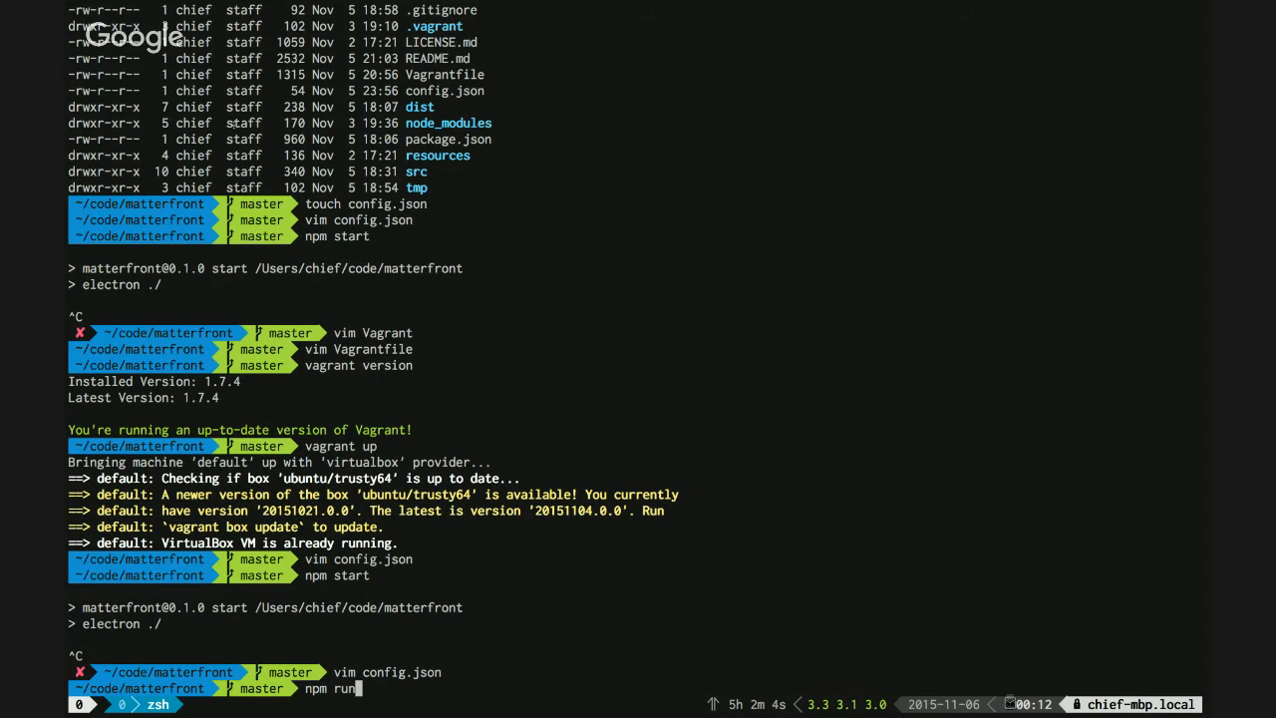
text(build)
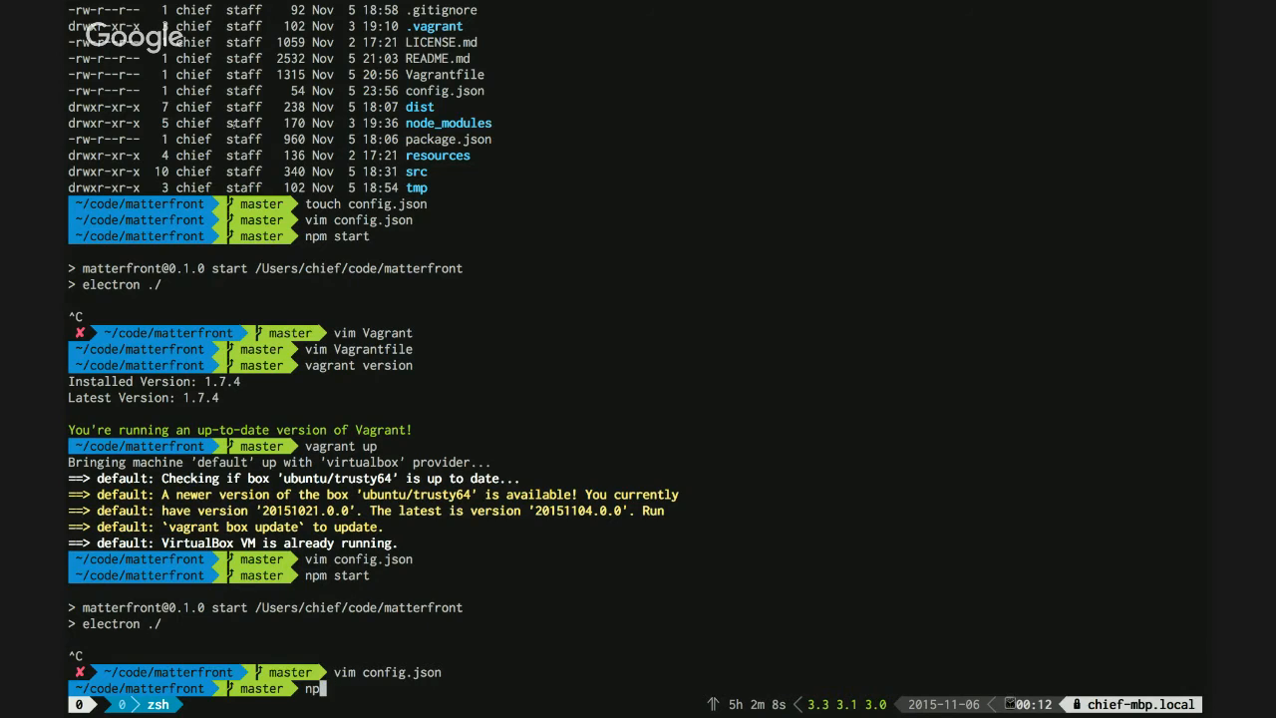
text(vim package.jso)
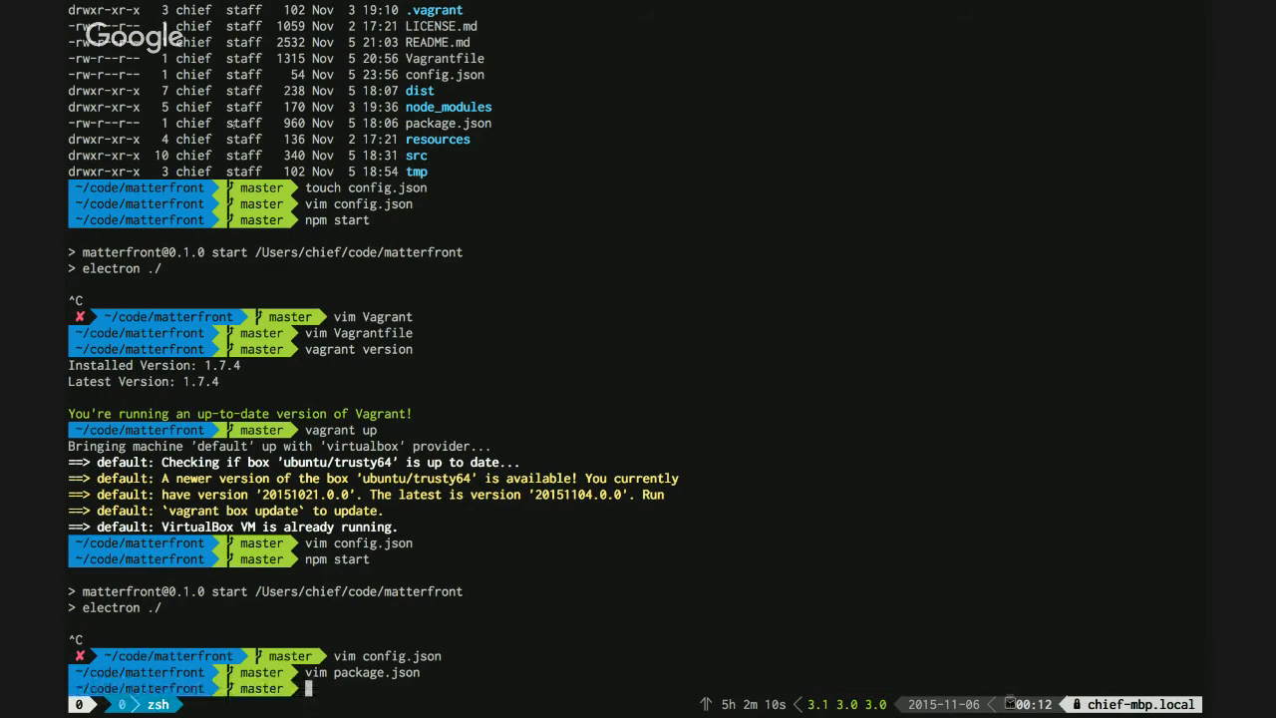
text(npm run build)
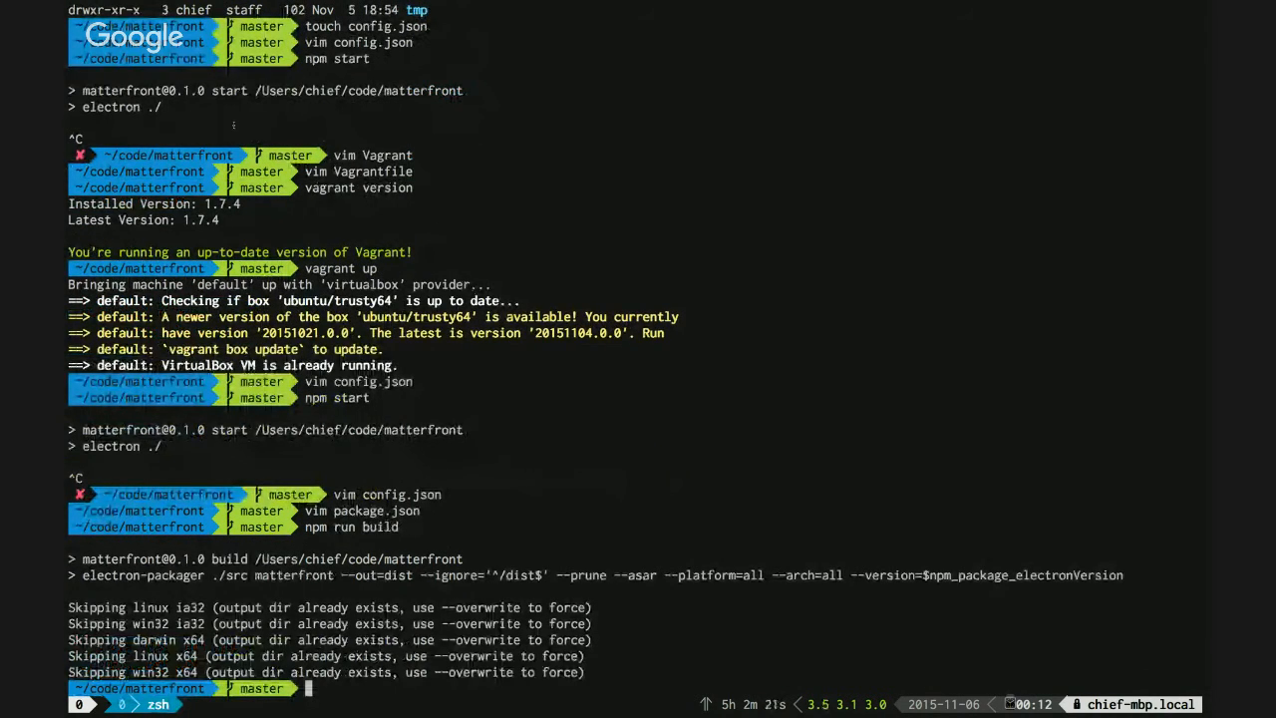
Delete the dist contents with rm -rf /dist/*, confirming with y.
text(rm)
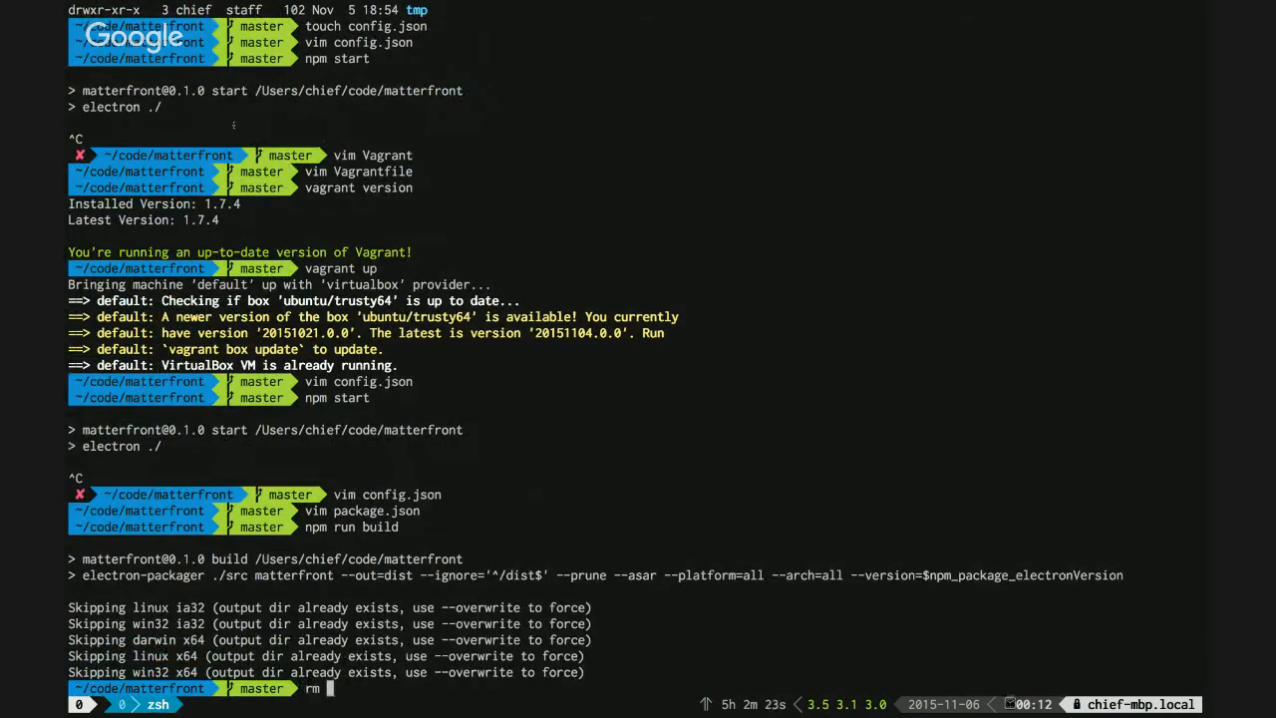
text(-rf)
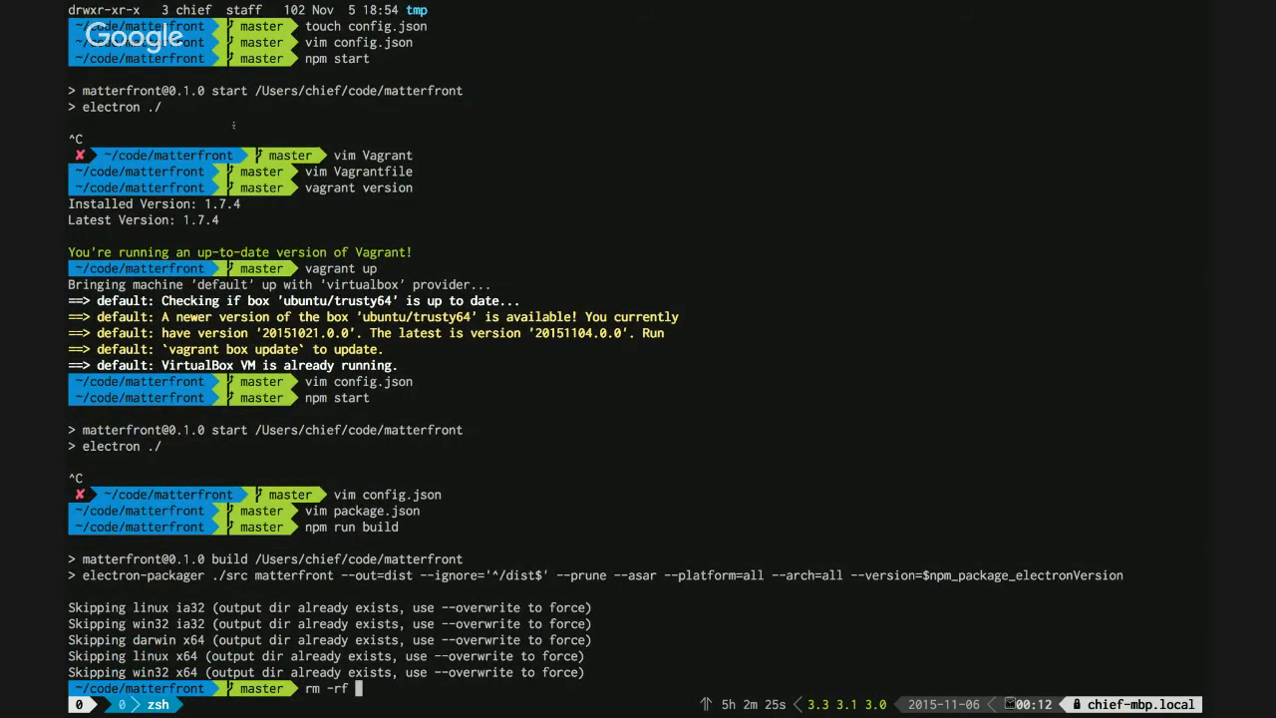
text(/dist/)
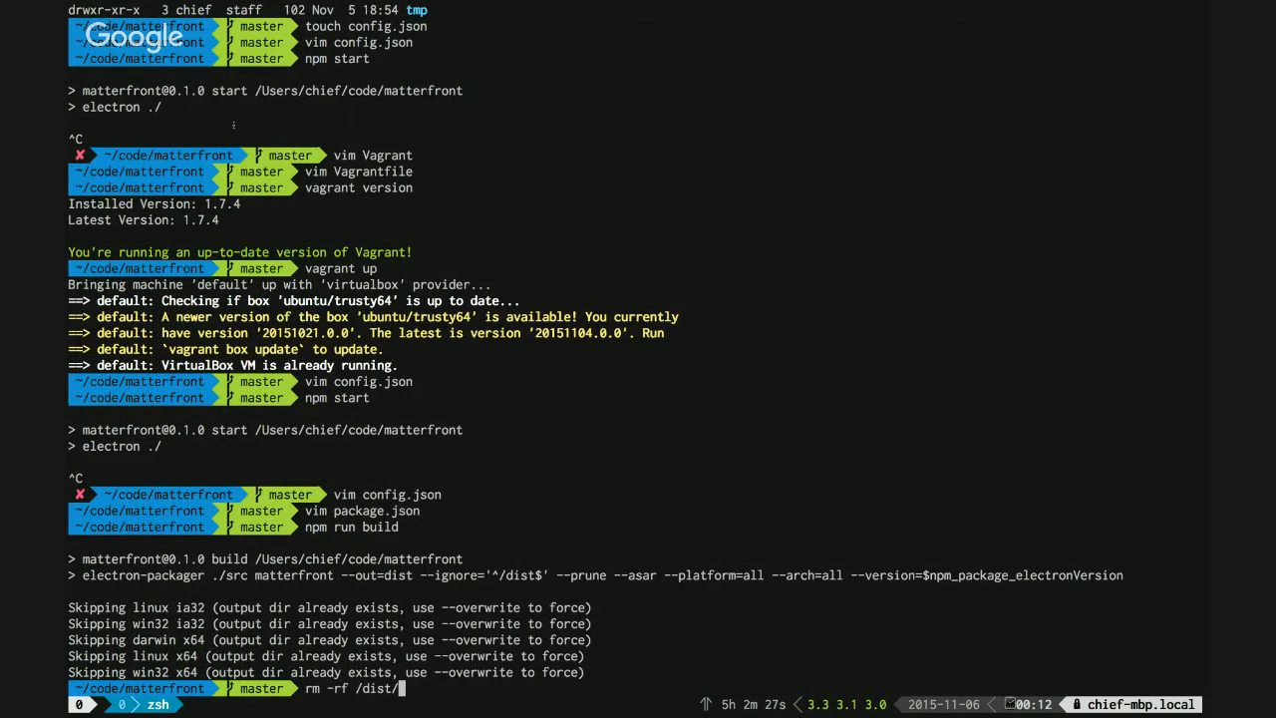
key(Return)
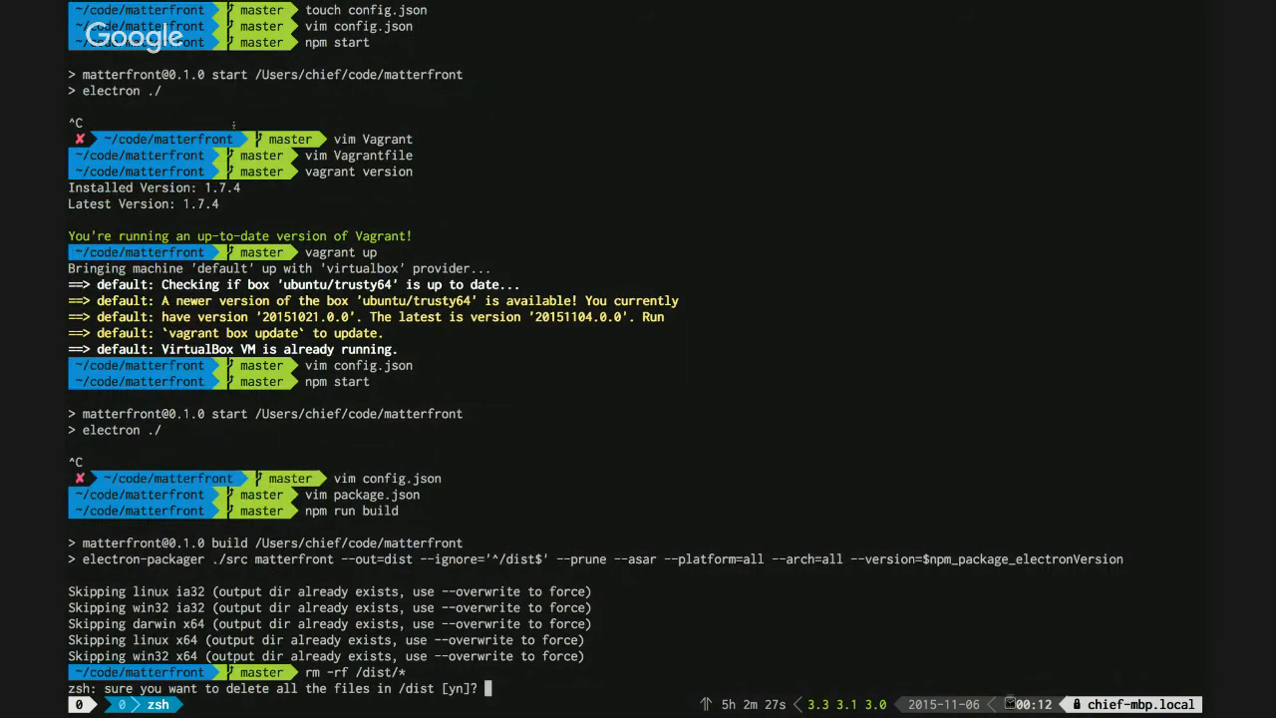
text(y)
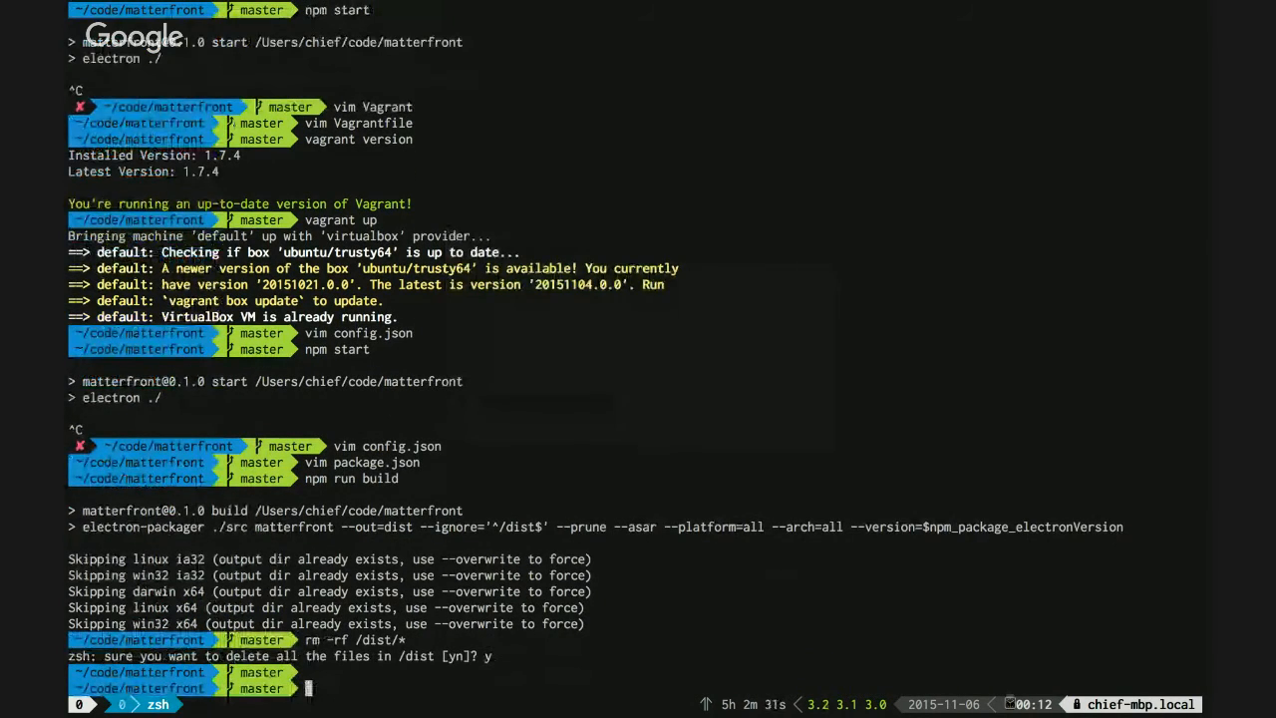
Rerun npm run build, still skipped, and begin the --overwrite variant.
text(npm run build)
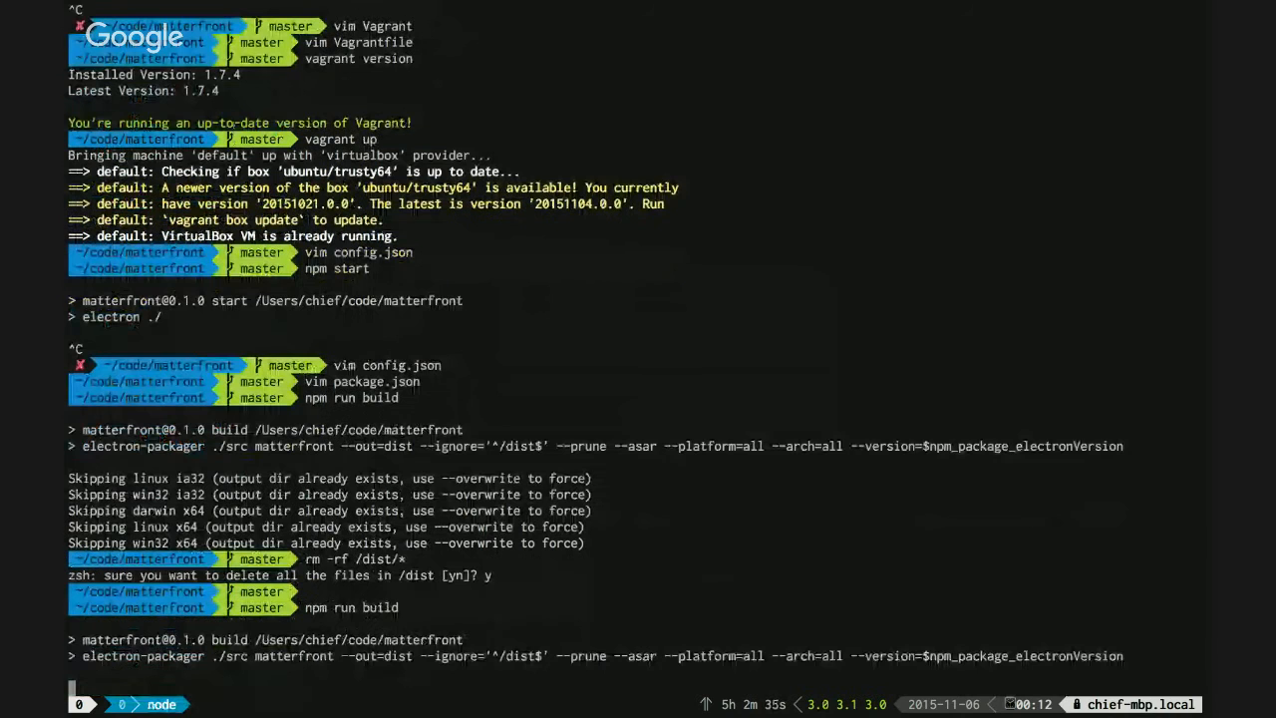
scroll(down, 3)
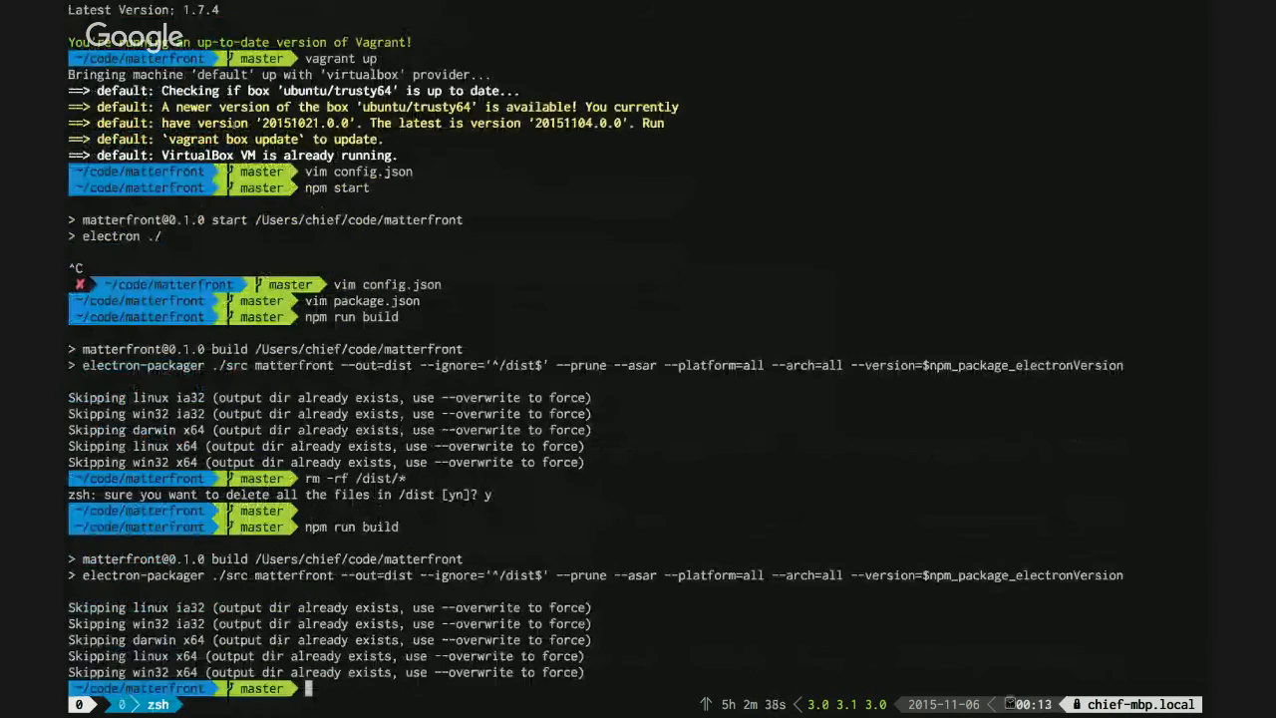
text(npm run build)
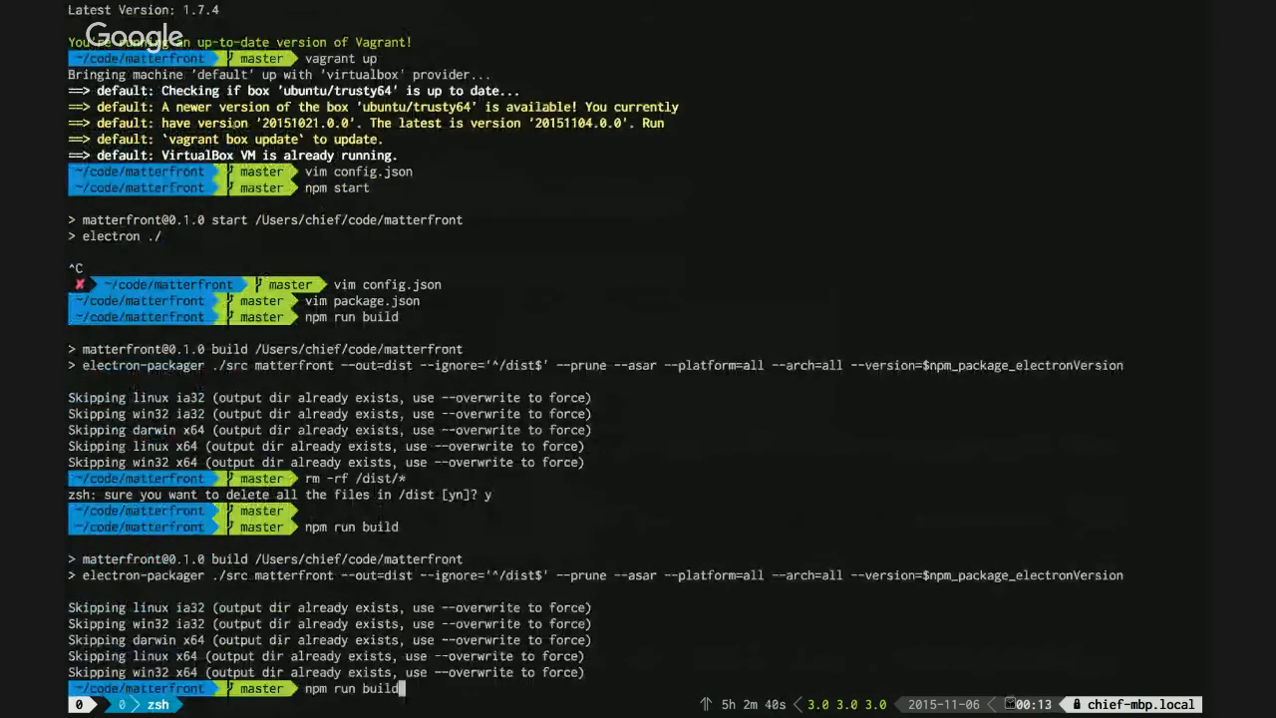
text(--overwrite)
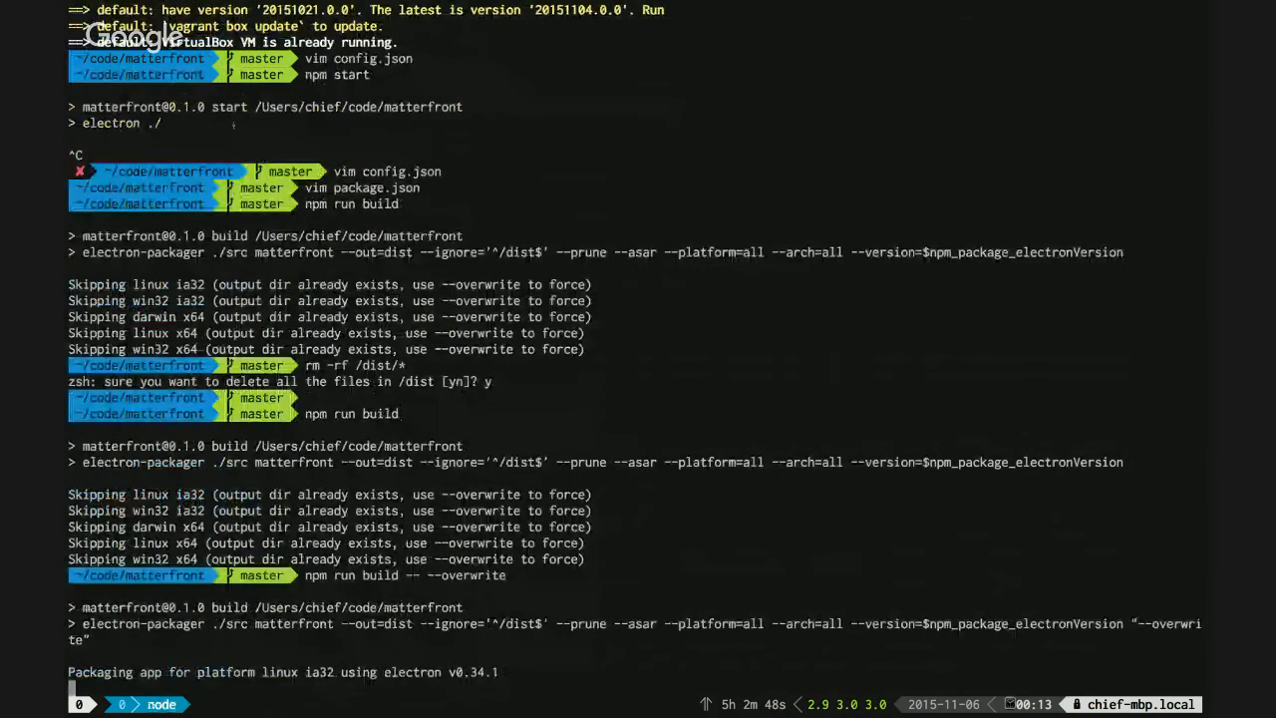
Watch the --overwrite build package all five platforms, then move into the dist folder.
scroll(down, 3)
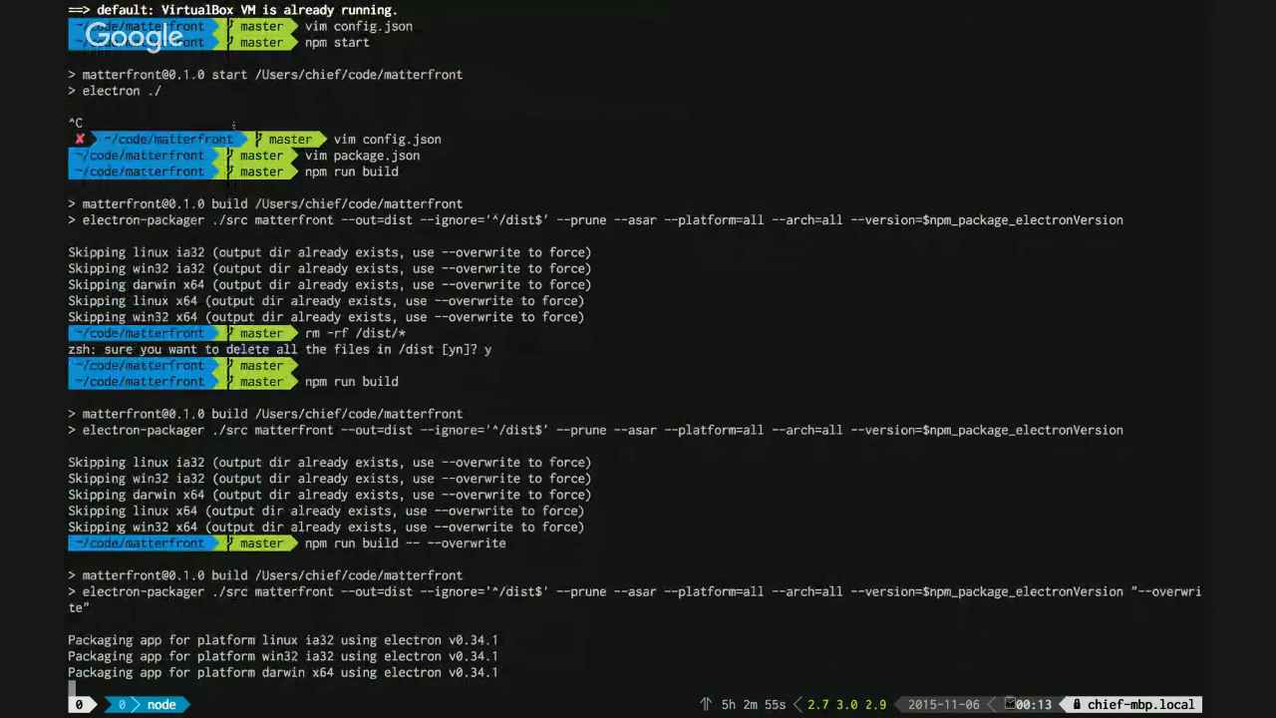
scroll(down, 3)
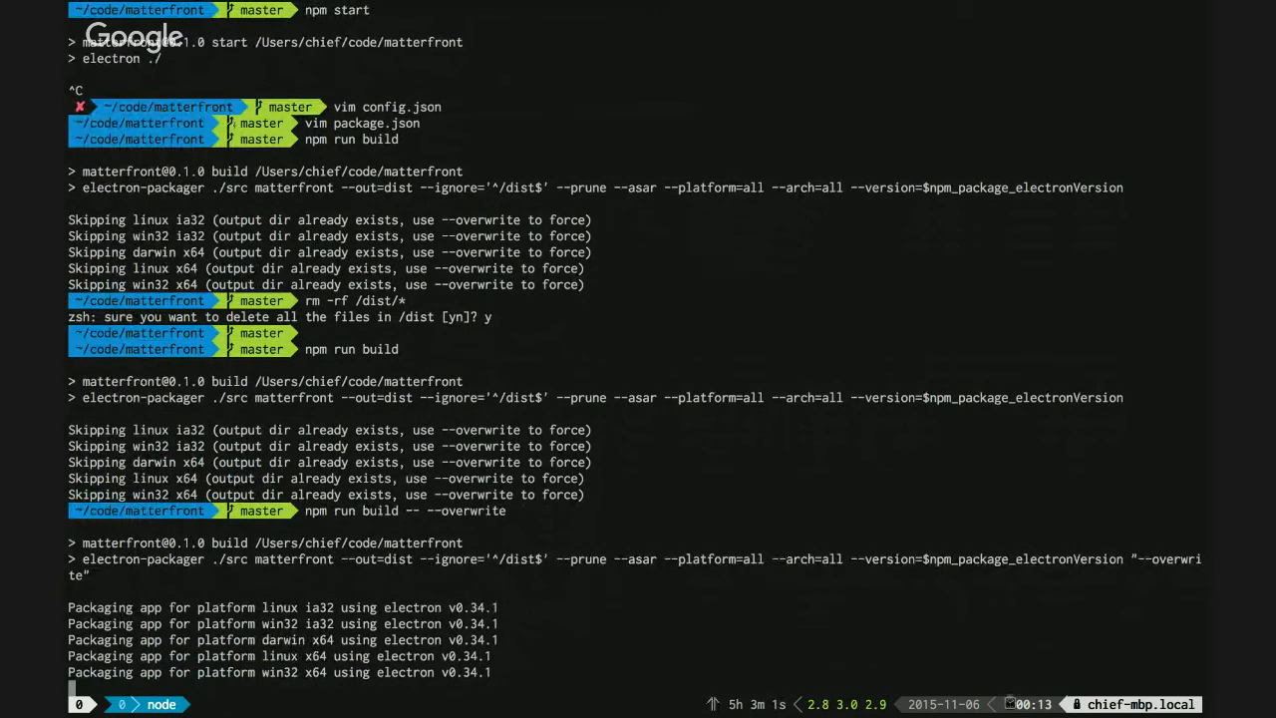
scroll(down, 3)
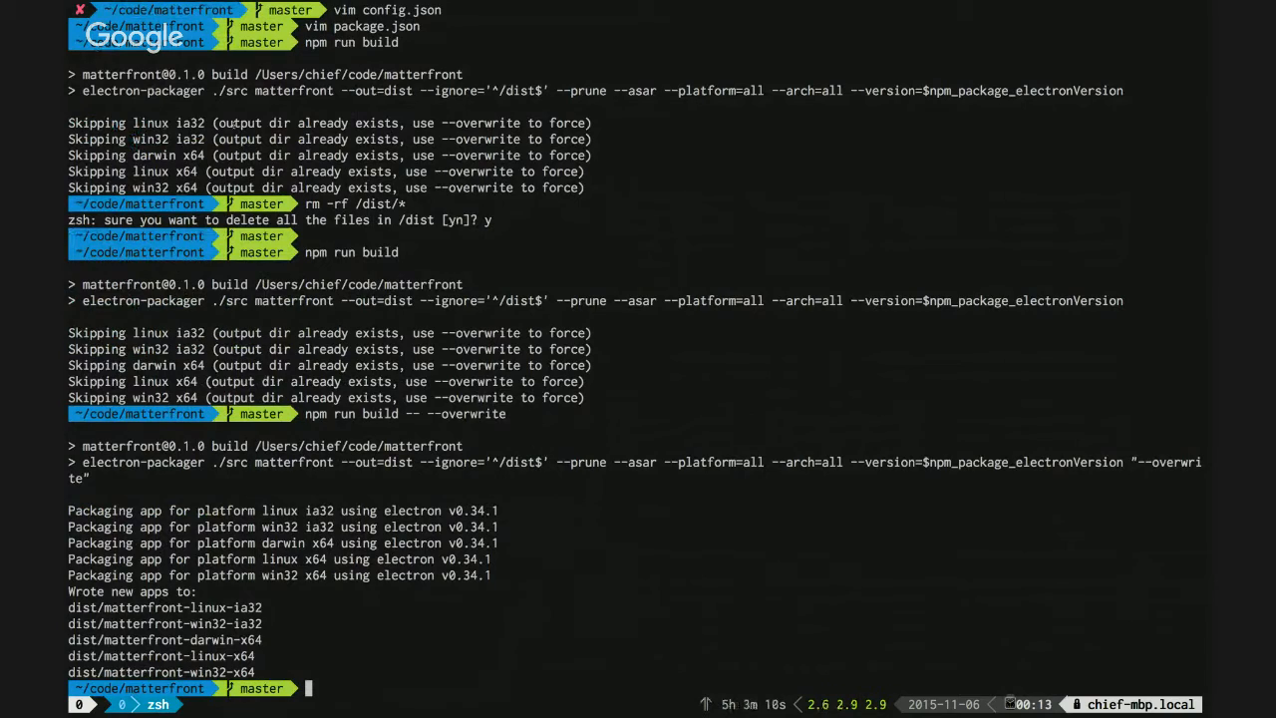
text(cd)
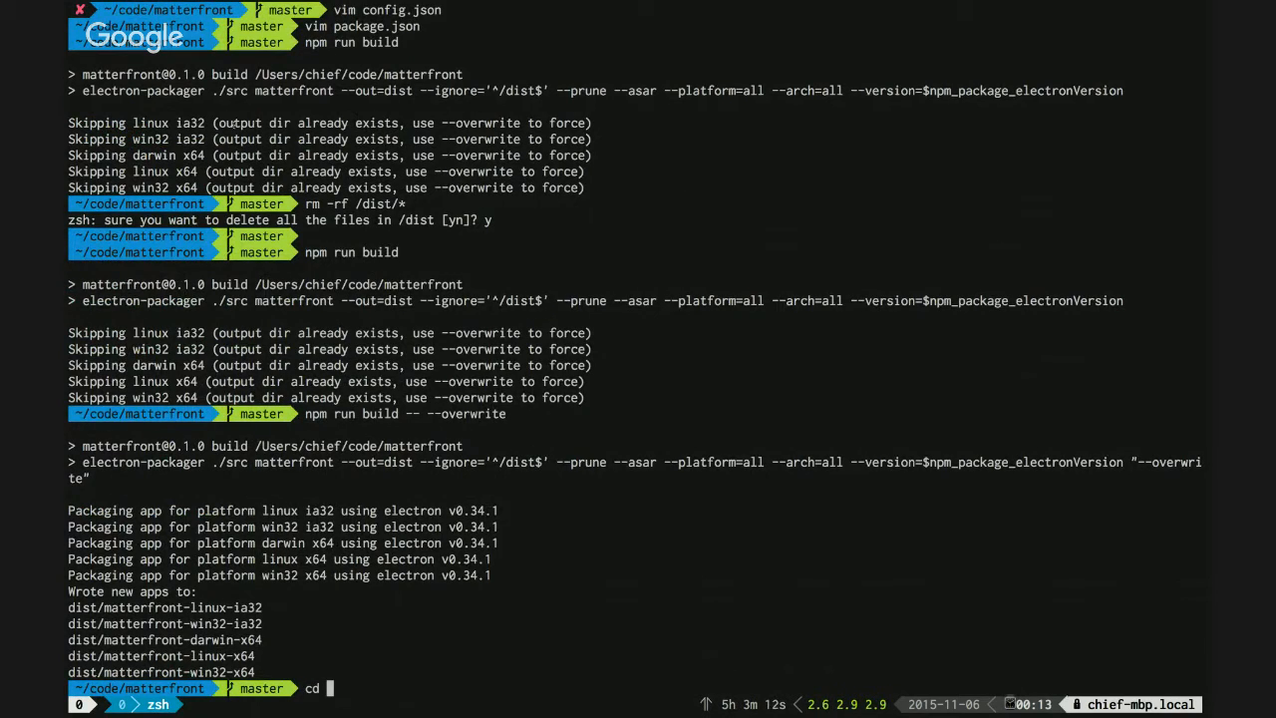
text(d)
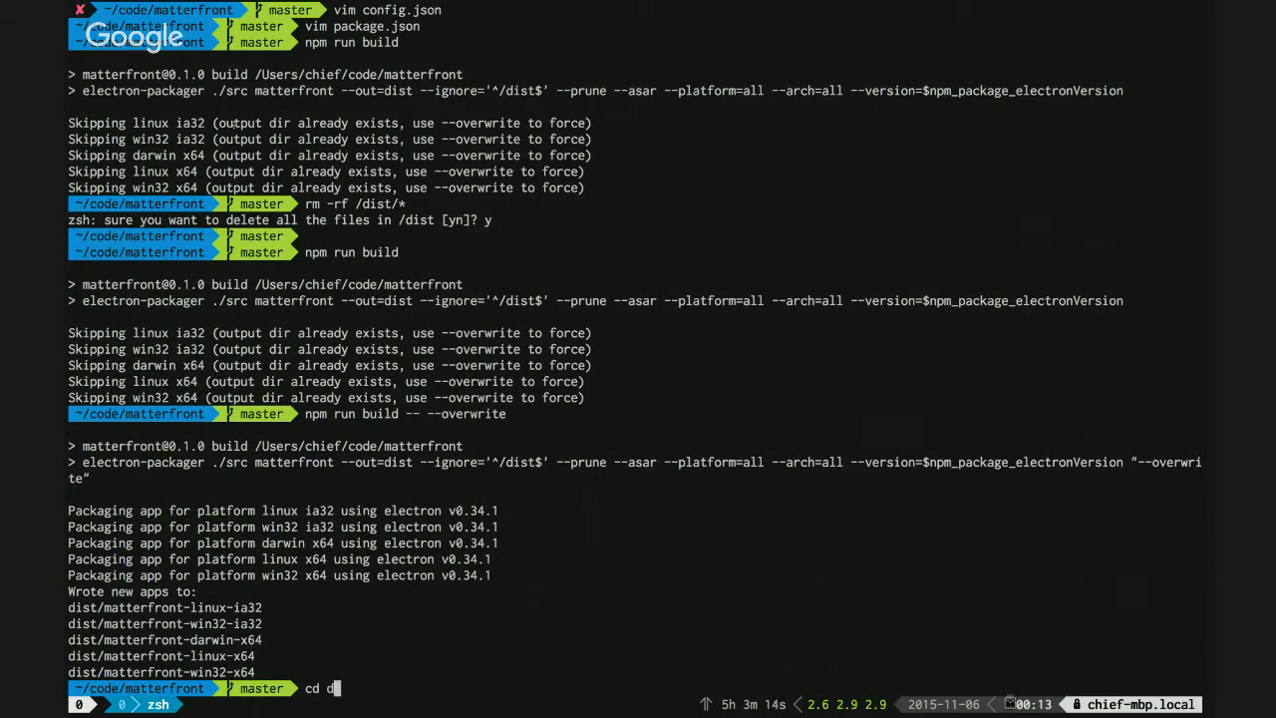
key(Return)
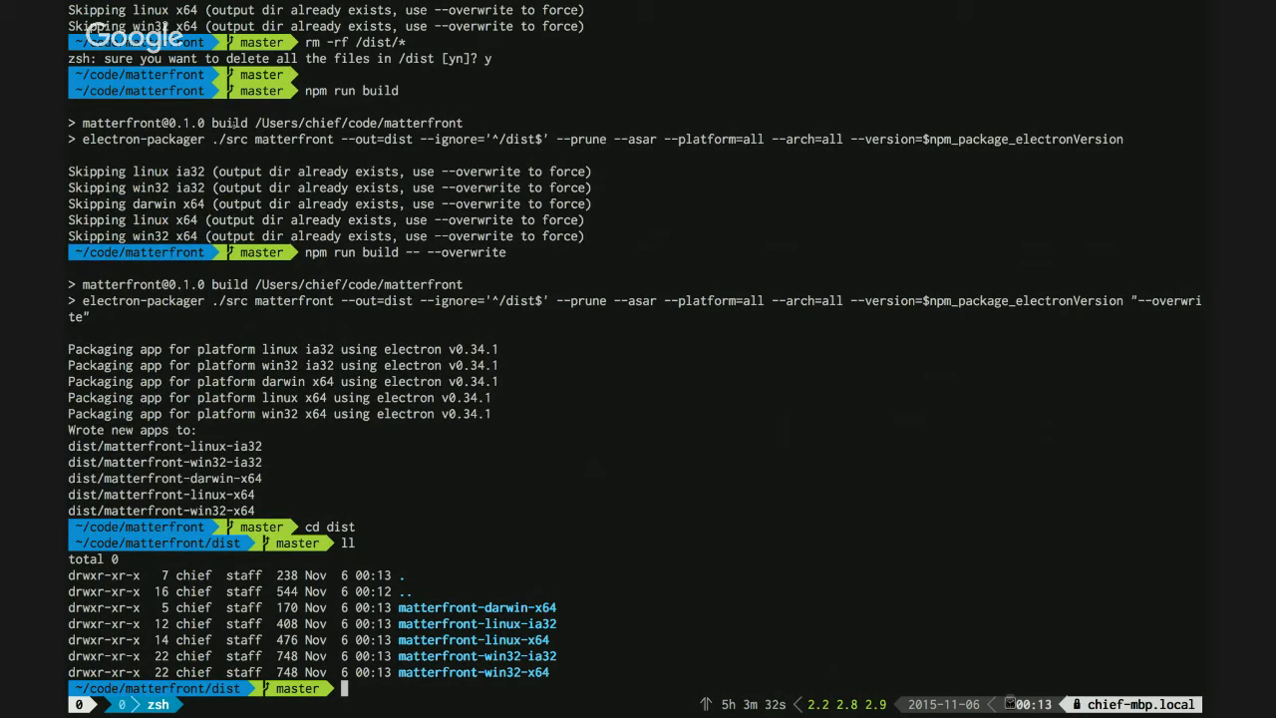
Enter the matterfront-darwin-x64 folder, list it and open Finder via Spotlight.
text(c)
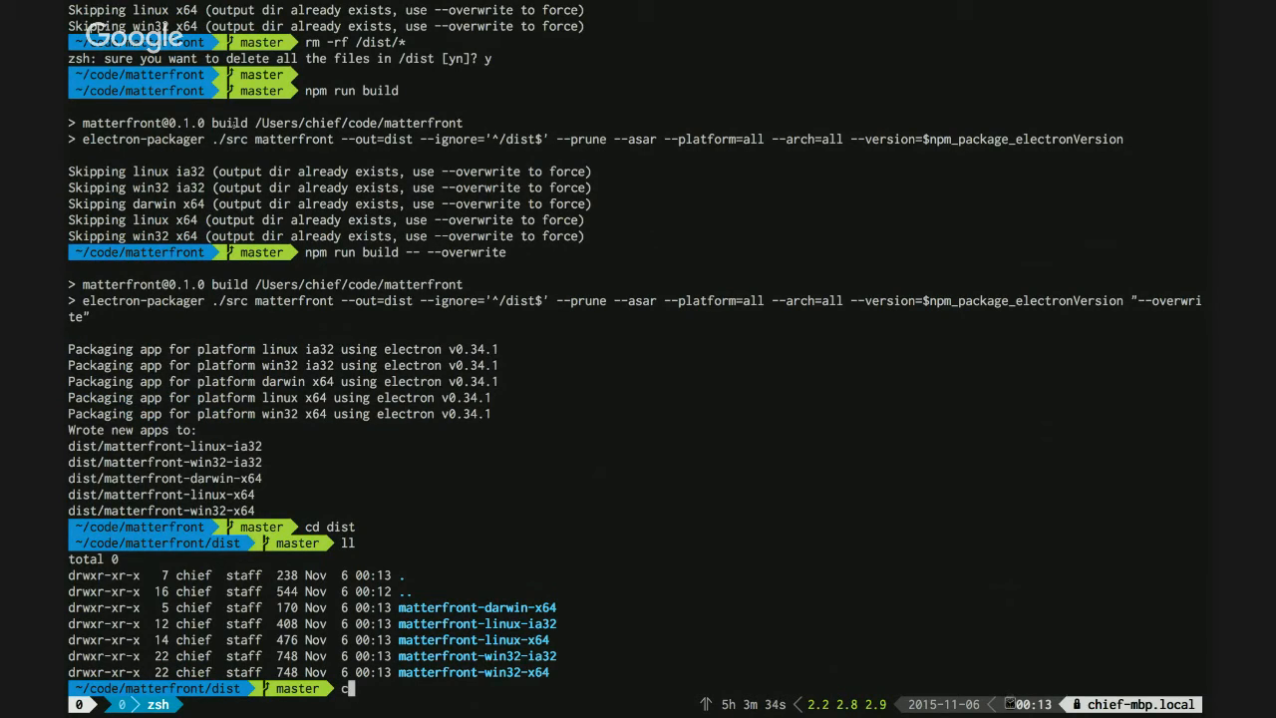
text(d)
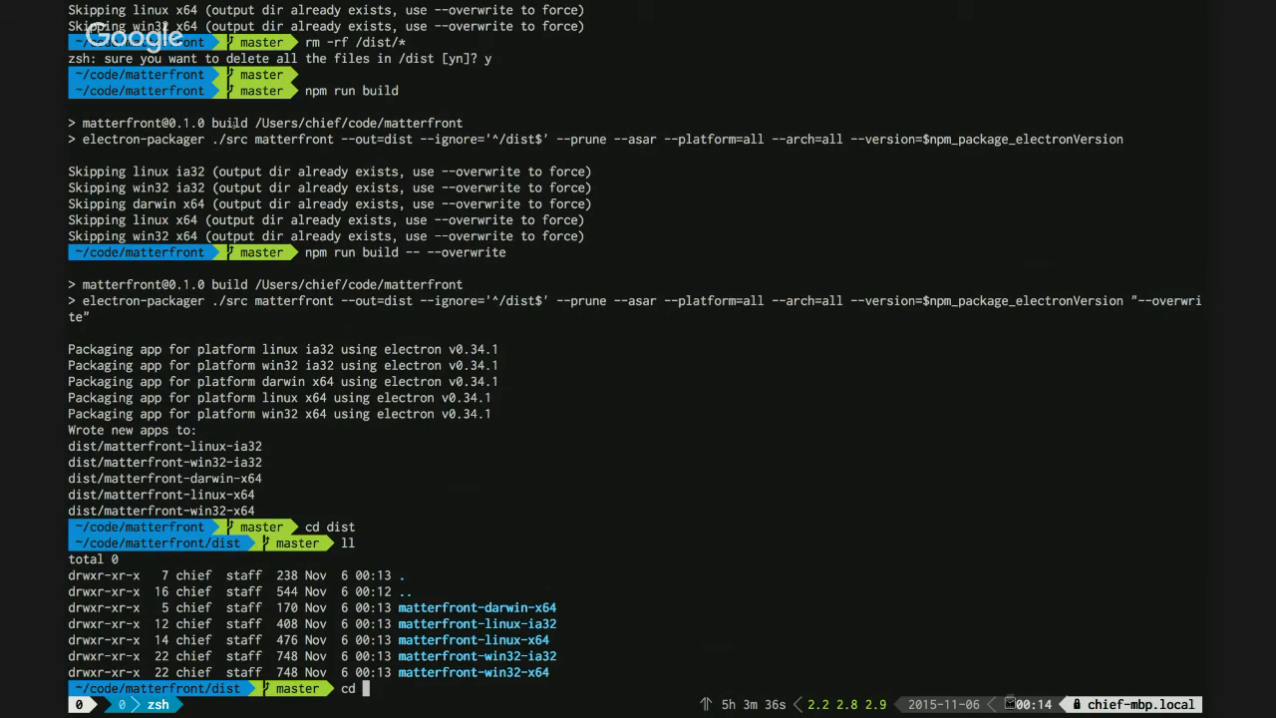
text(matterfront-darwin-x64)
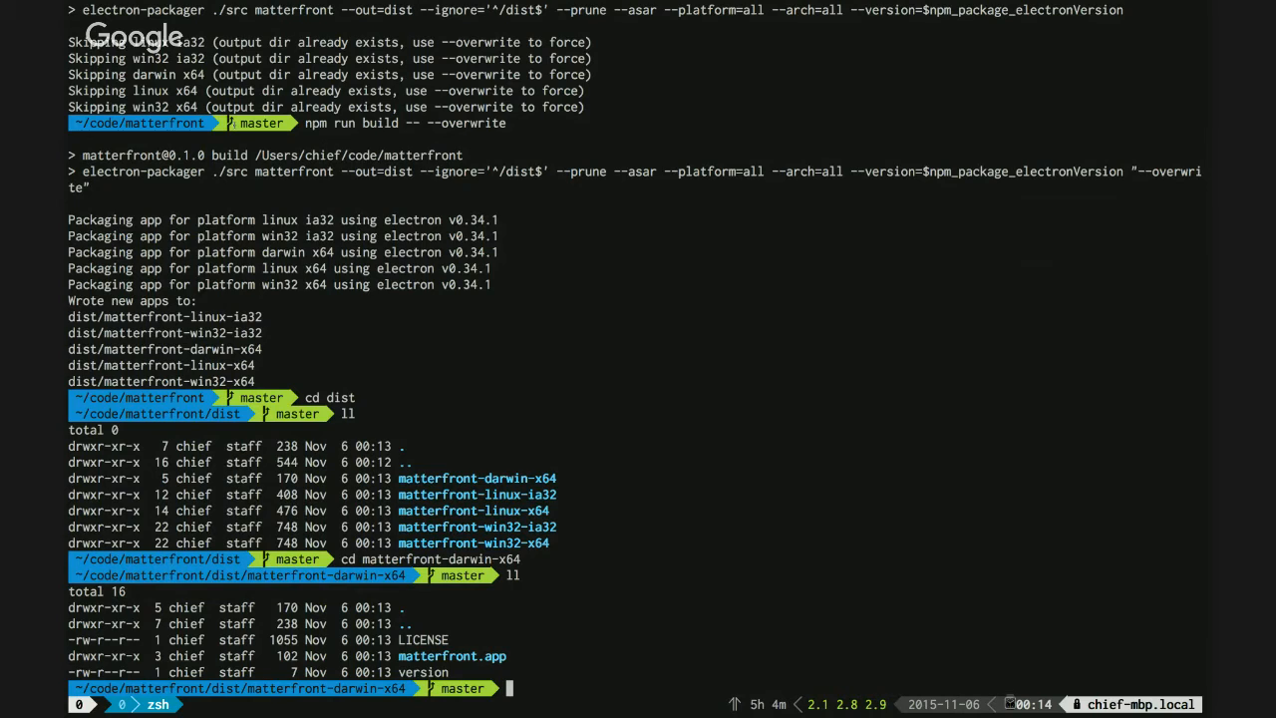
text(finder)
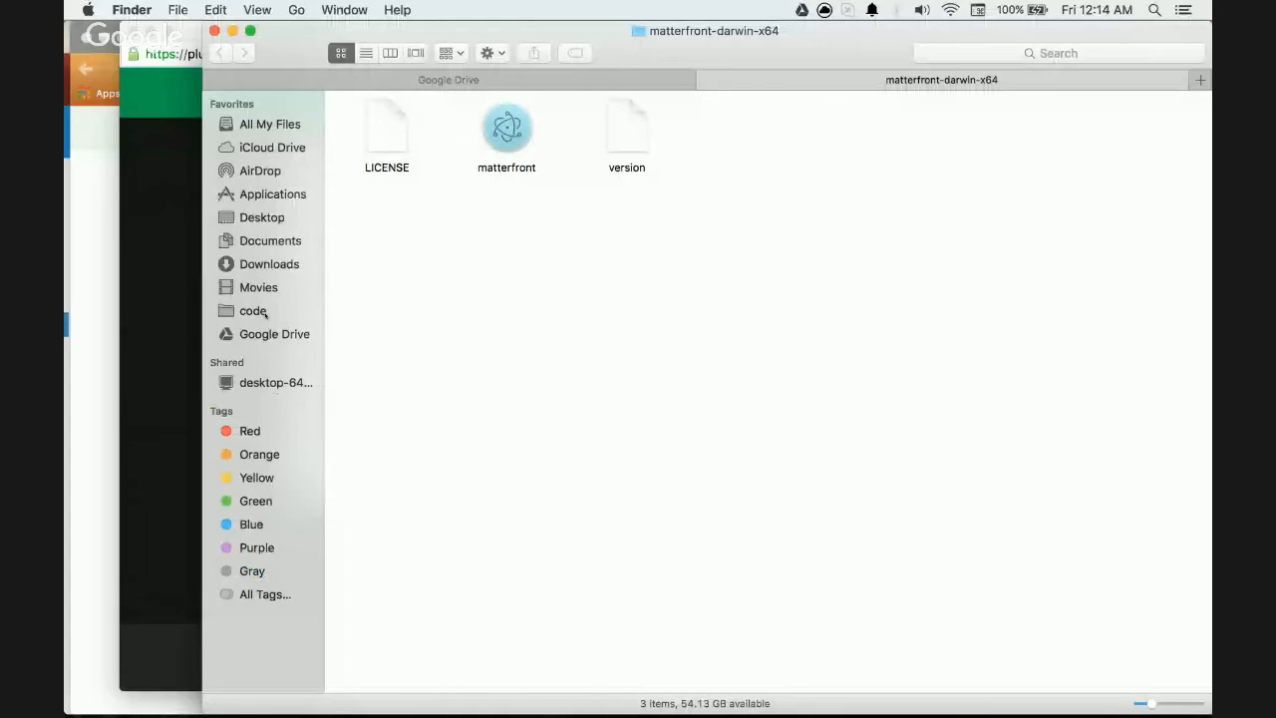
Navigate Finder from the code folder into matterfront/dist/matterfront-darwin-x64.
click(253, 311)
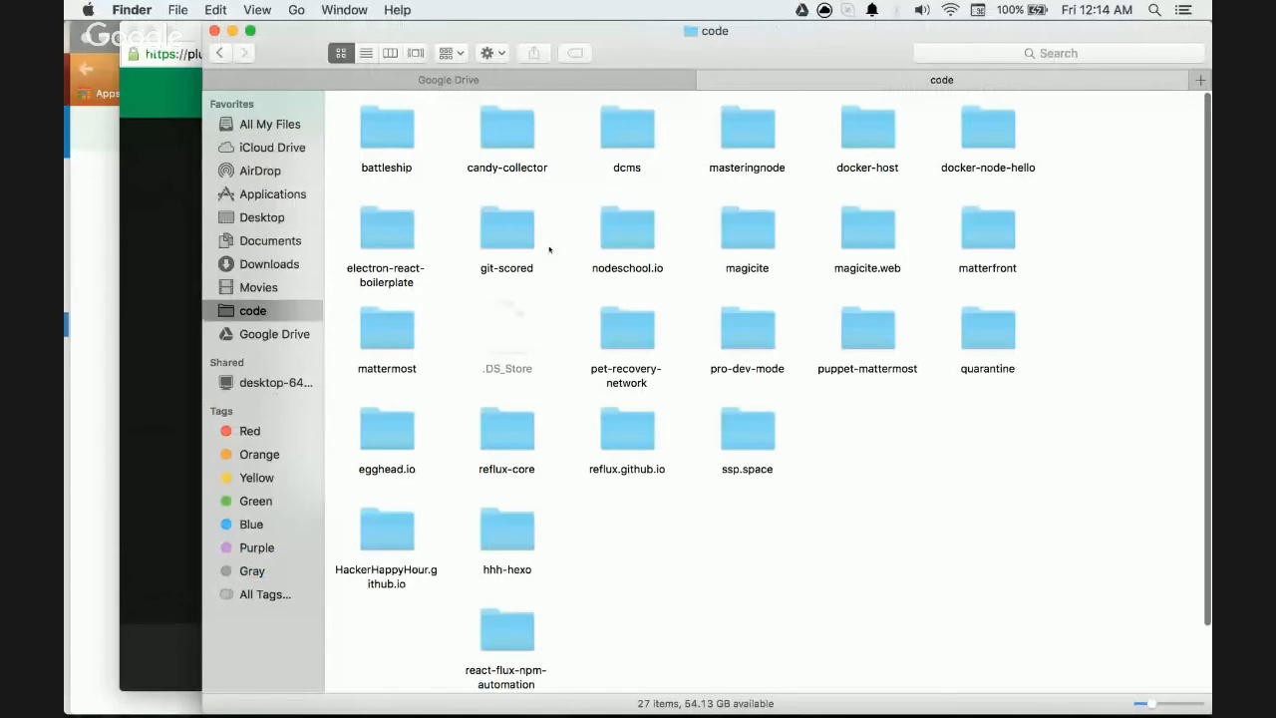
click(625, 427)
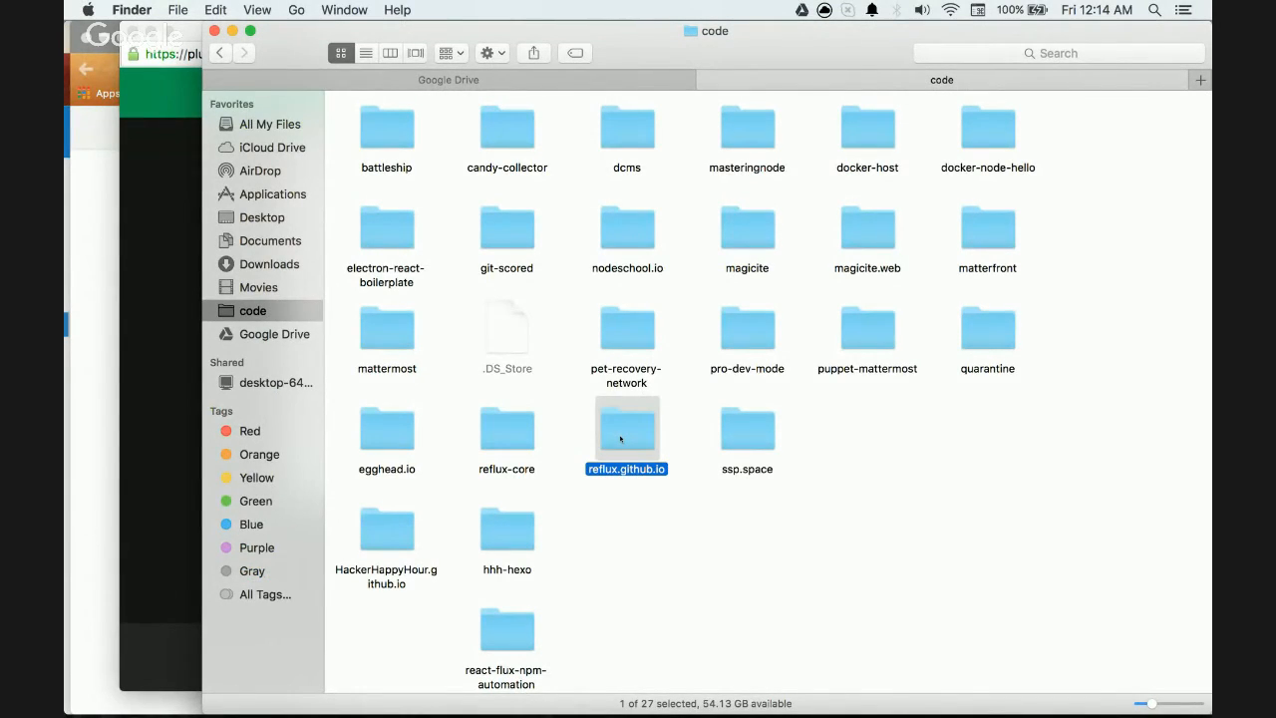
click(987, 229)
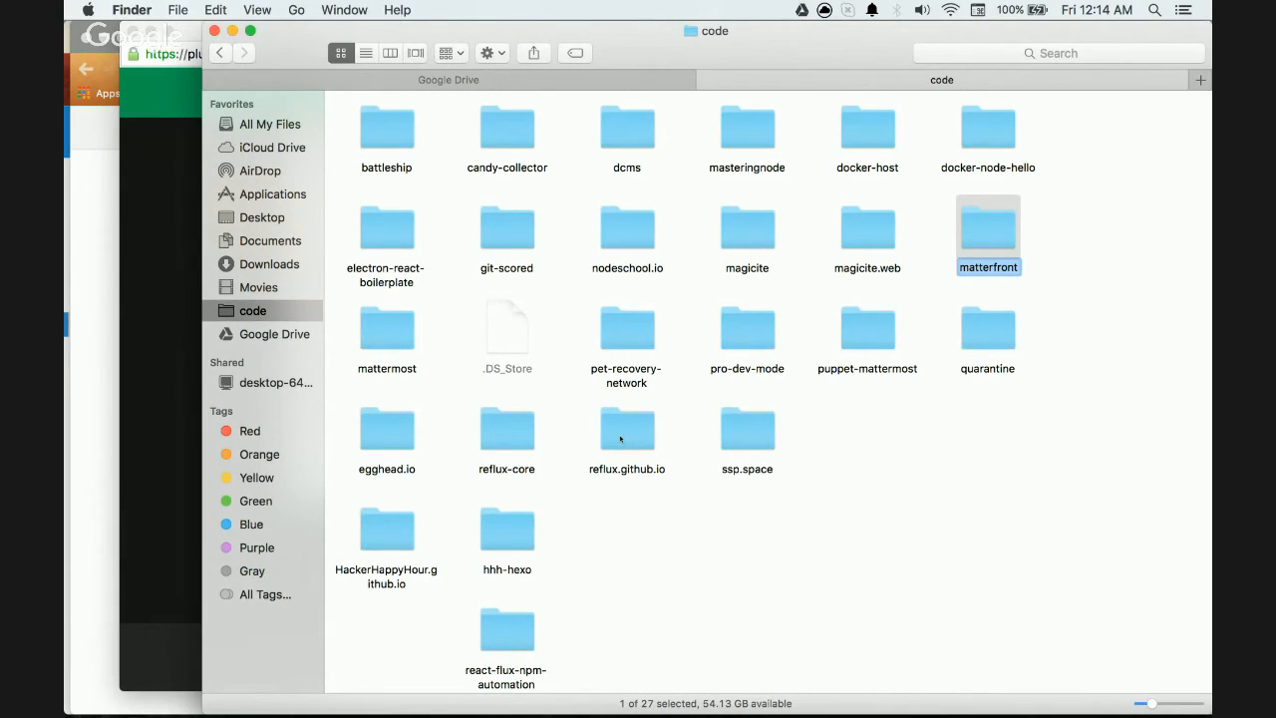
double_click(989, 227)
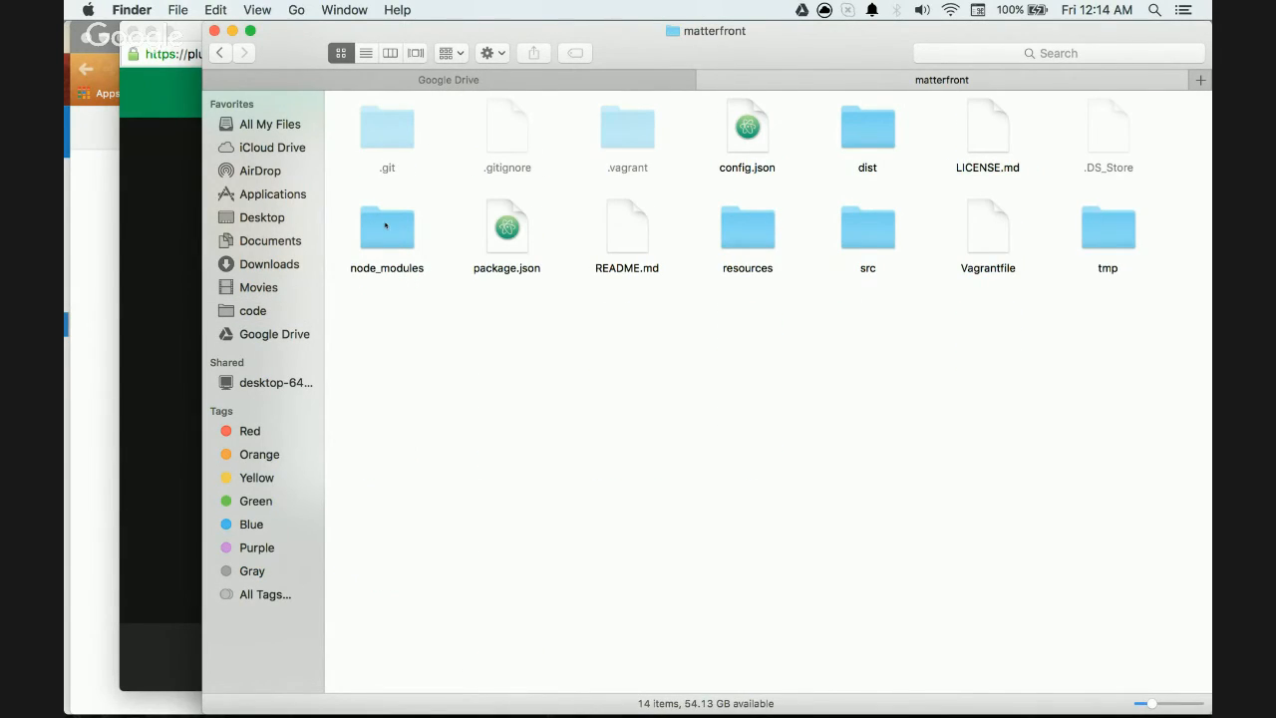
double_click(865, 127)
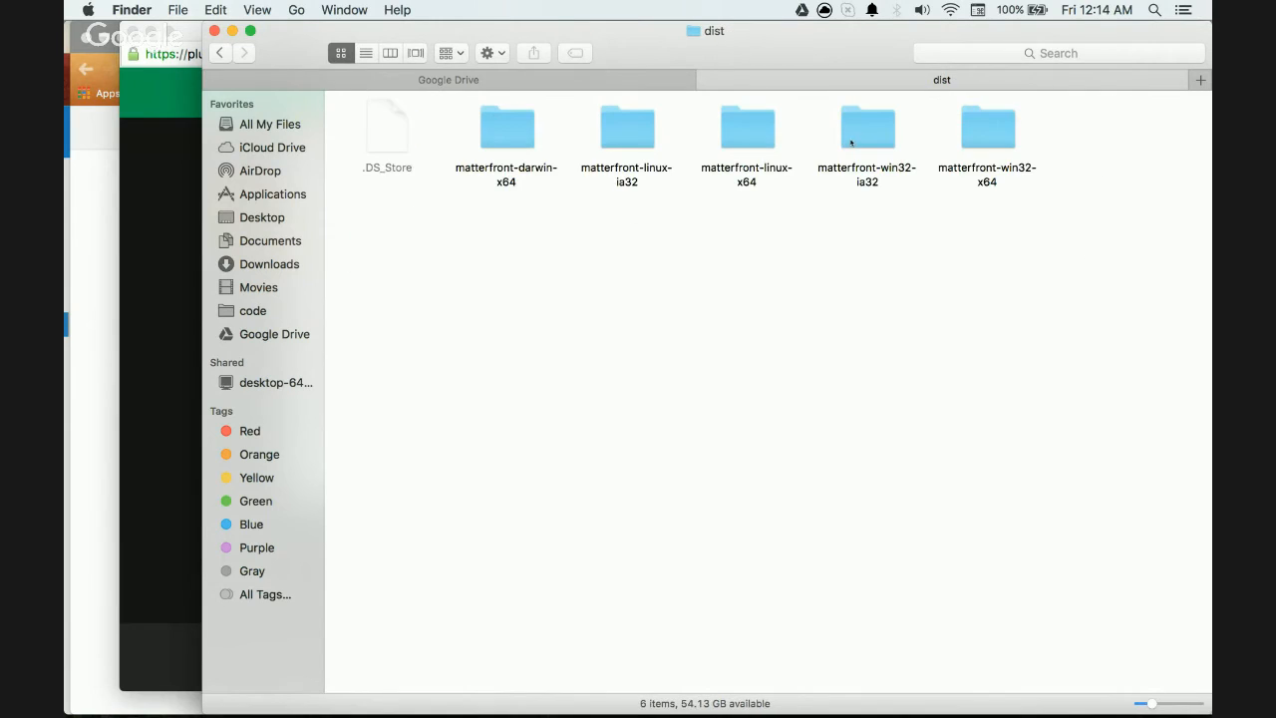
double_click(506, 136)
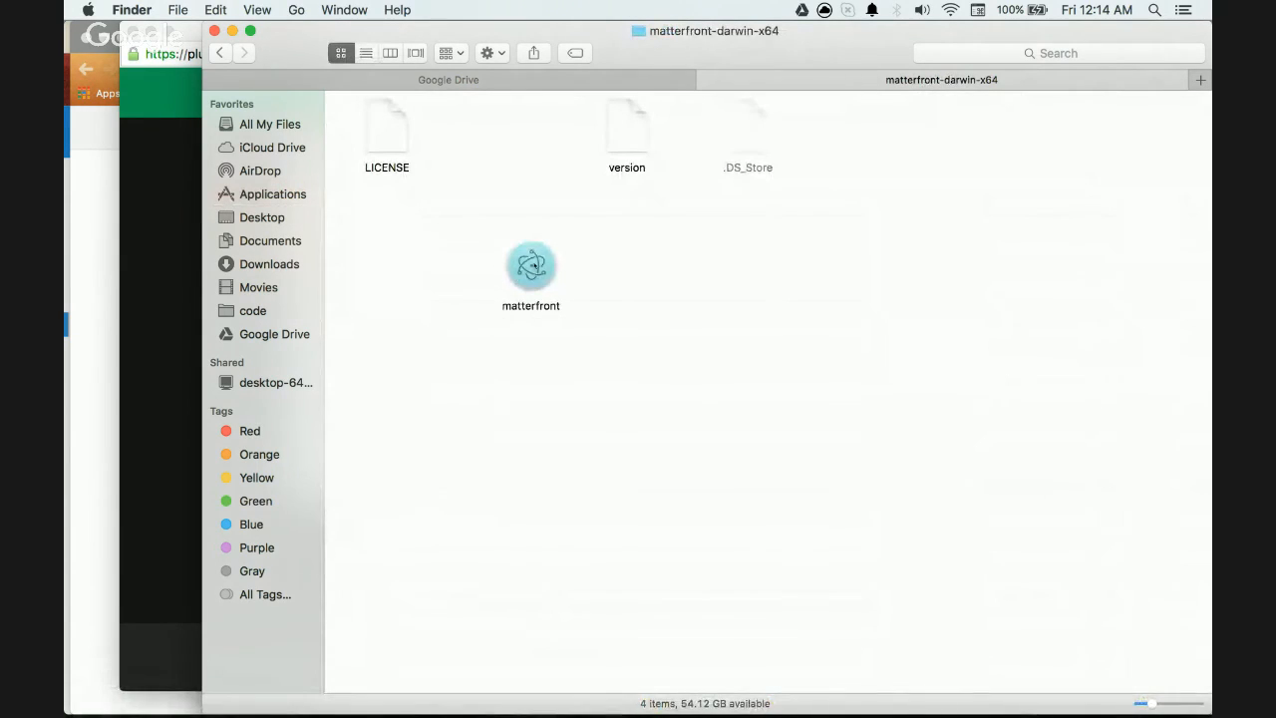
Launch the packaged matterfront Mac app from the darwin-x64 folder.
double_click(530, 267)
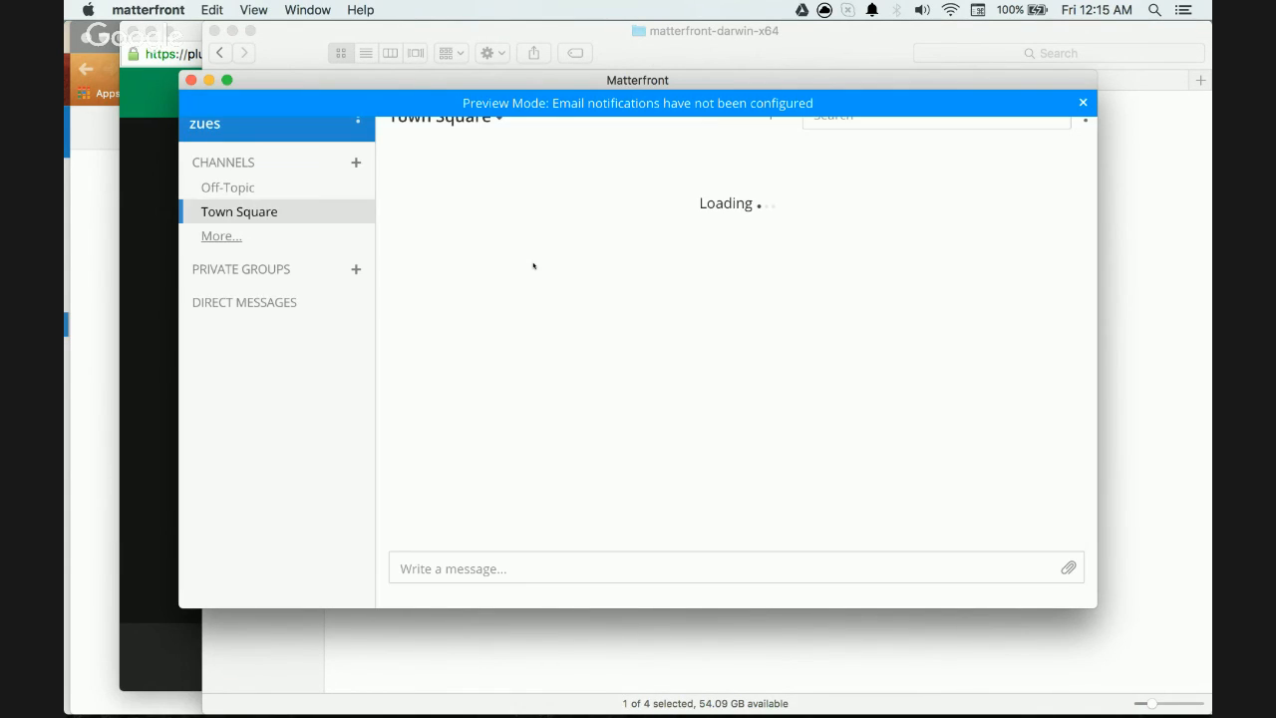
mouse_move(562, 329)
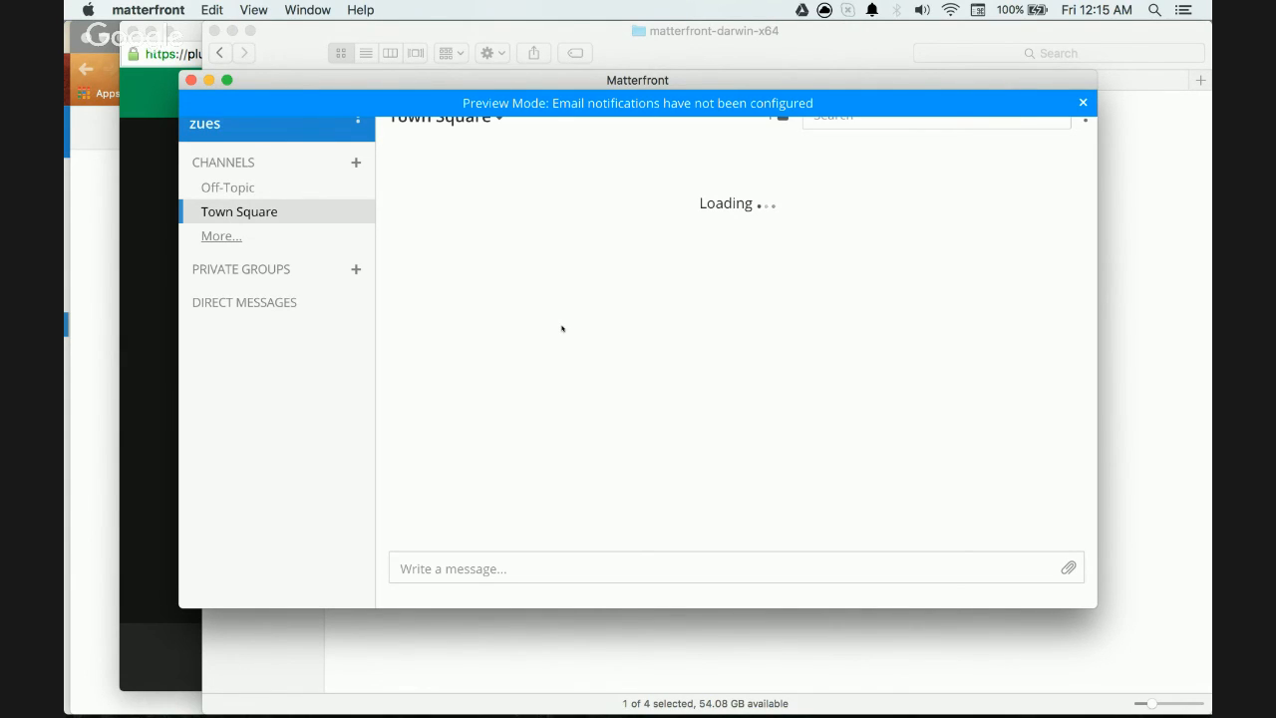
mouse_move(1001, 217)
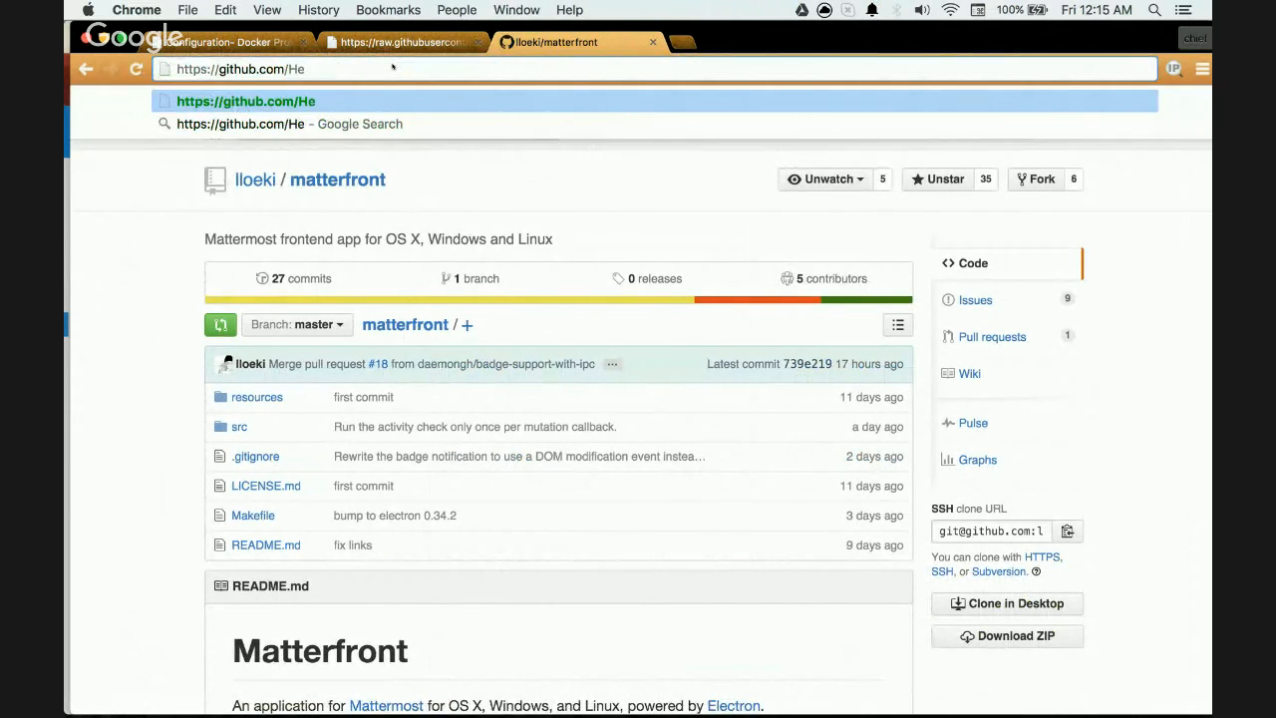
text(H3Chief/)
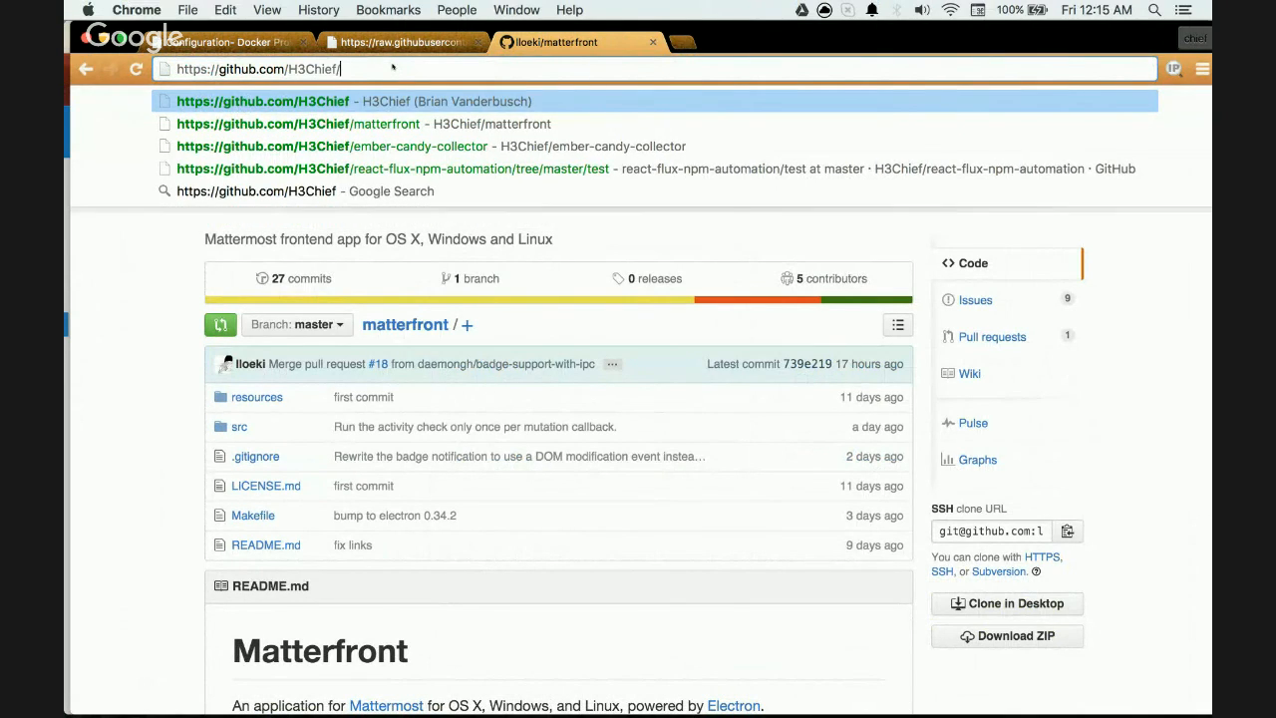